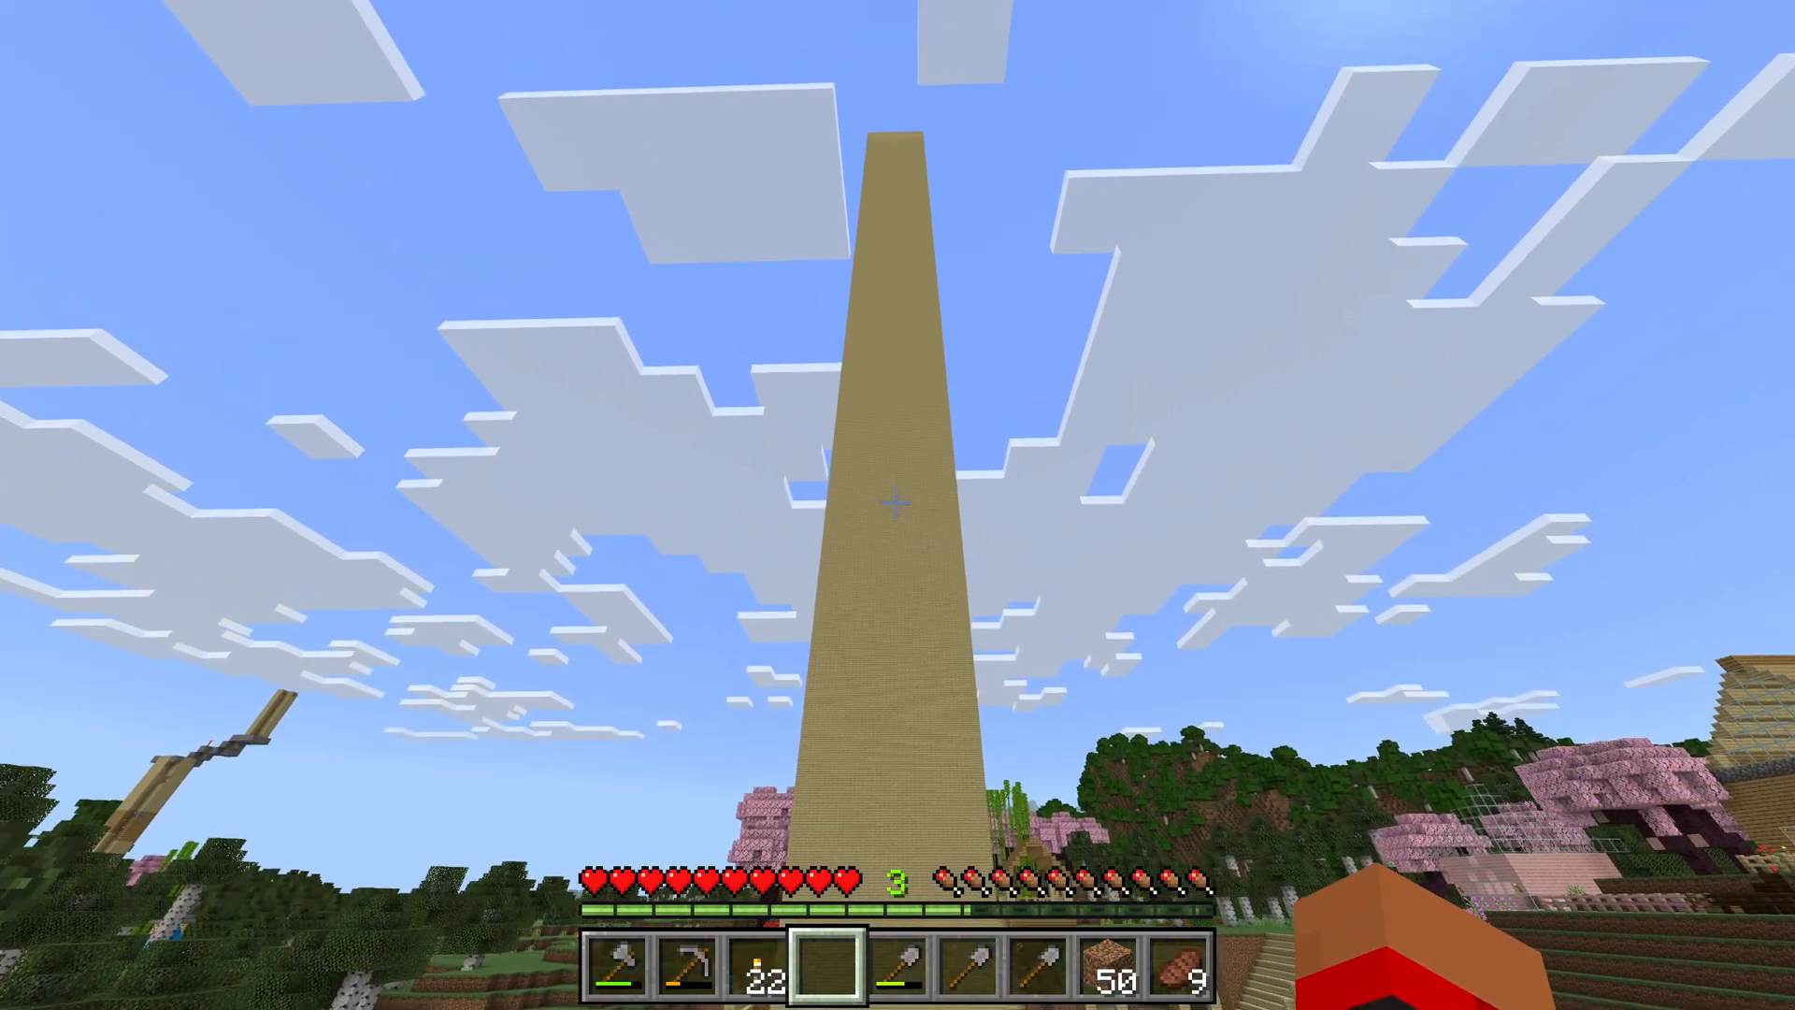
pyautogui.moveTo(894, 506)
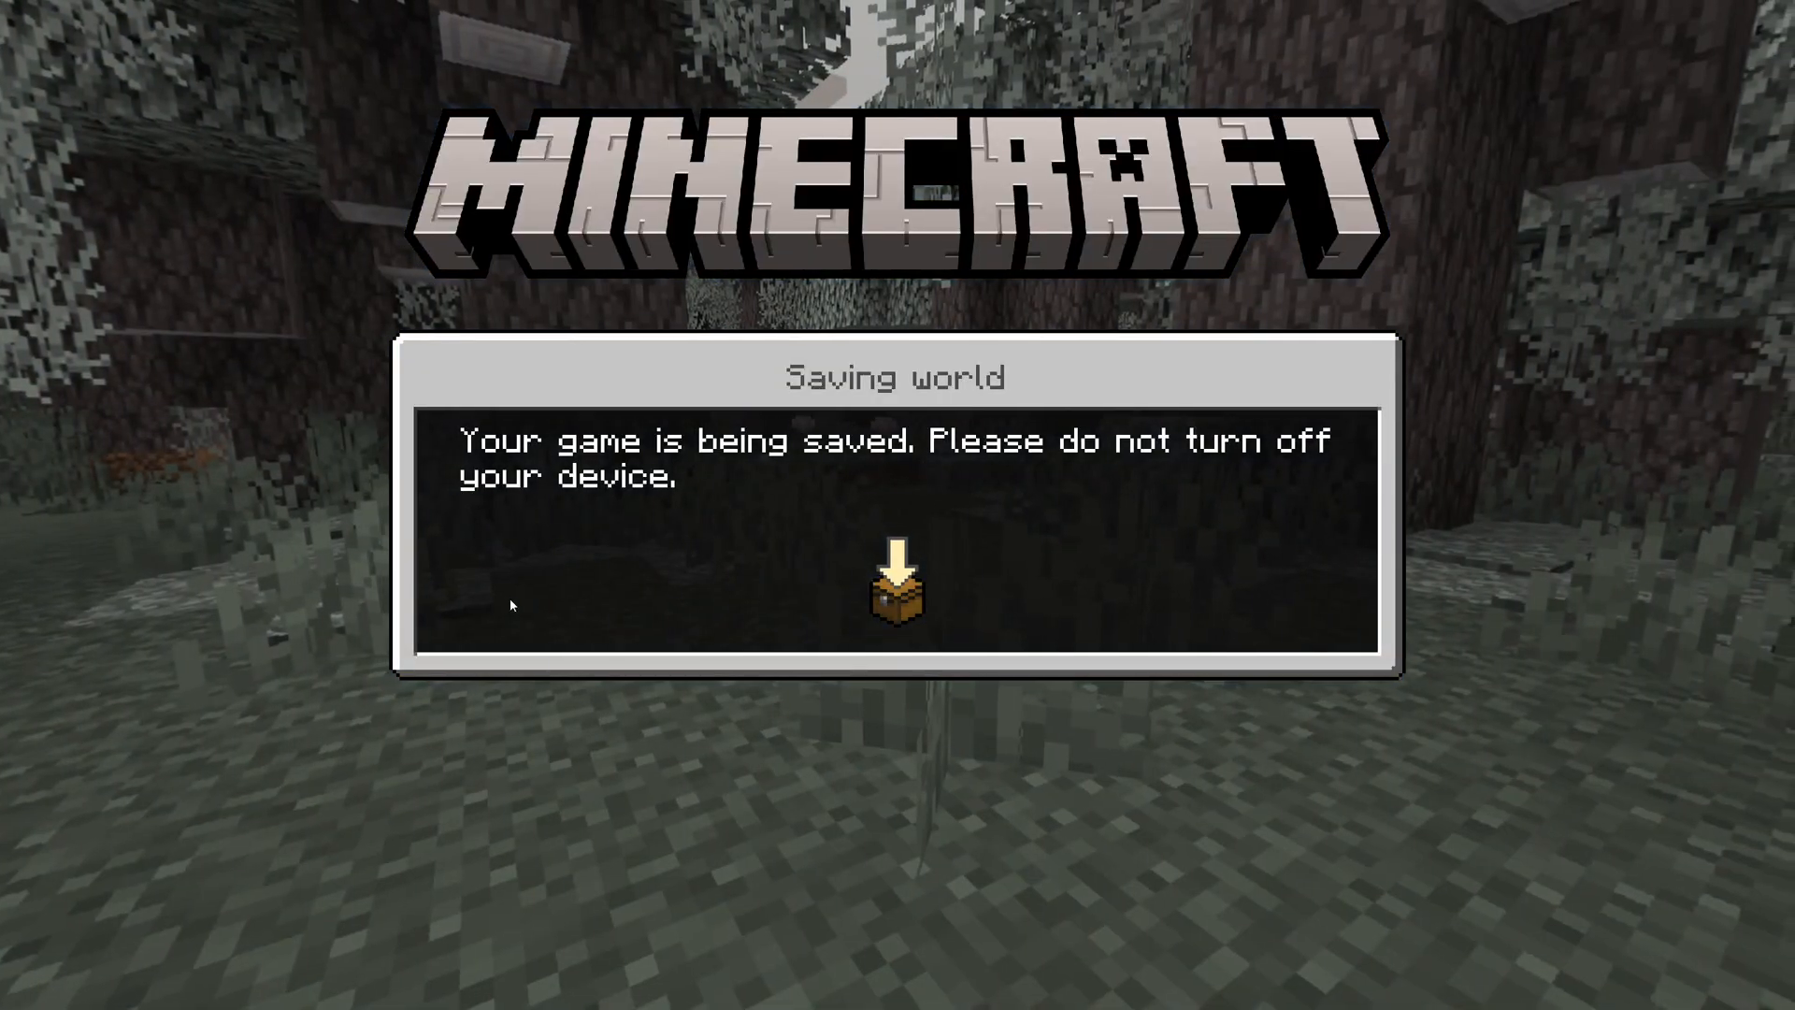
pyautogui.moveTo(1294, 787)
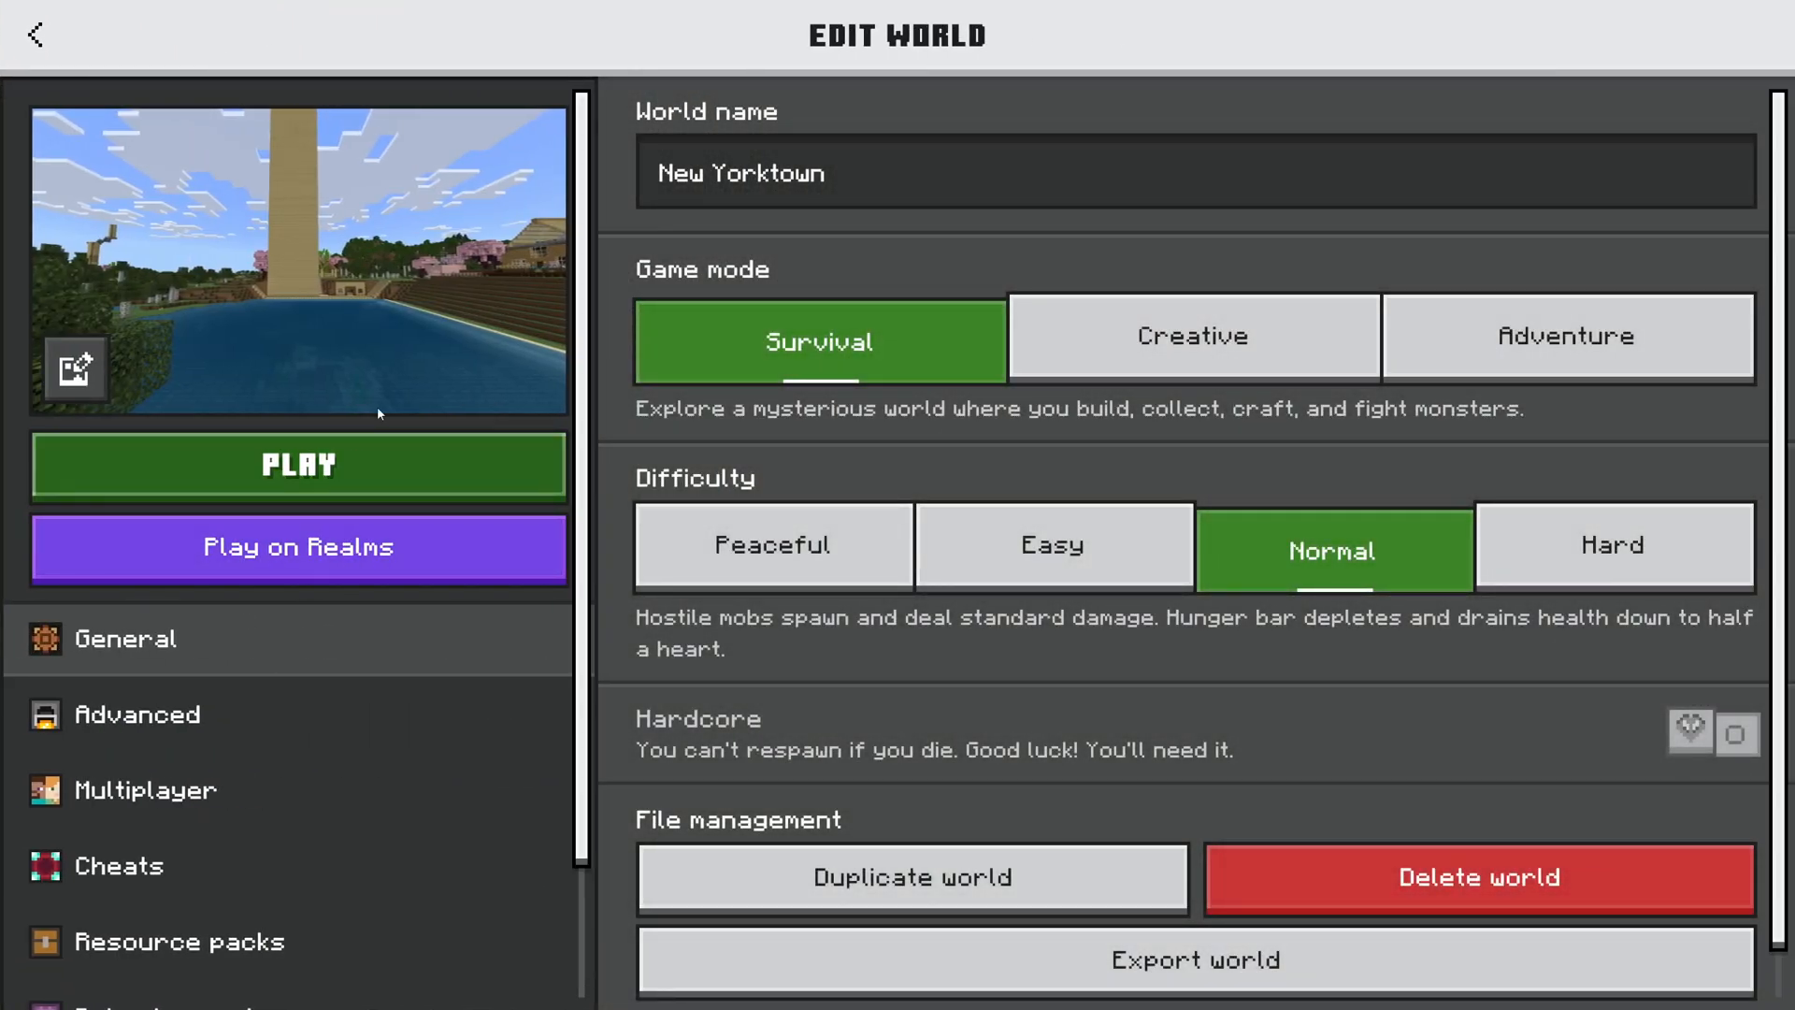
# - Export the New Yorktown world with player data kept, saving the file into Downloads
pyautogui.scroll(-3)
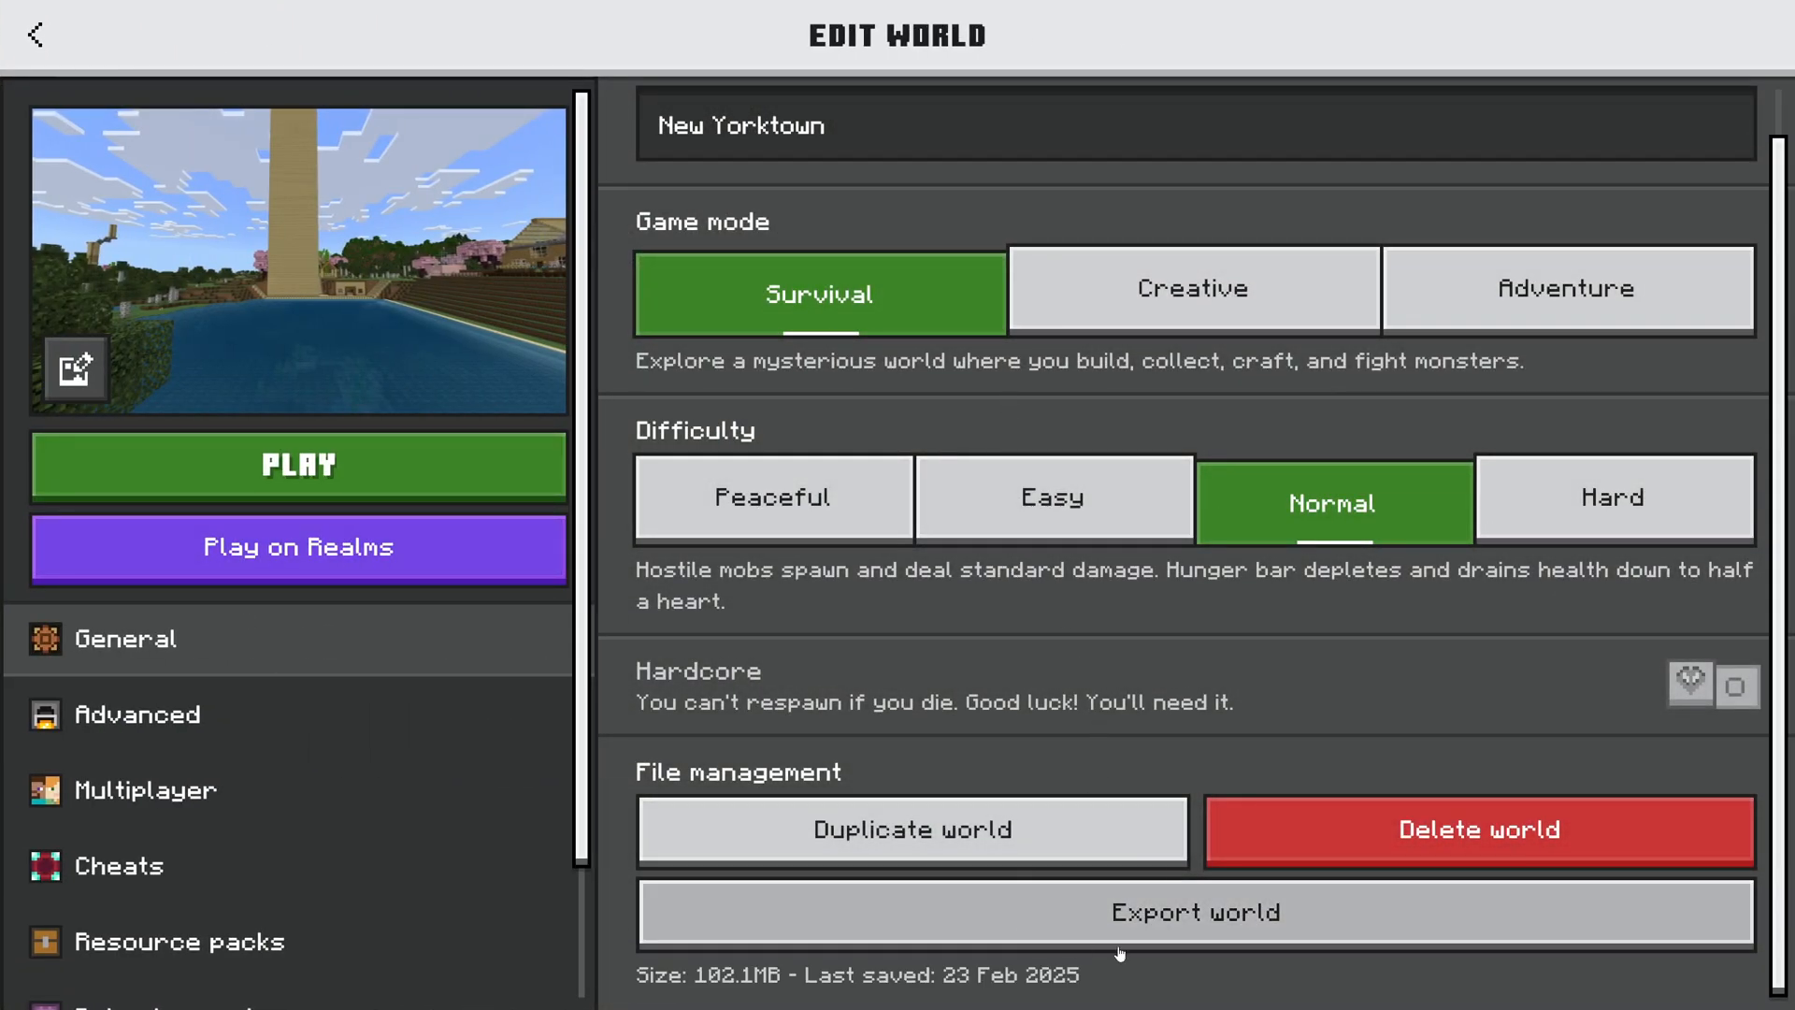
pyautogui.click(1196, 913)
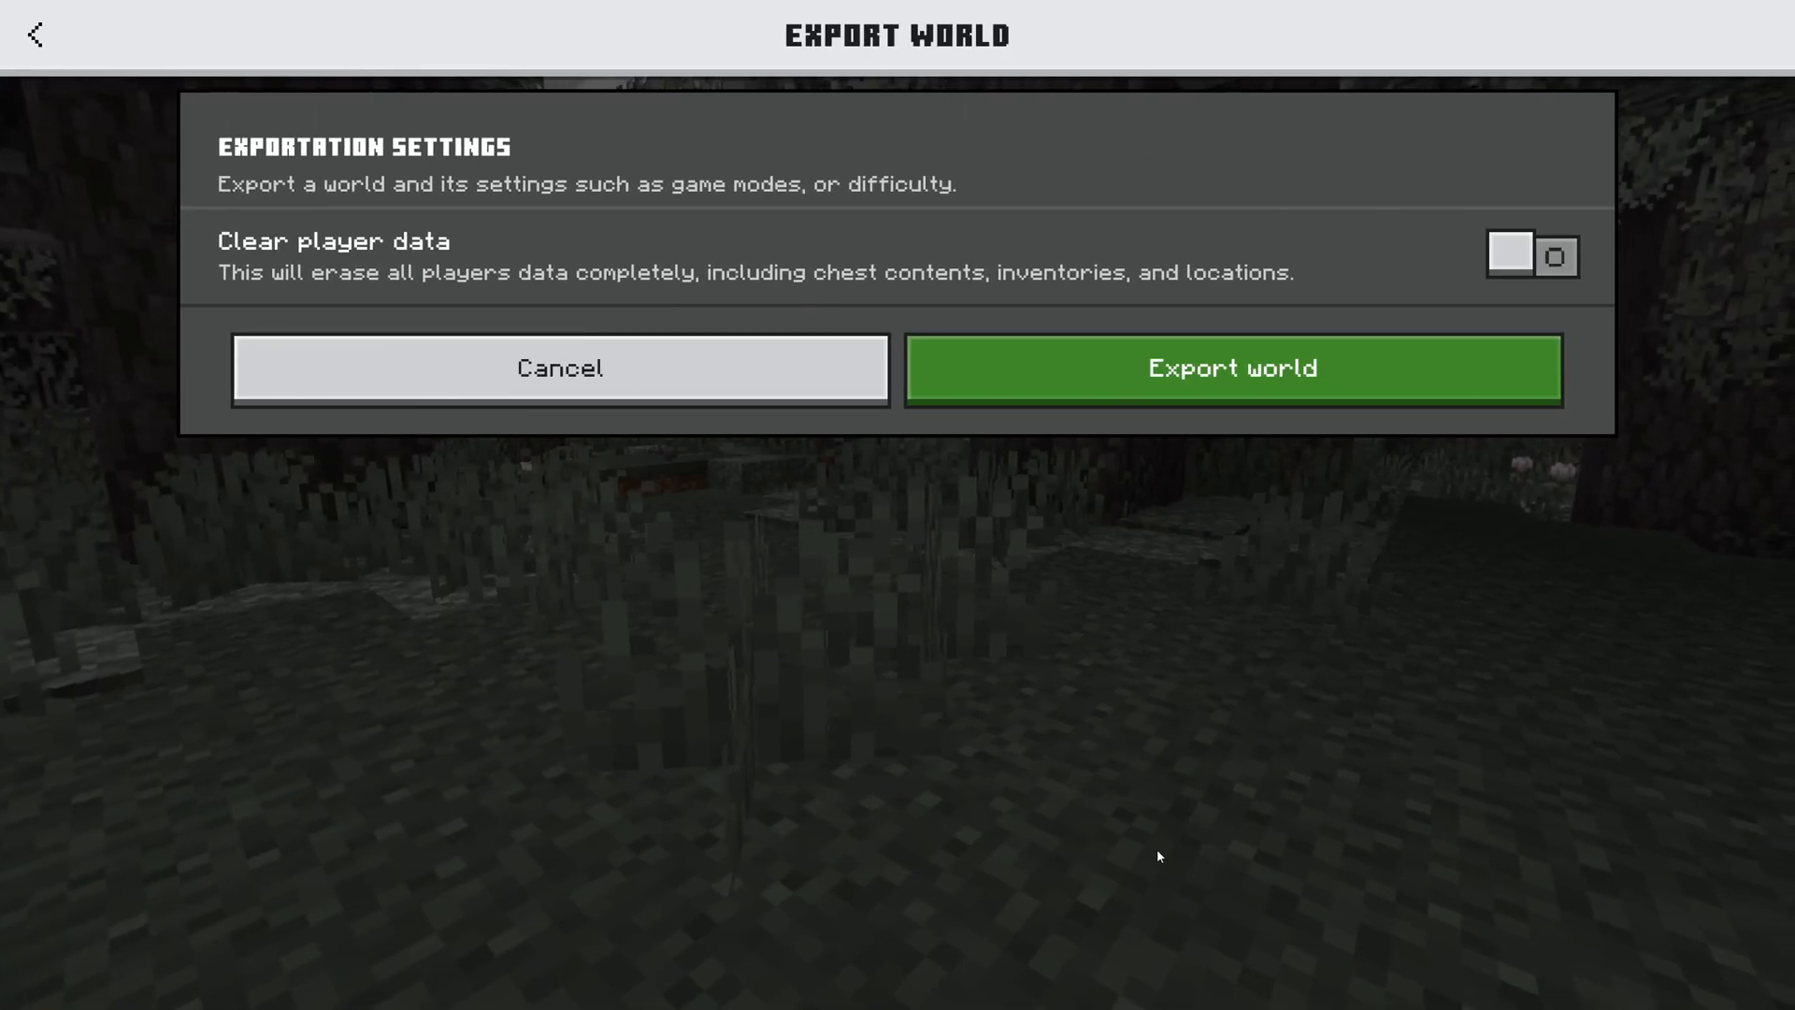
pyautogui.moveTo(1088, 394)
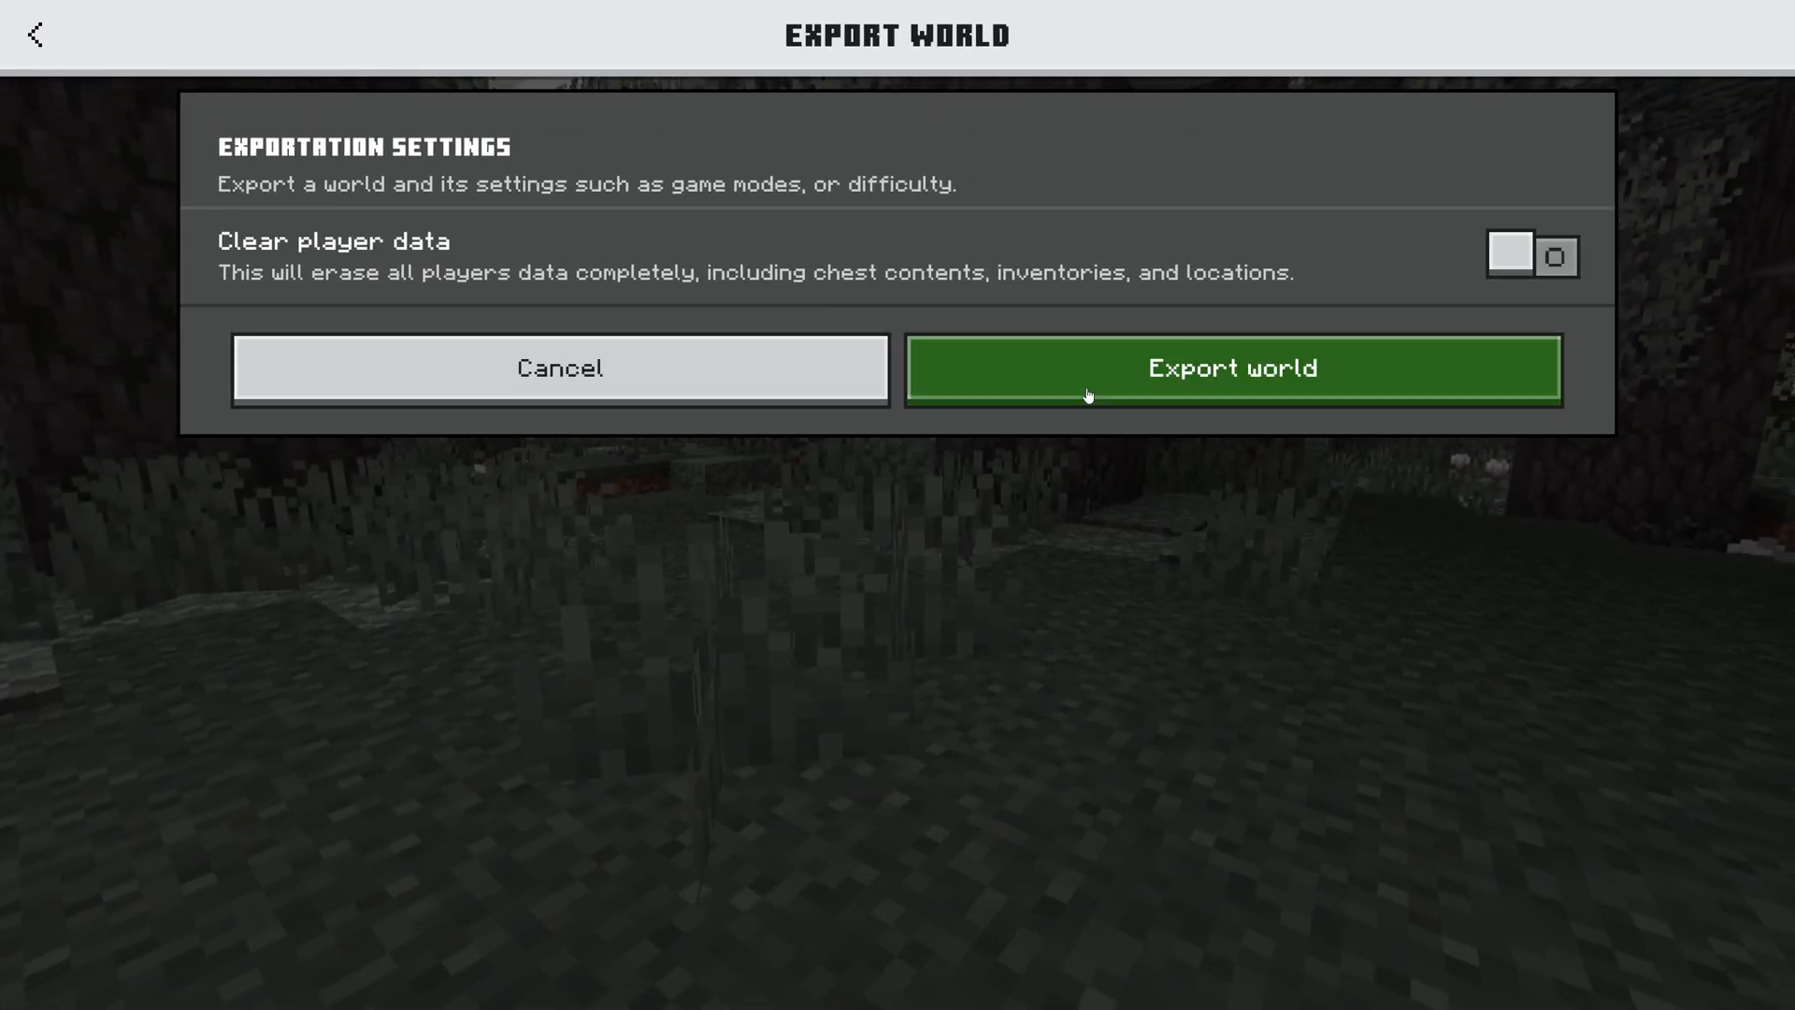
pyautogui.click(1234, 369)
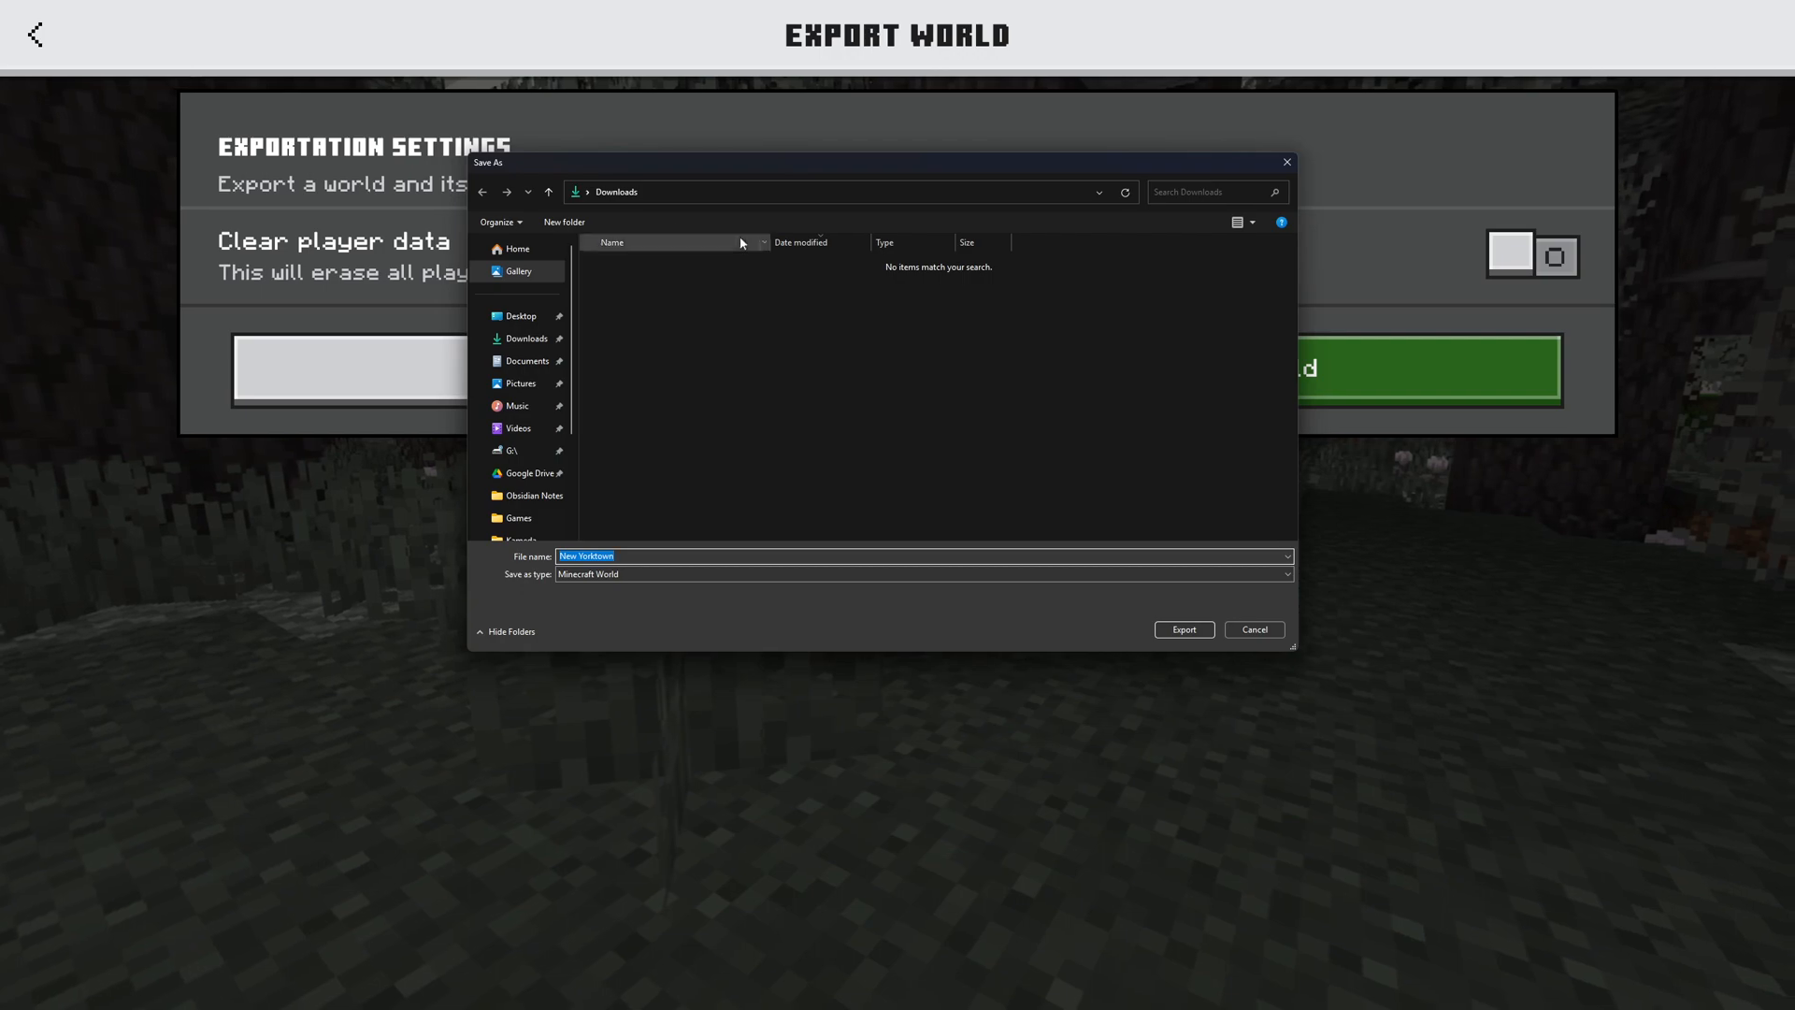
pyautogui.click(1183, 628)
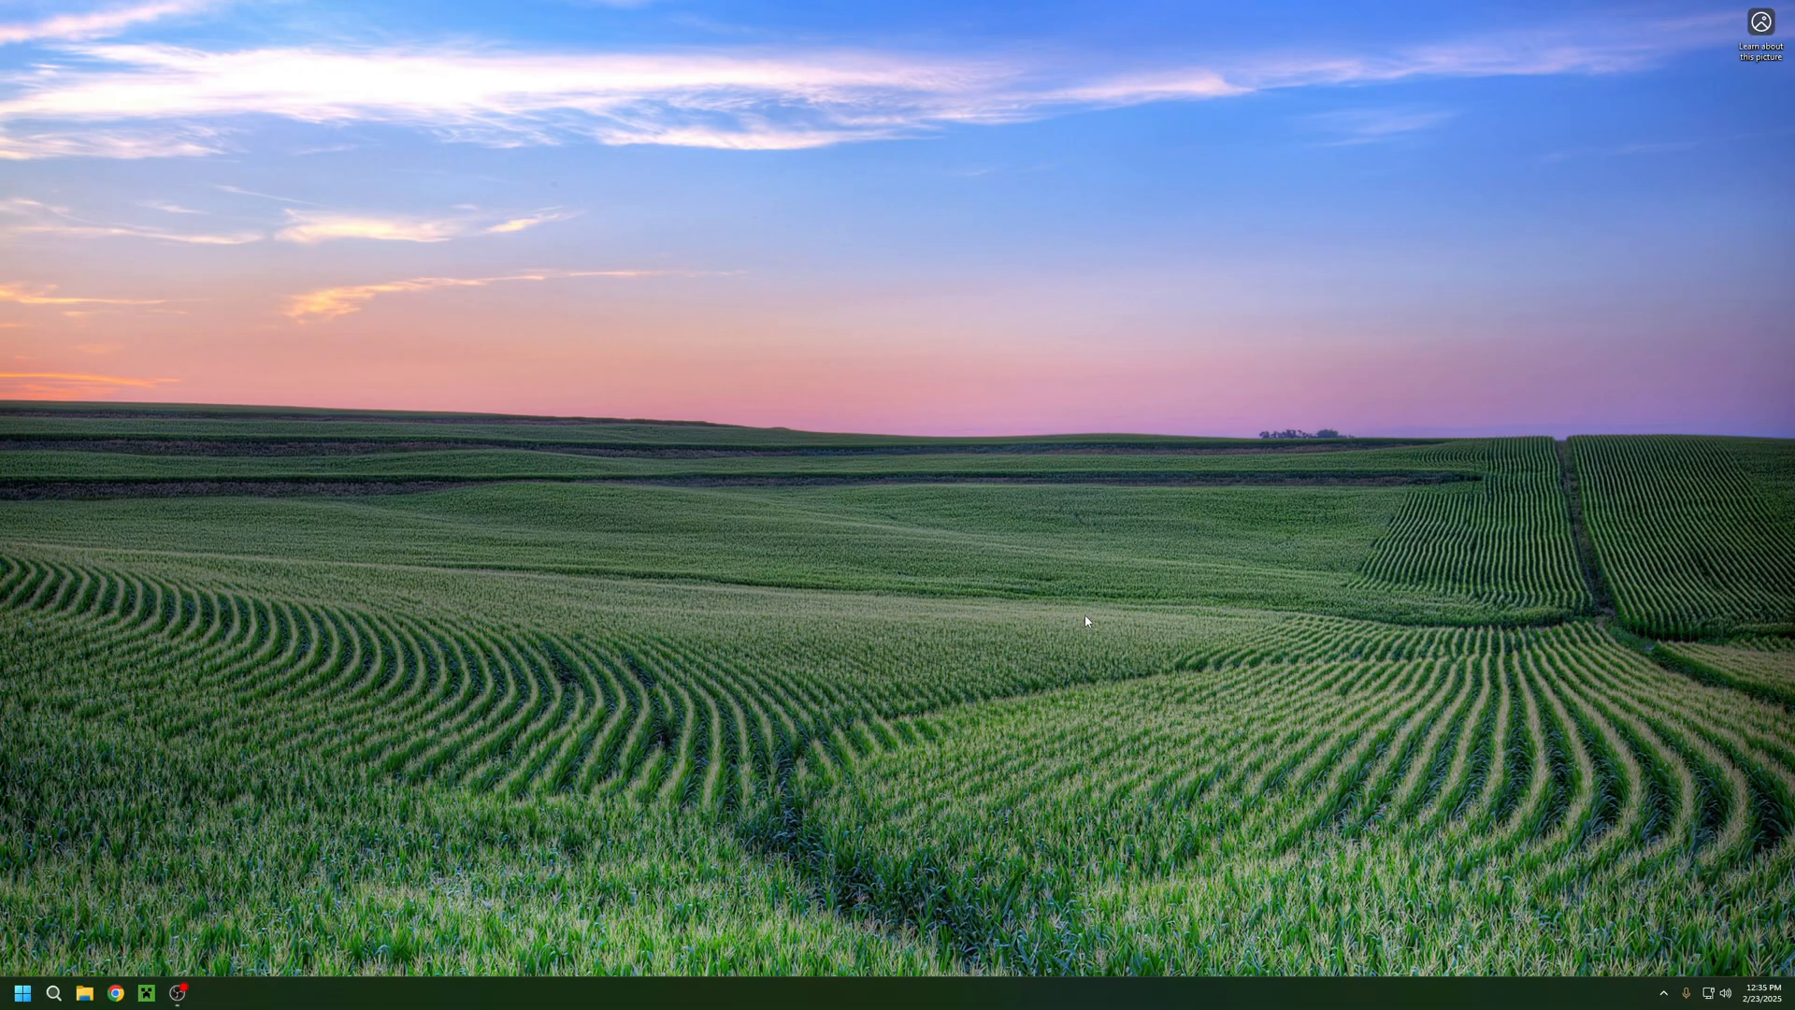
pyautogui.moveTo(112, 908)
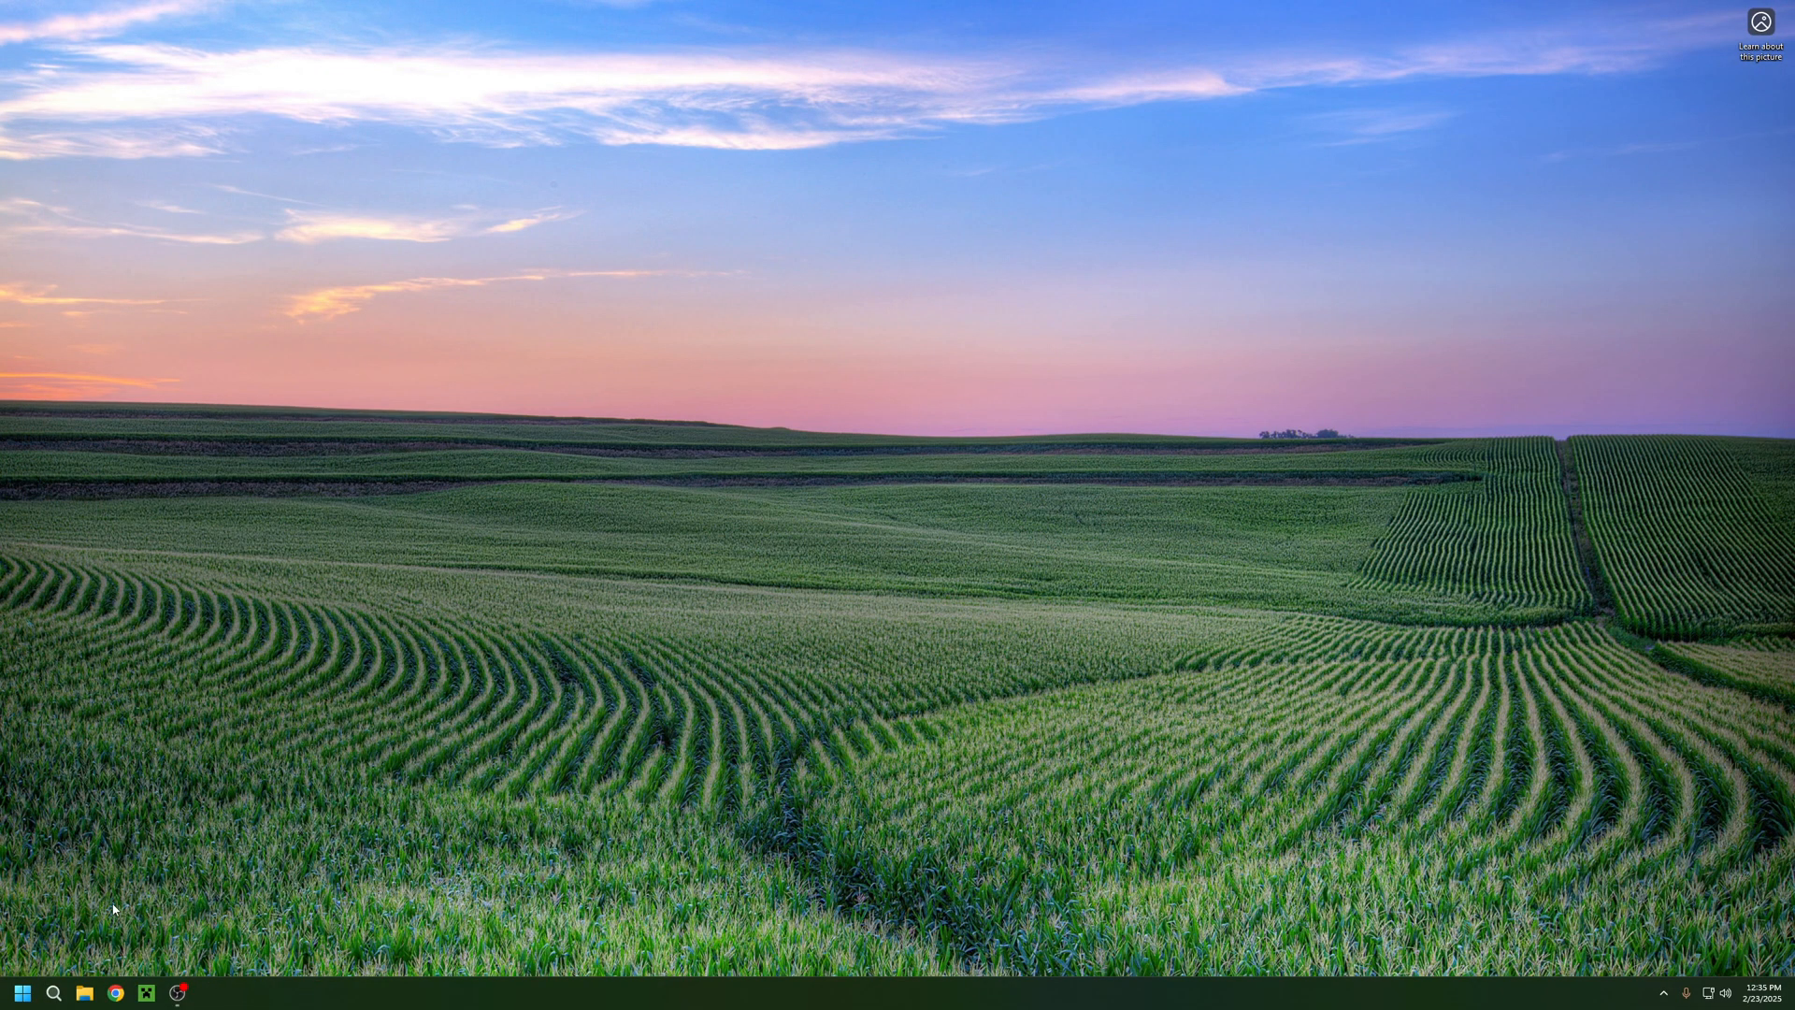
# - Search "chunker app" in Chrome and download Chunker v1.4.5 for Windows from chunker.app
pyautogui.click(115, 991)
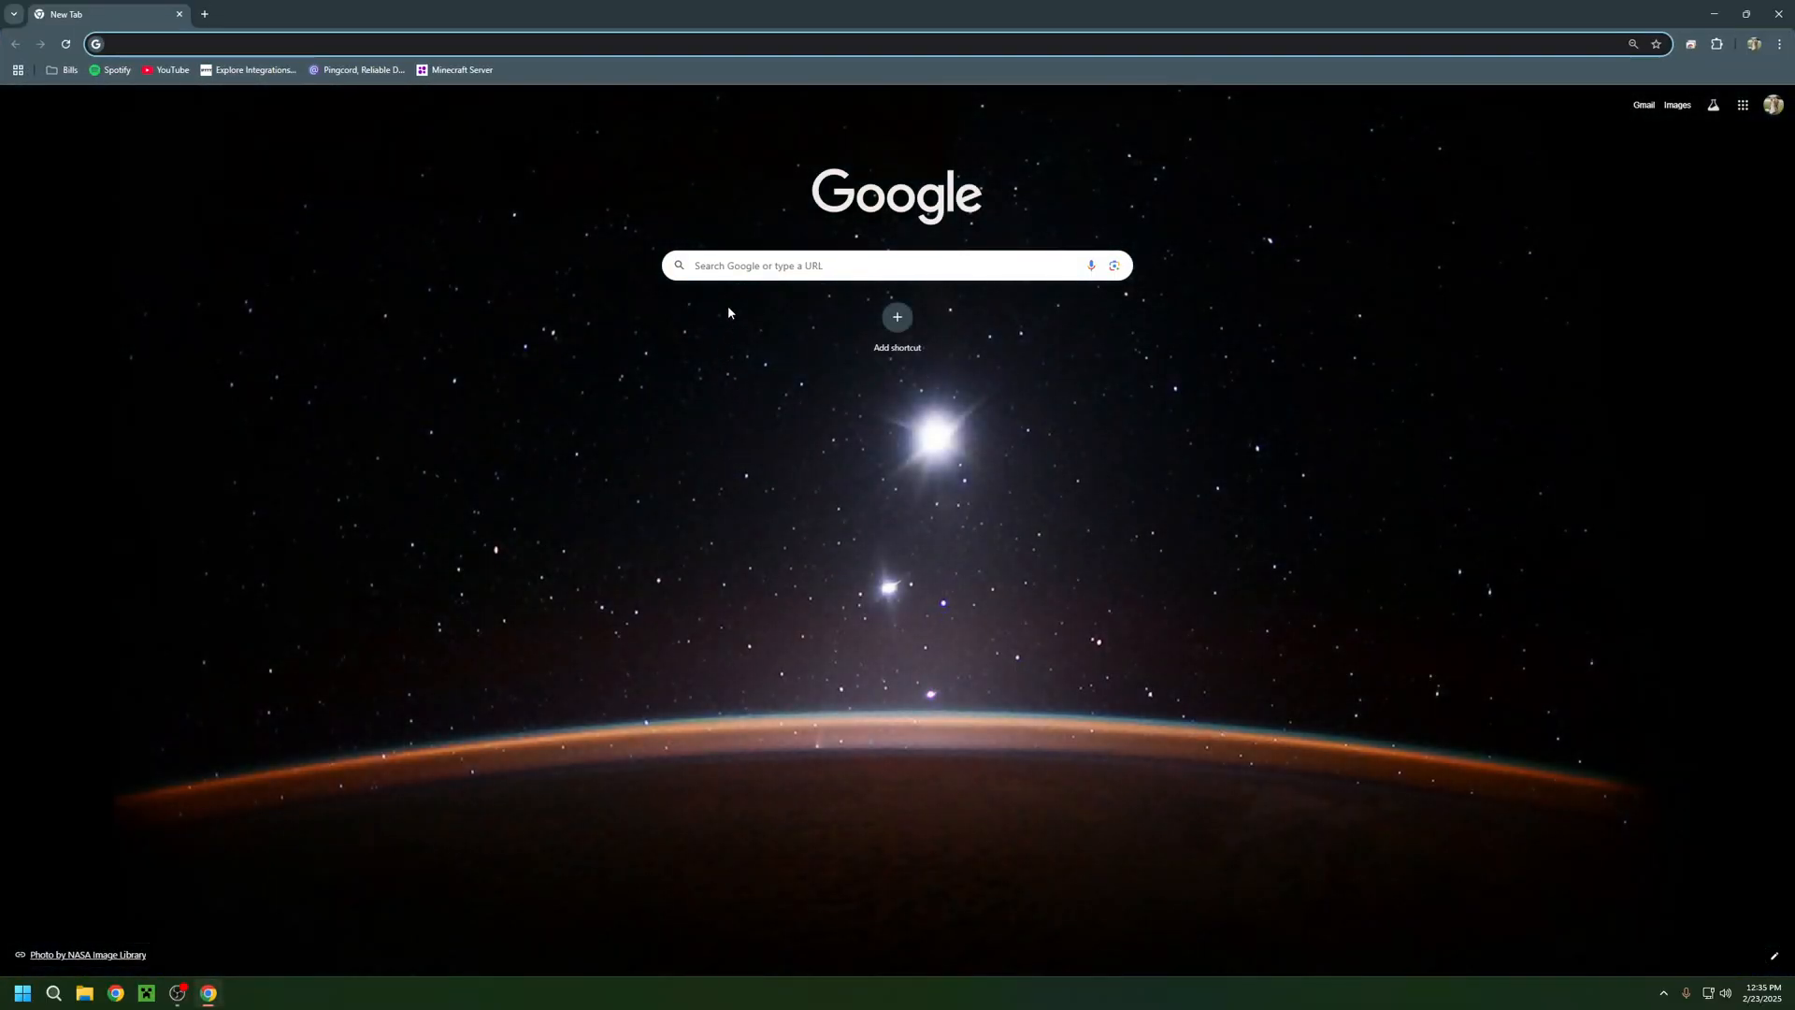
pyautogui.write('chu')
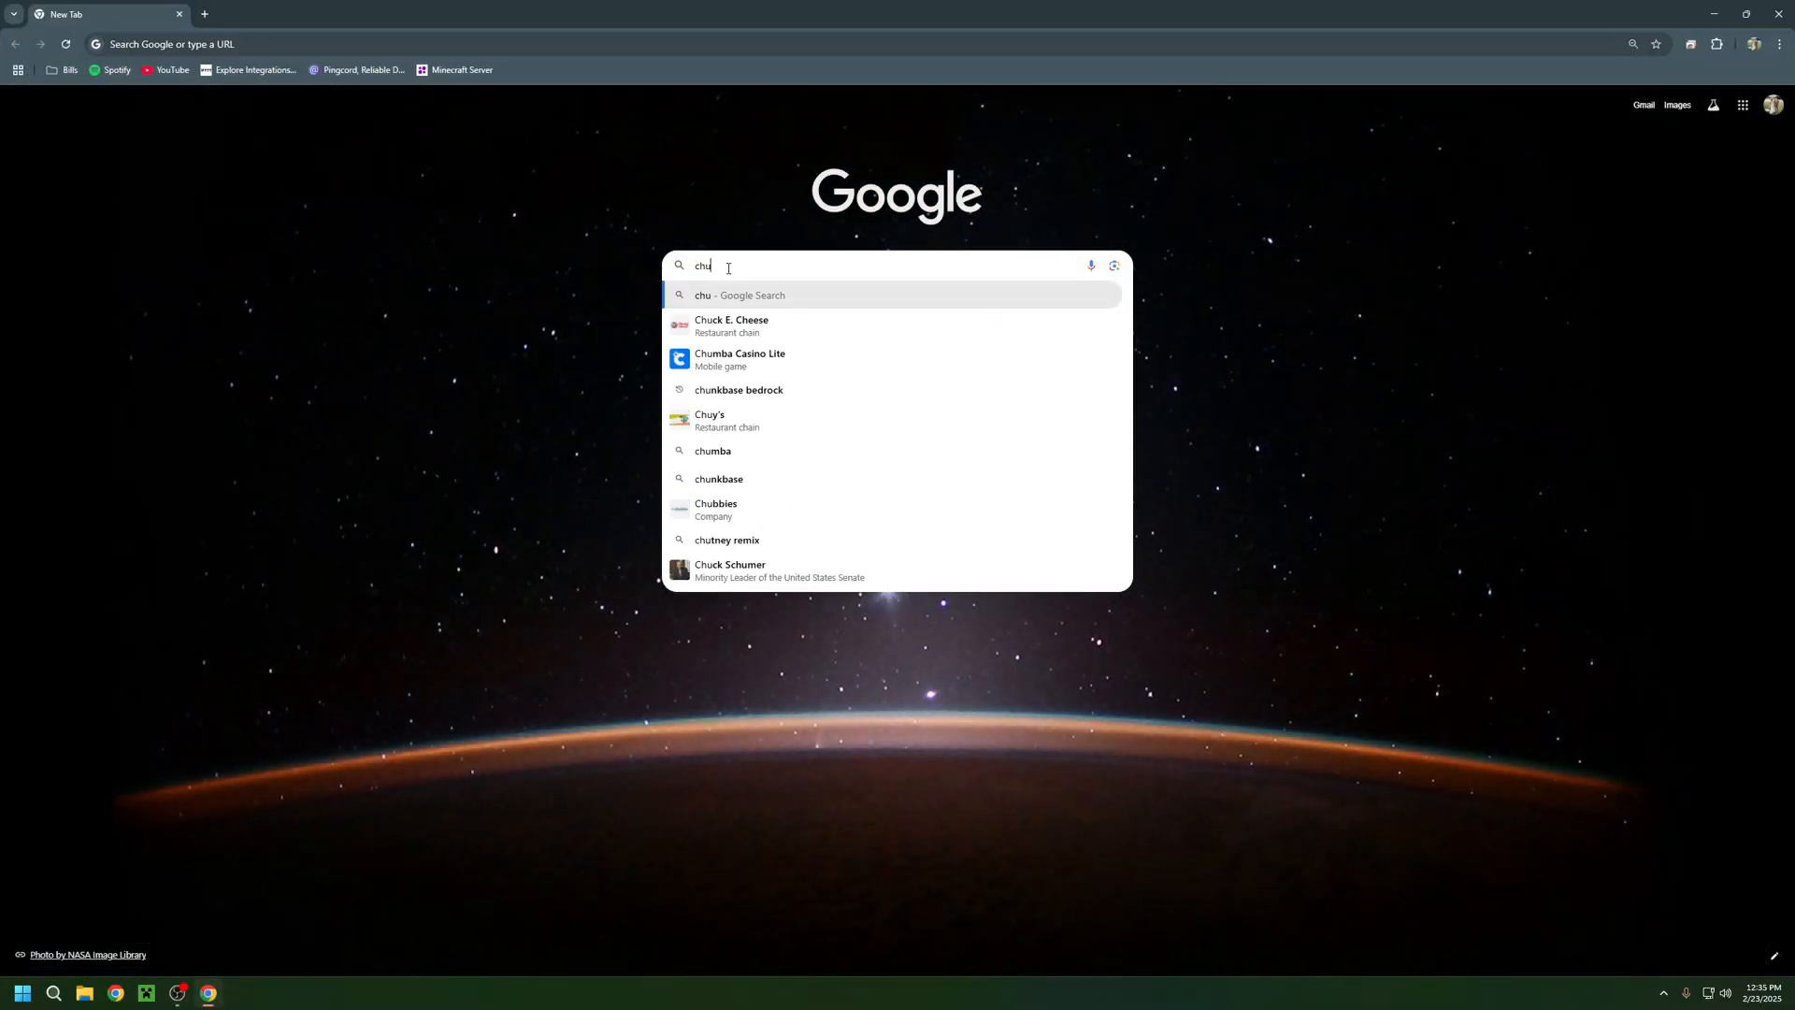
pyautogui.write('chunker app')
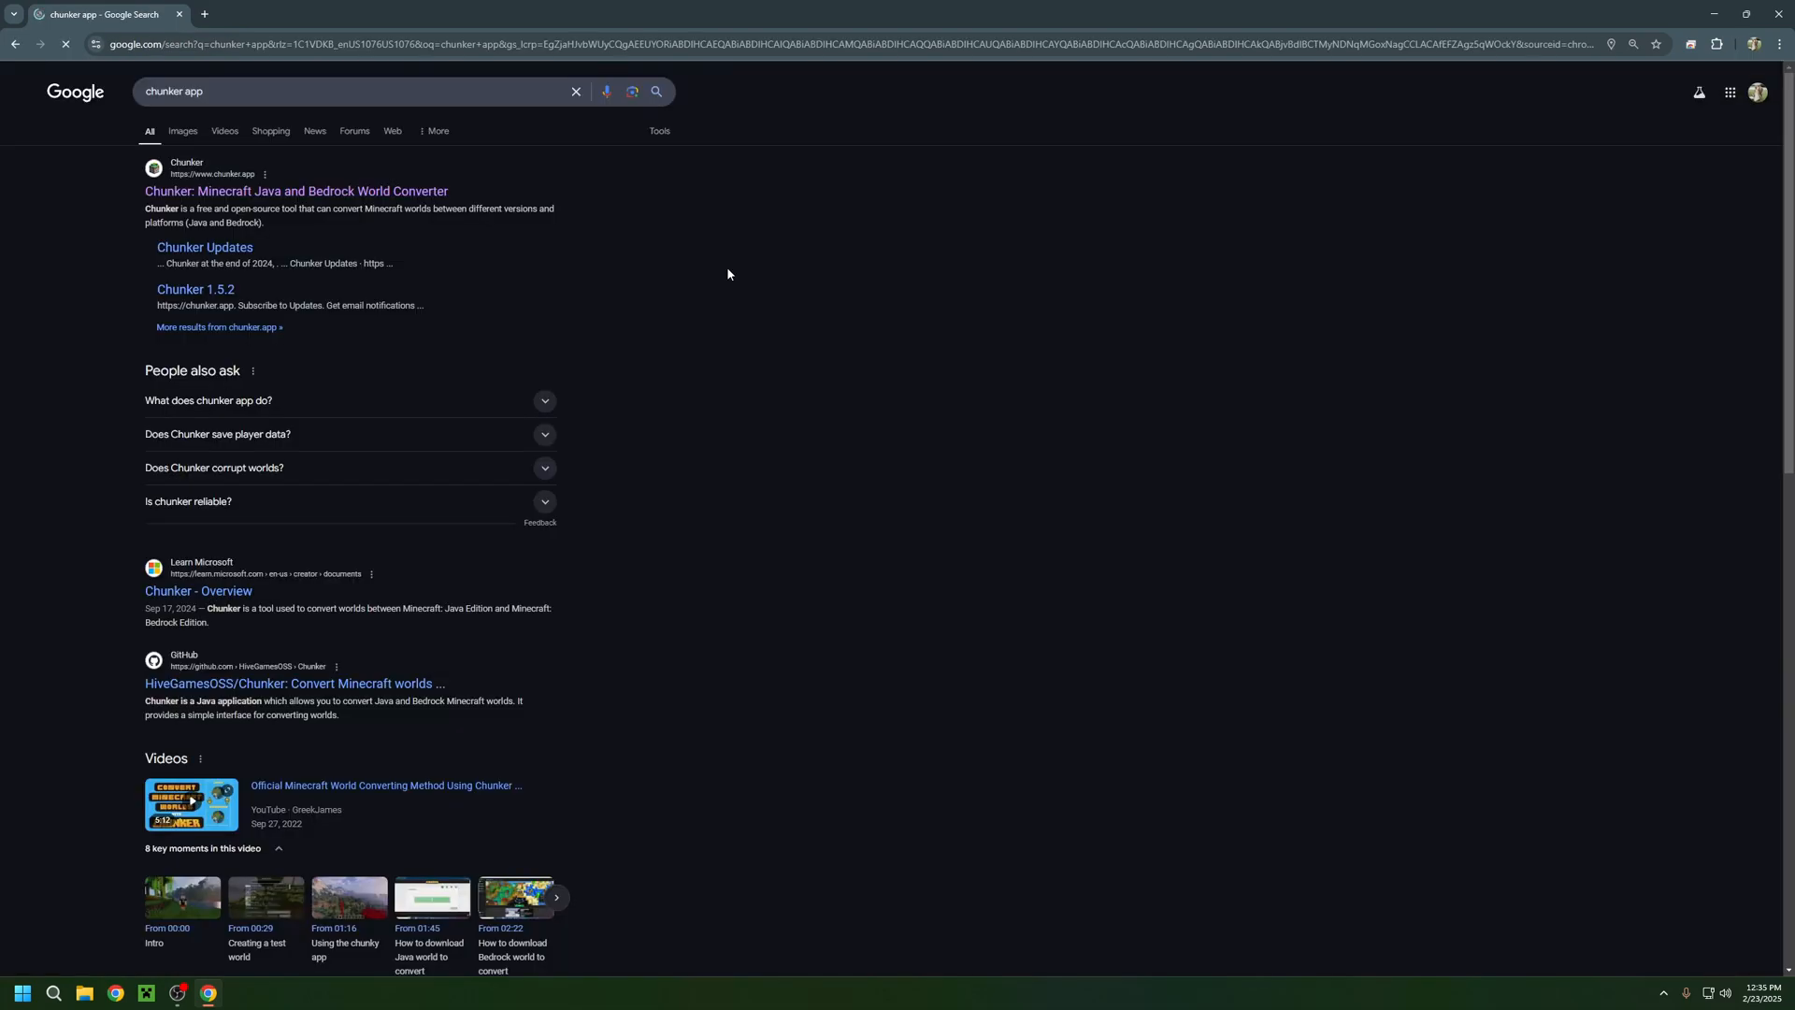
pyautogui.click(286, 190)
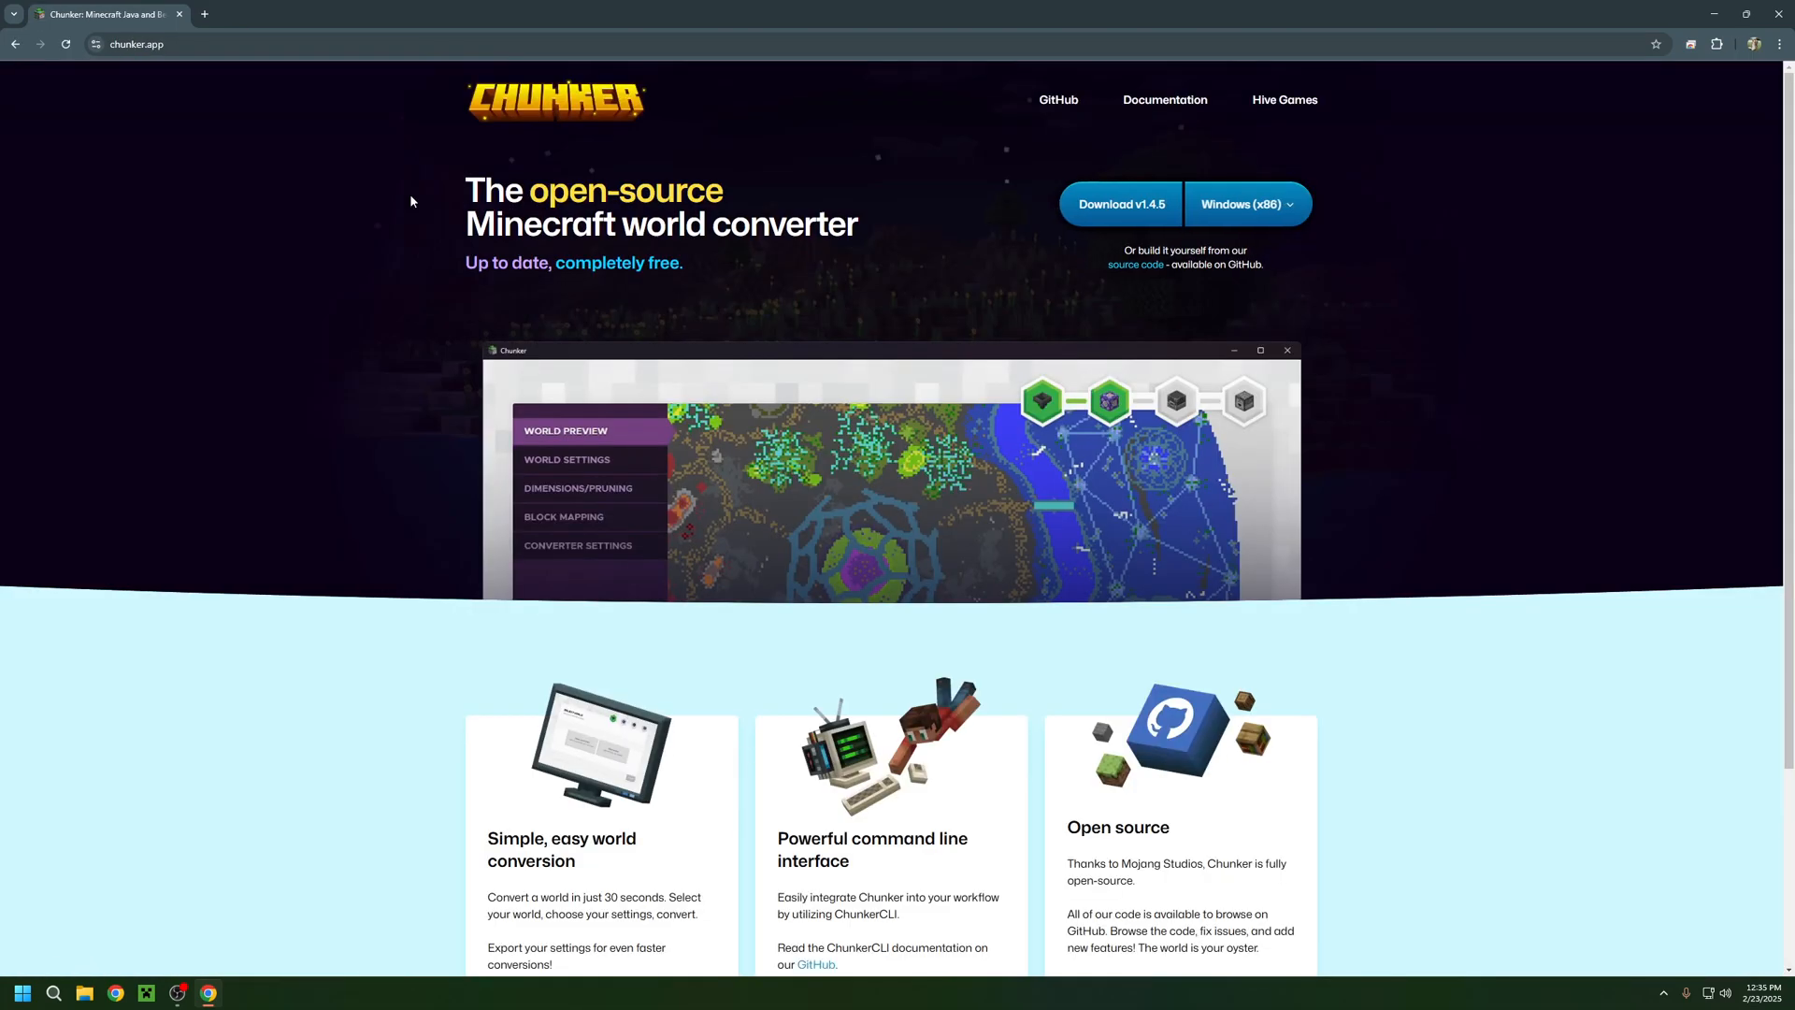
pyautogui.click(1245, 202)
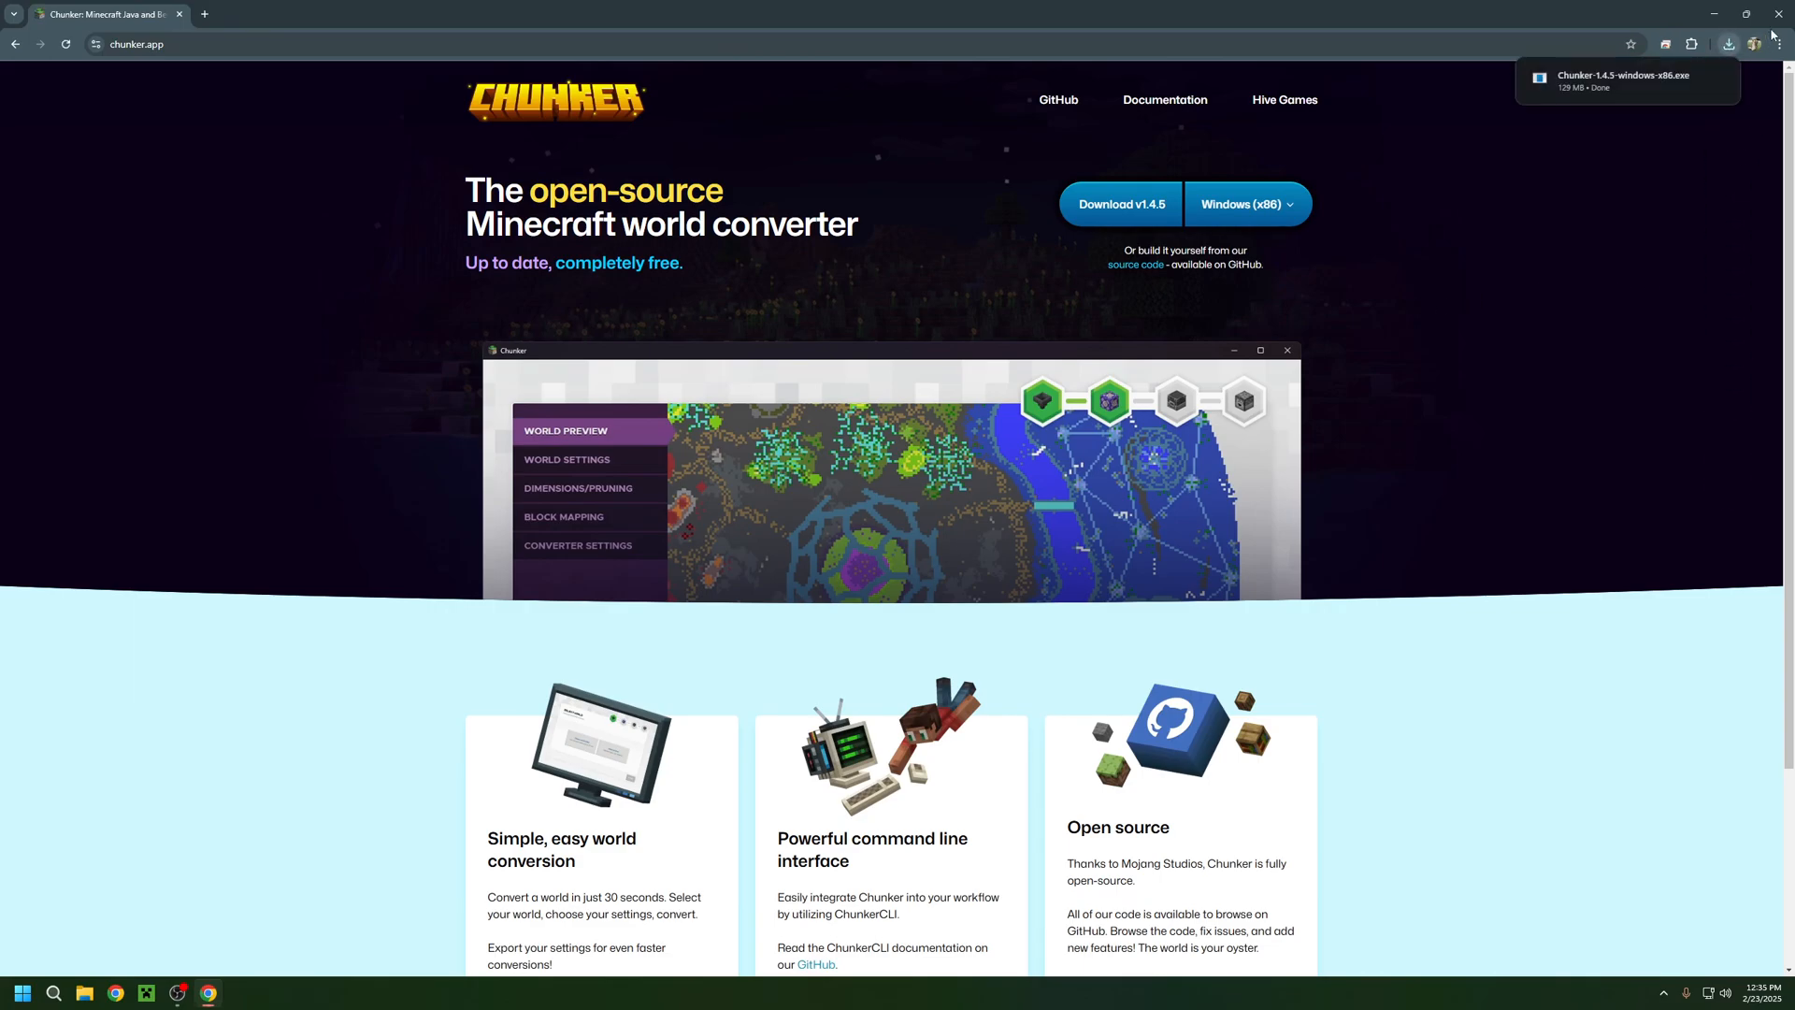
pyautogui.click(86, 993)
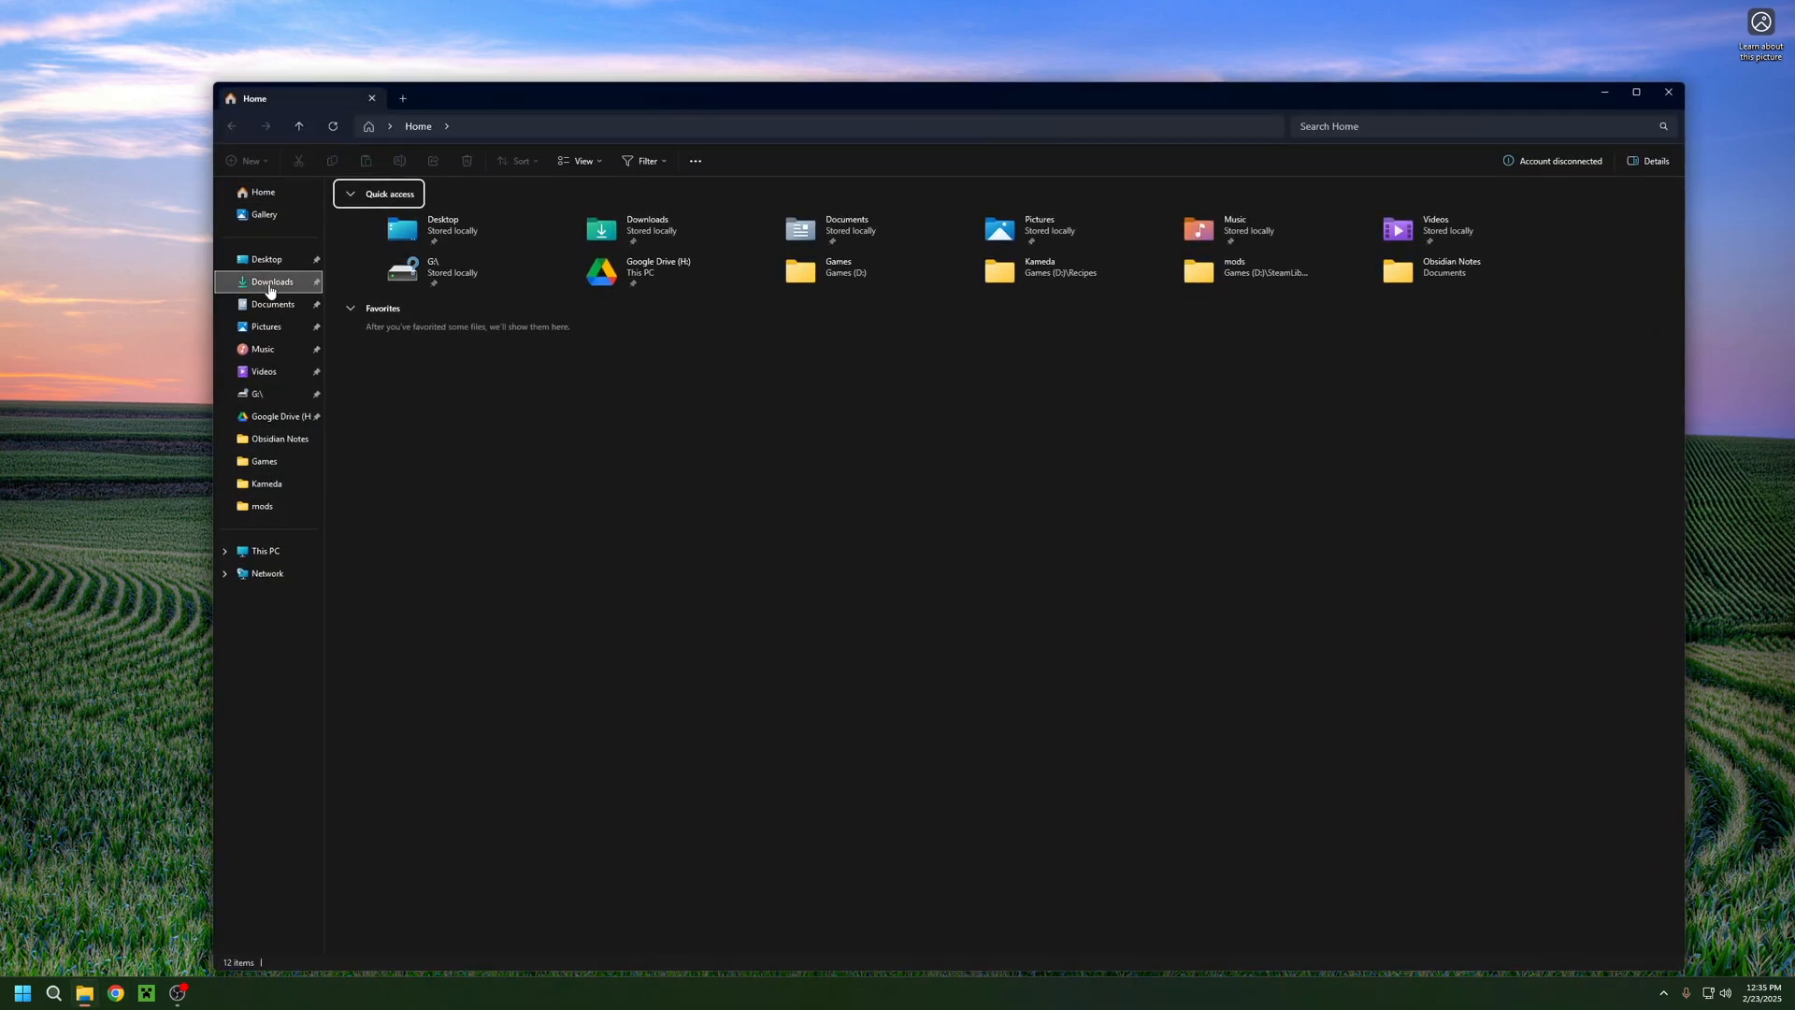
# - Run the downloaded Chunker exe and load New Yorktown.mcworld for conversion
pyautogui.click(273, 280)
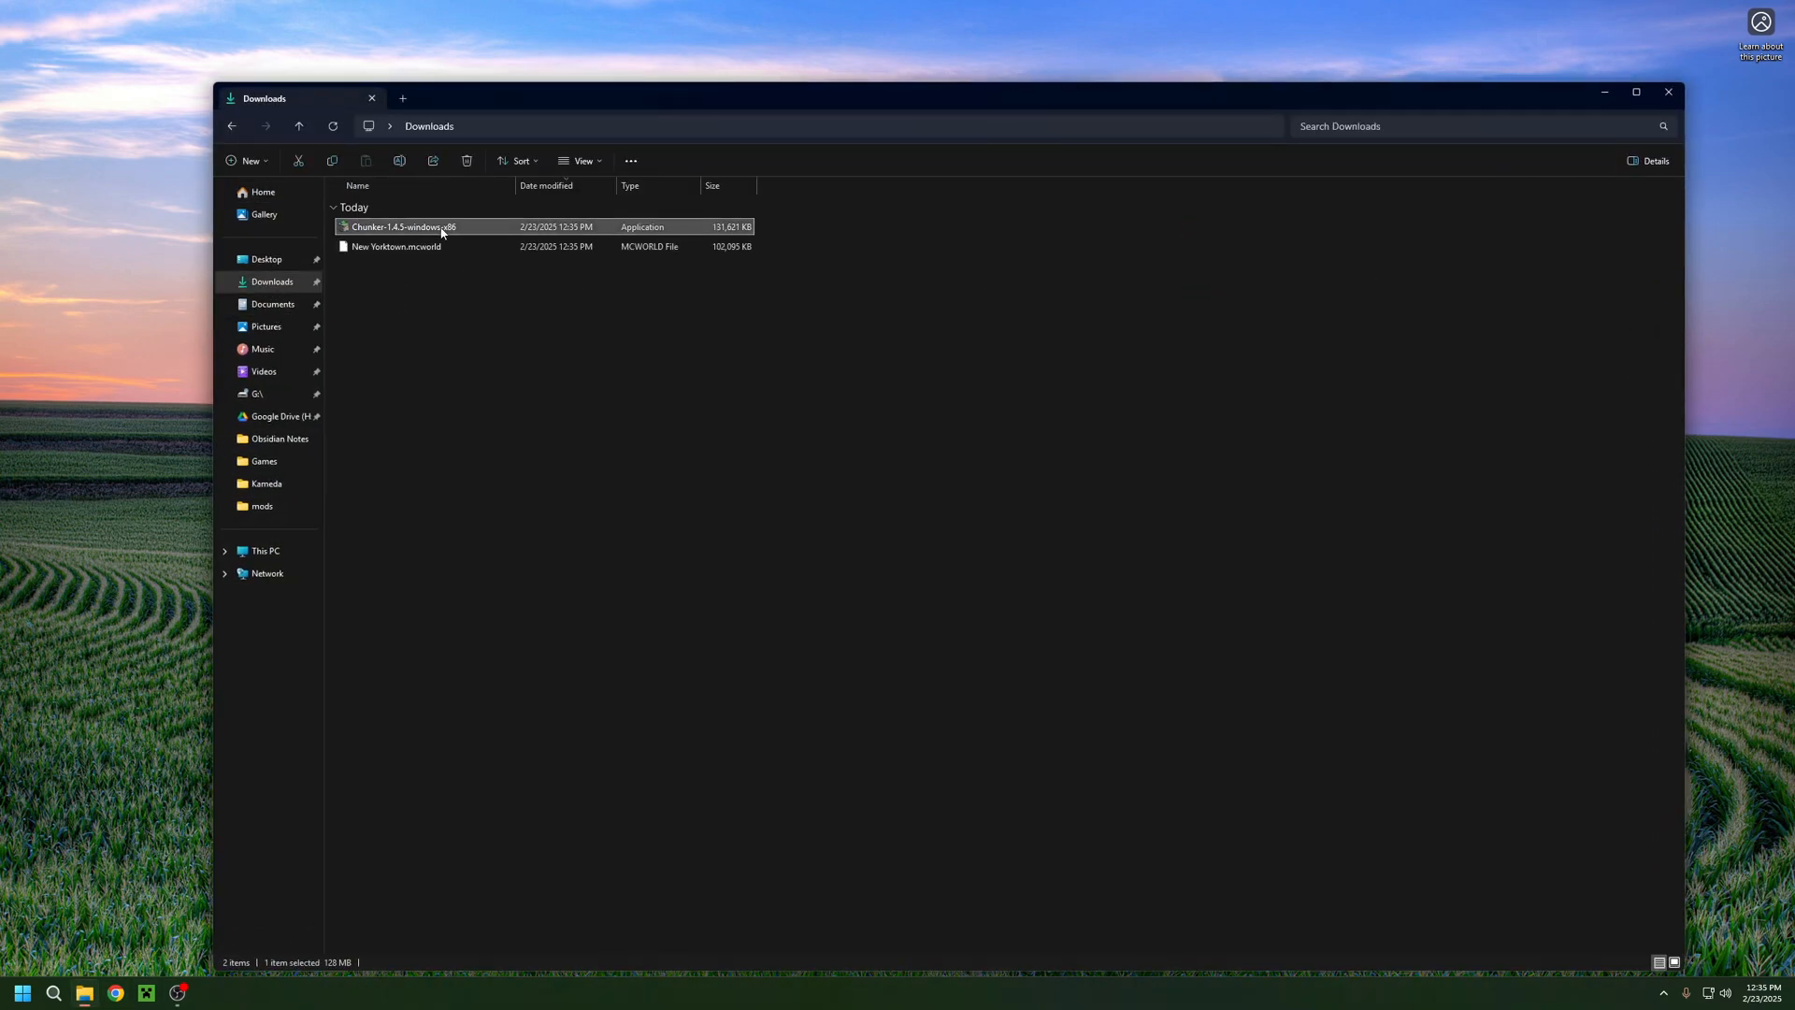
pyautogui.doubleClick(400, 227)
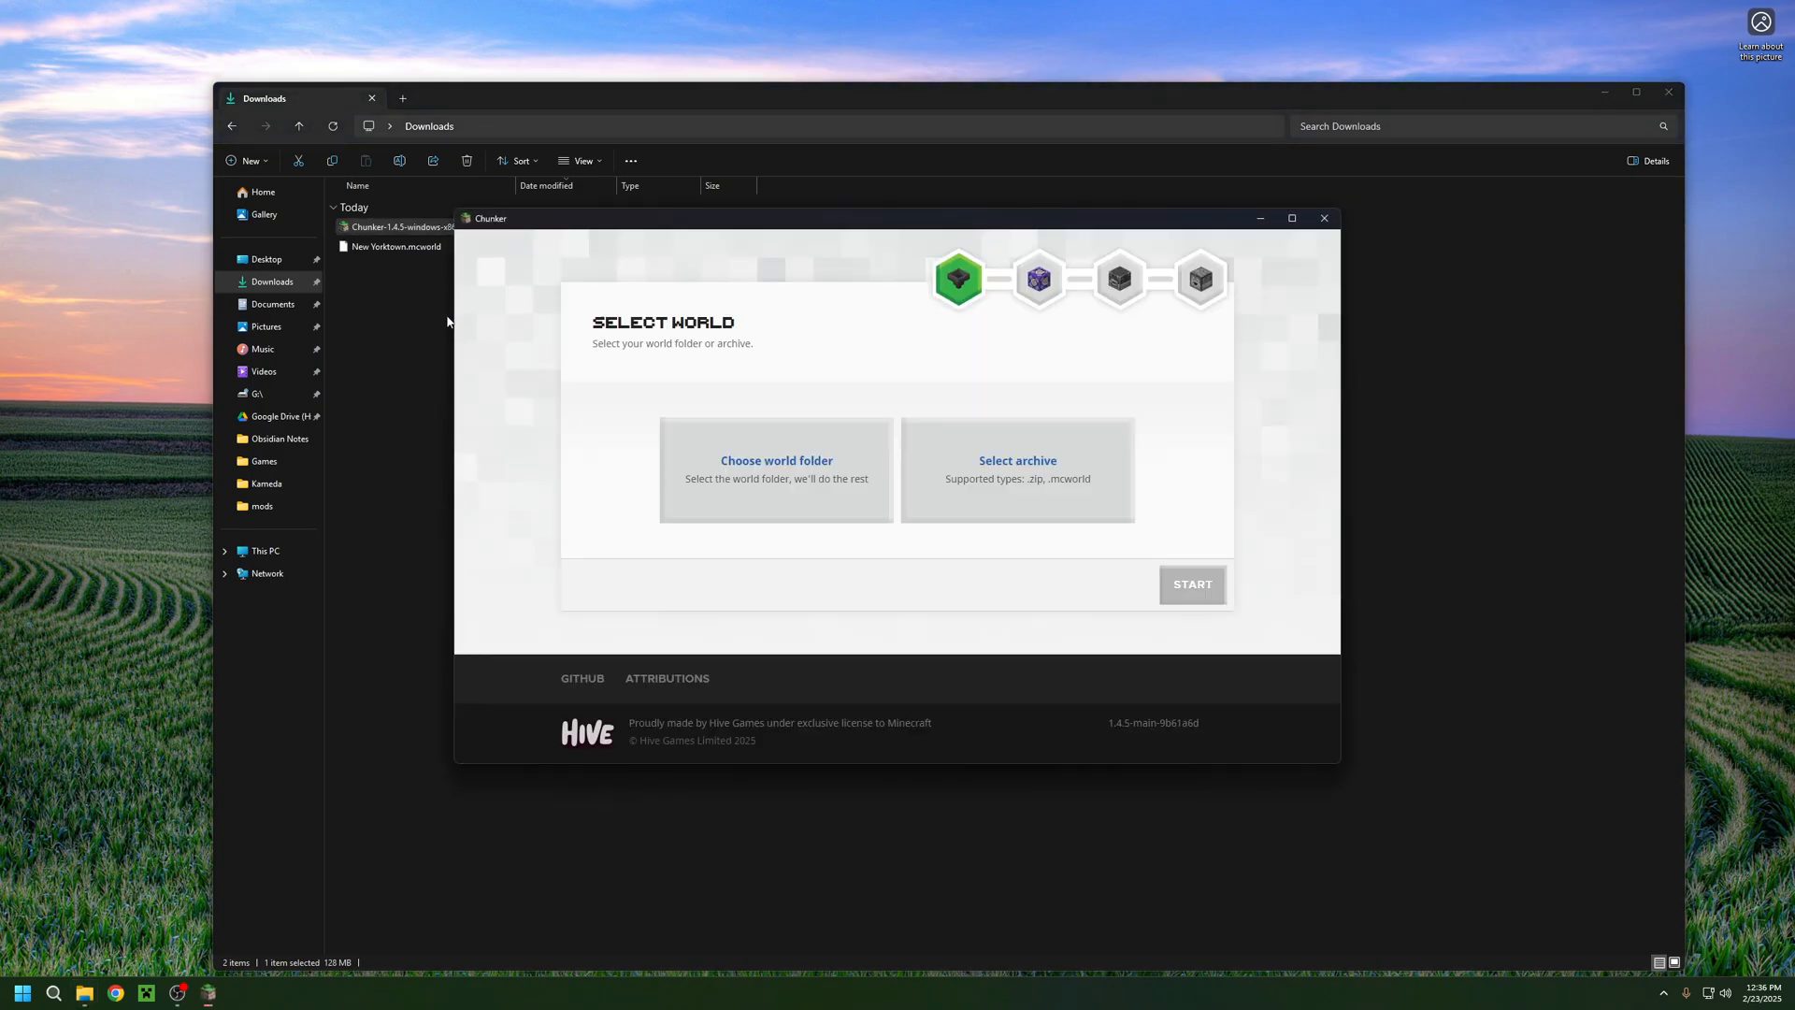
pyautogui.moveTo(948, 362)
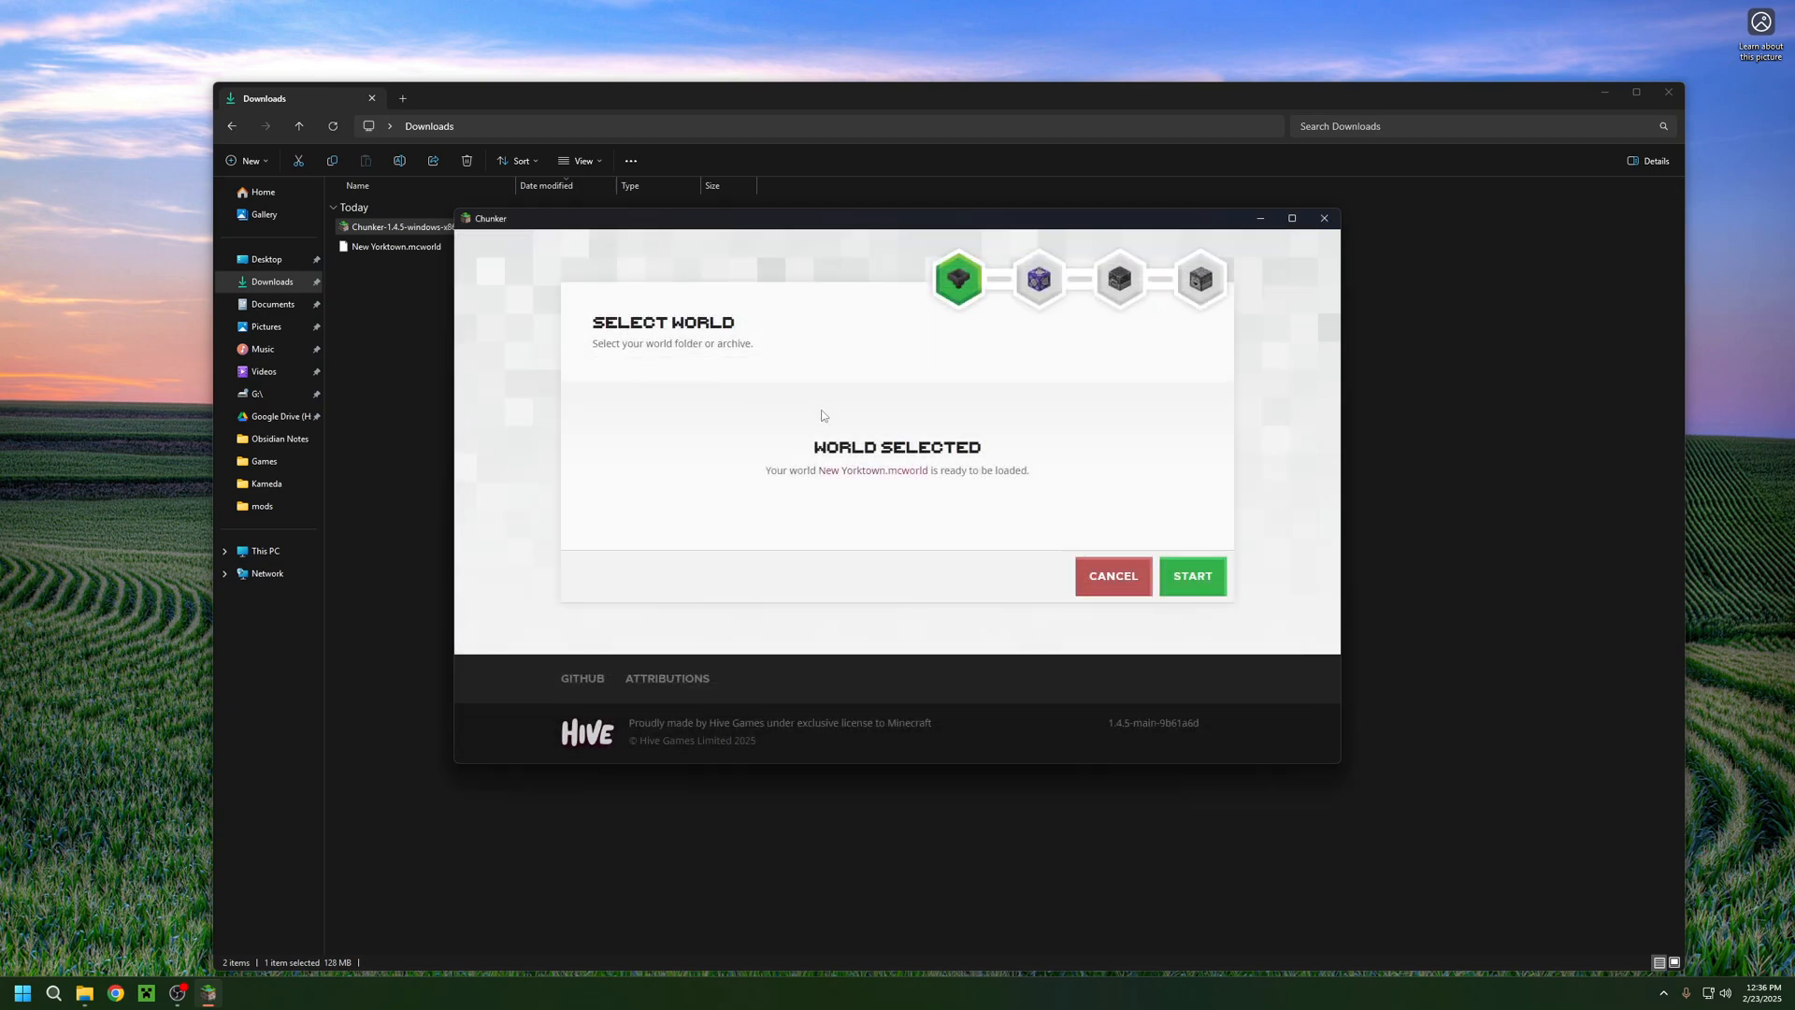
pyautogui.click(1193, 576)
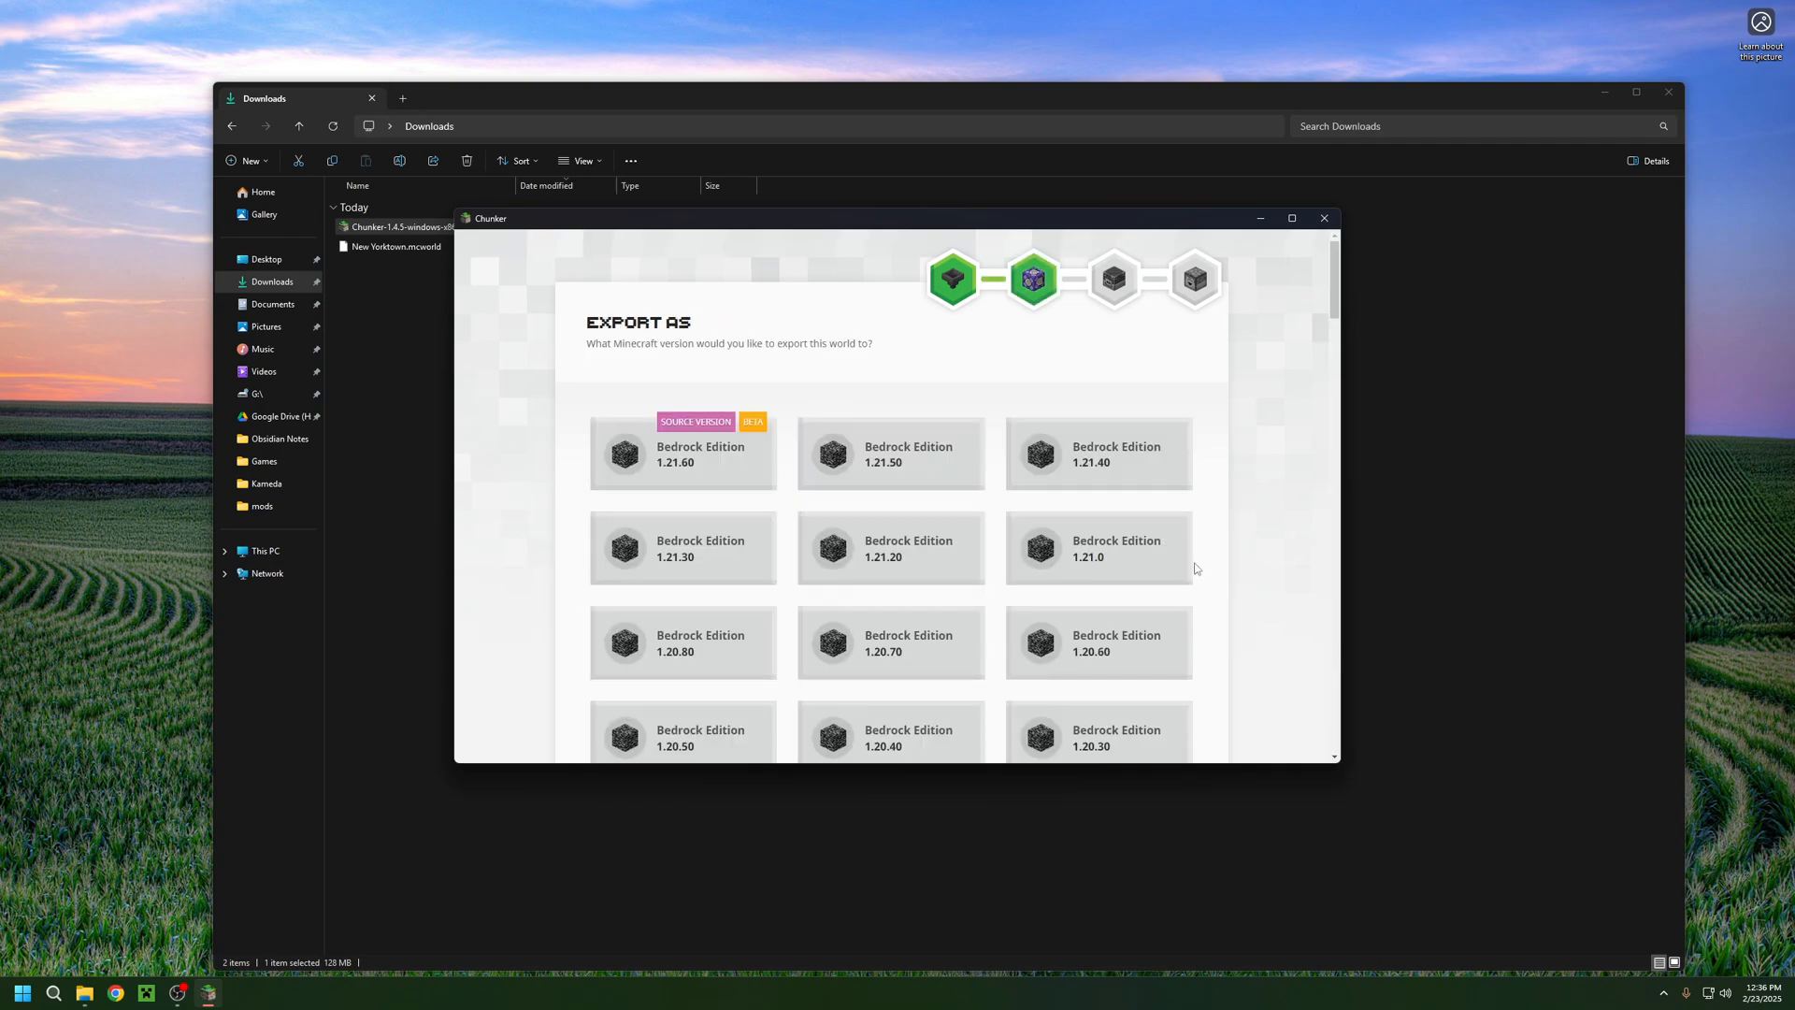
# - Select Java Edition 1.21.4 in the Export As list and convert the world
pyautogui.scroll(-3)
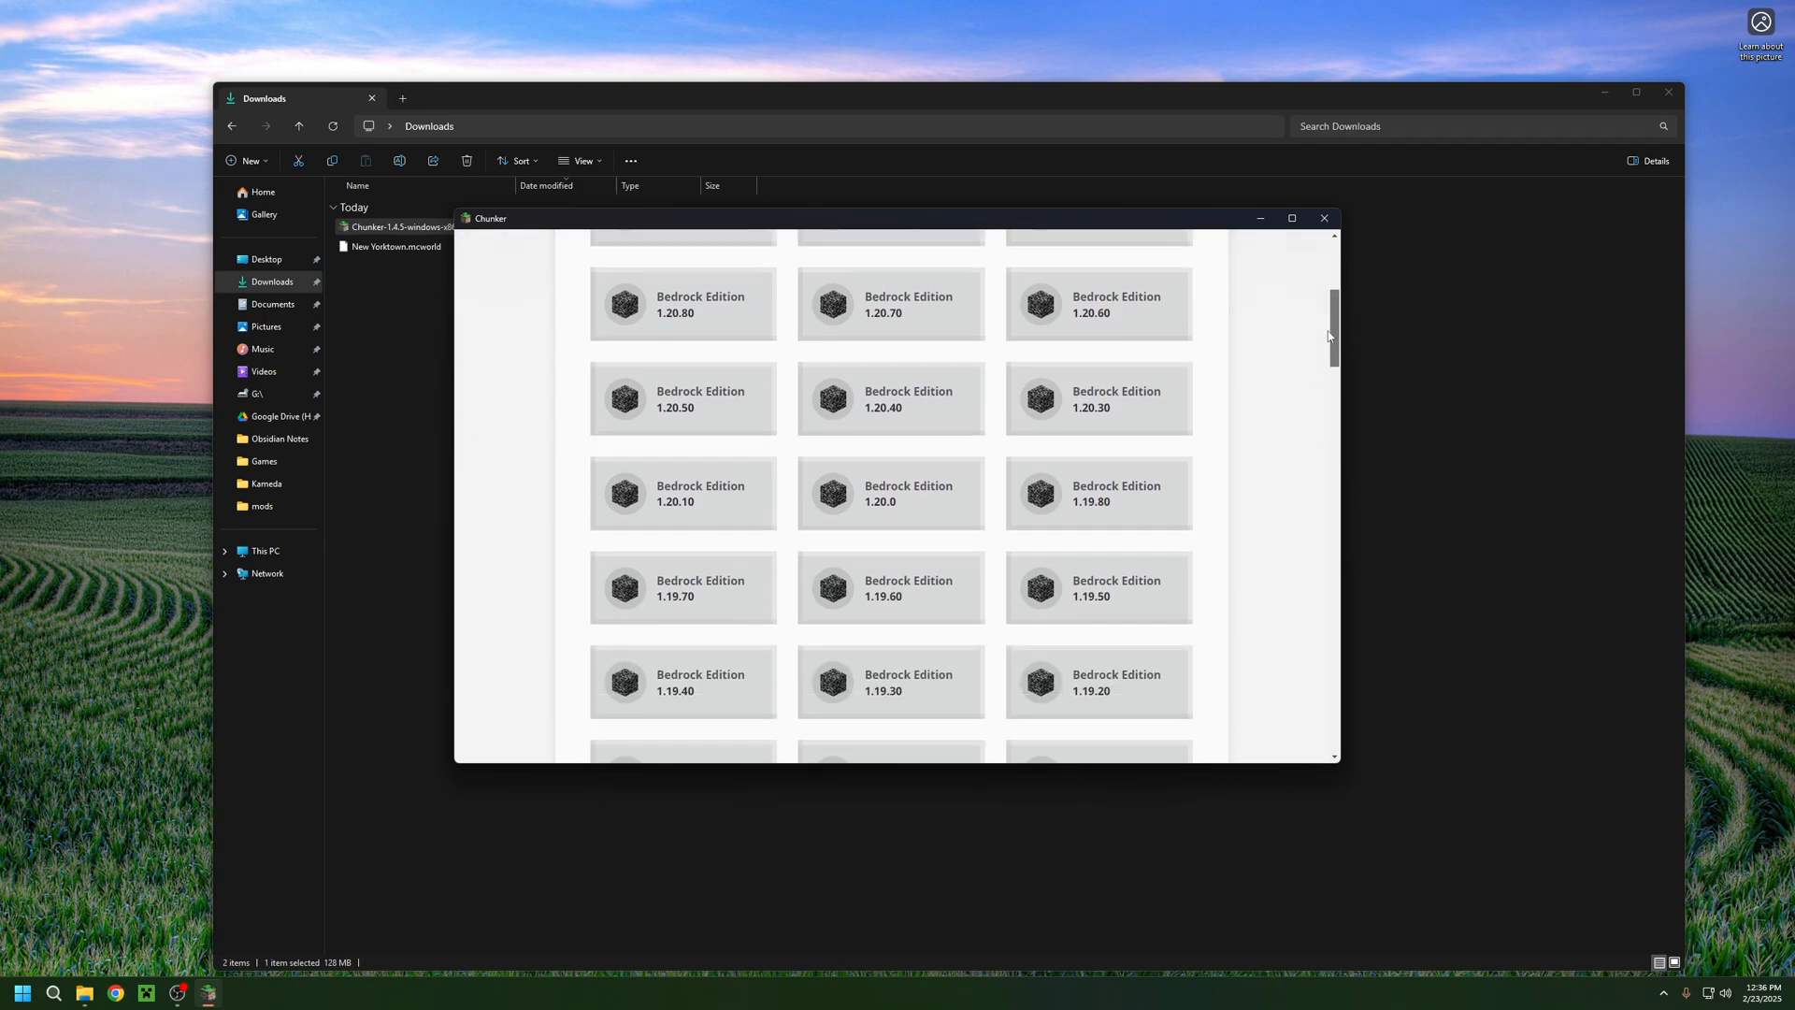
pyautogui.scroll(-3)
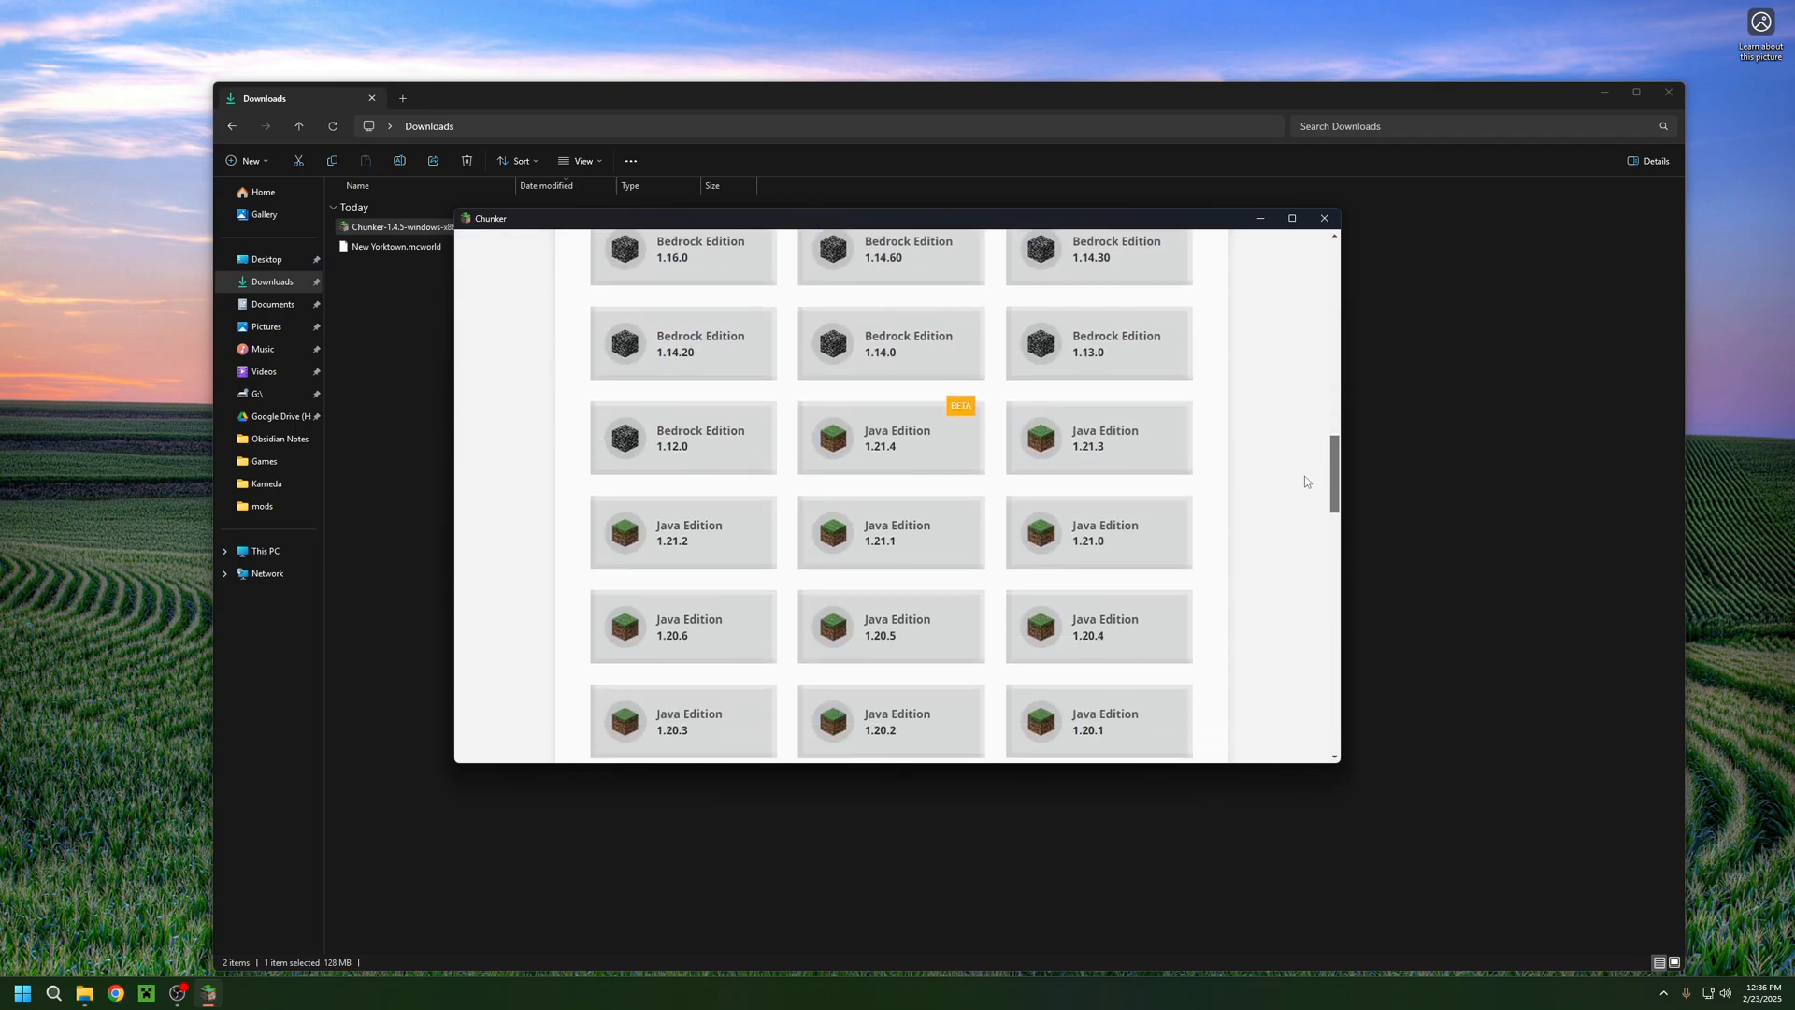
pyautogui.scroll(-3)
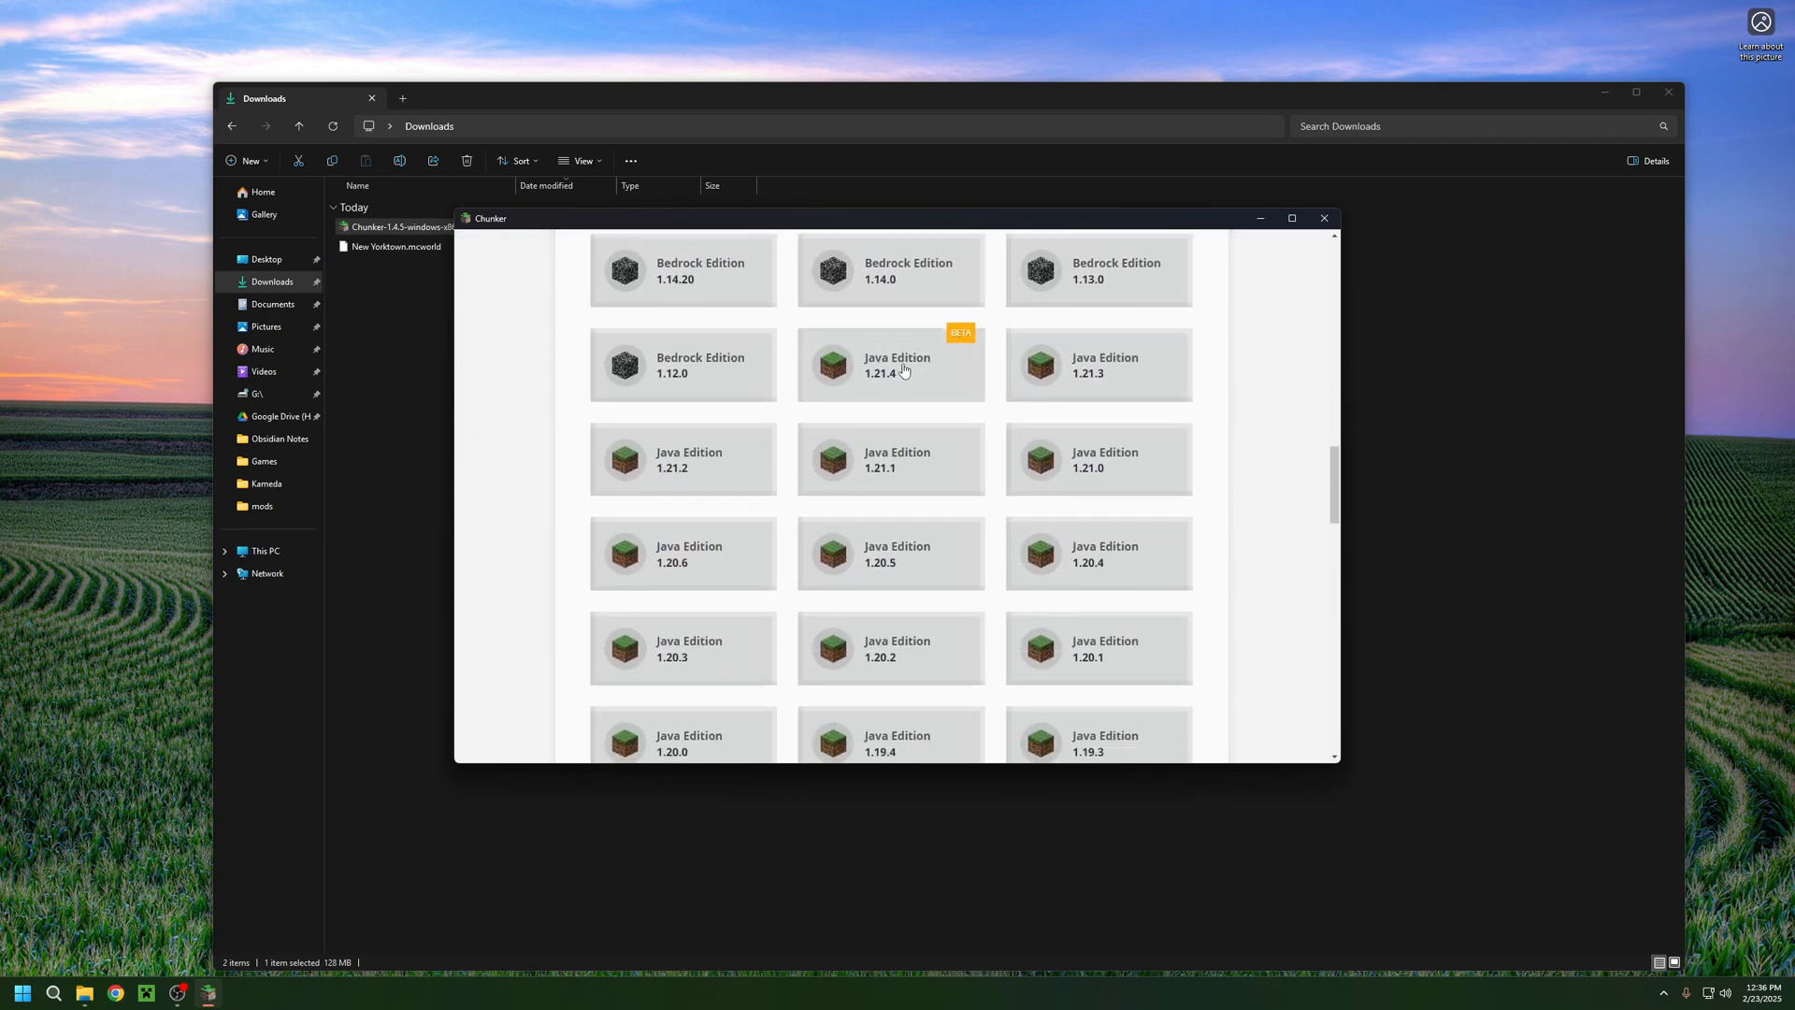
pyautogui.scroll(-3)
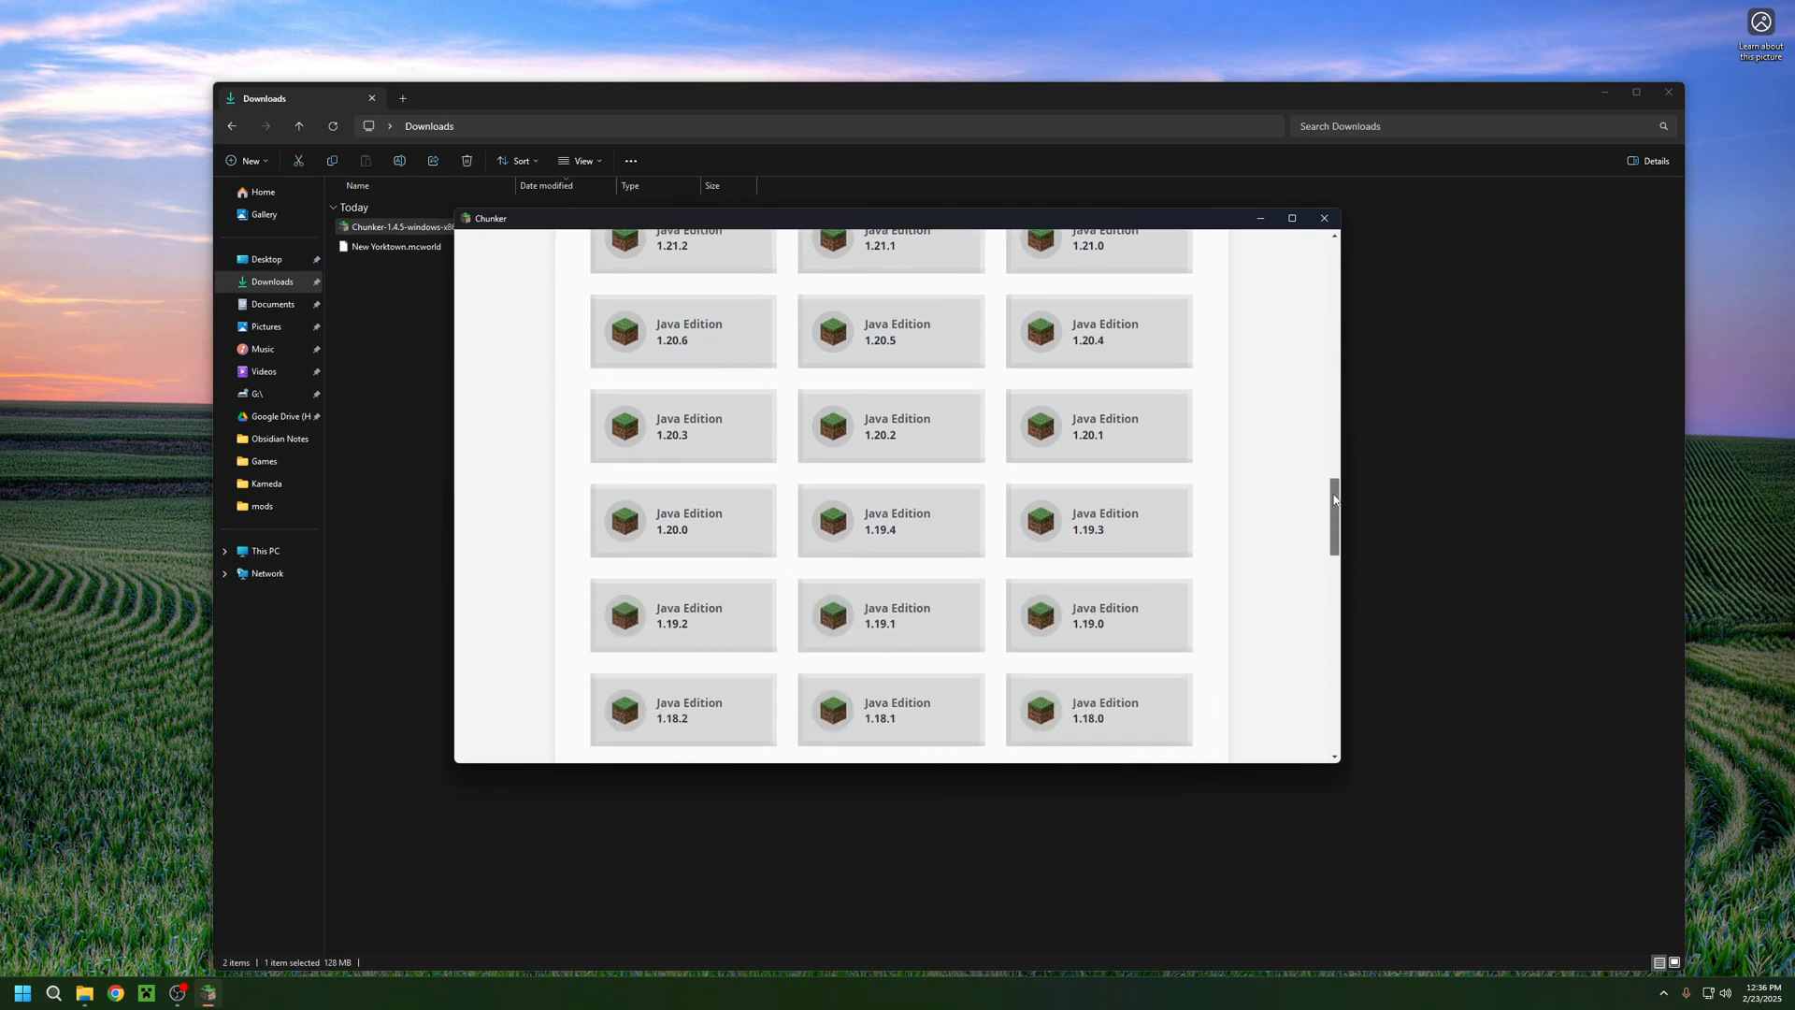
pyautogui.scroll(-3)
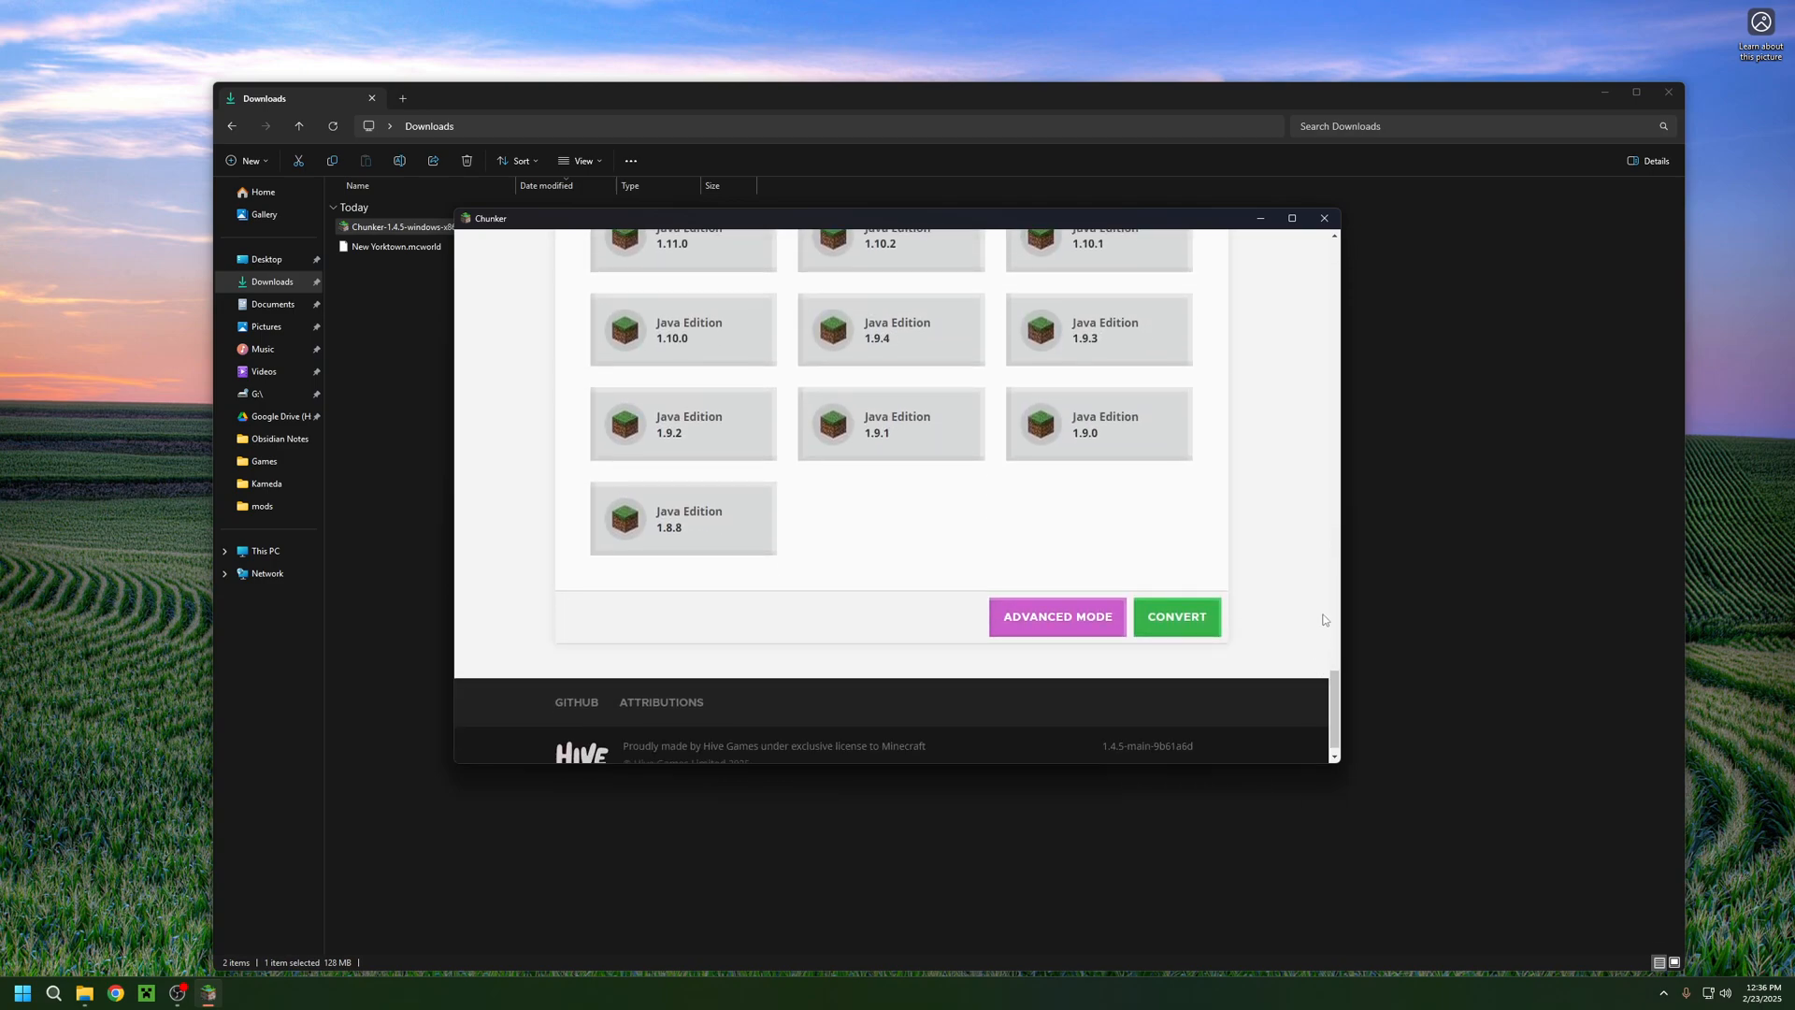
pyautogui.click(1176, 617)
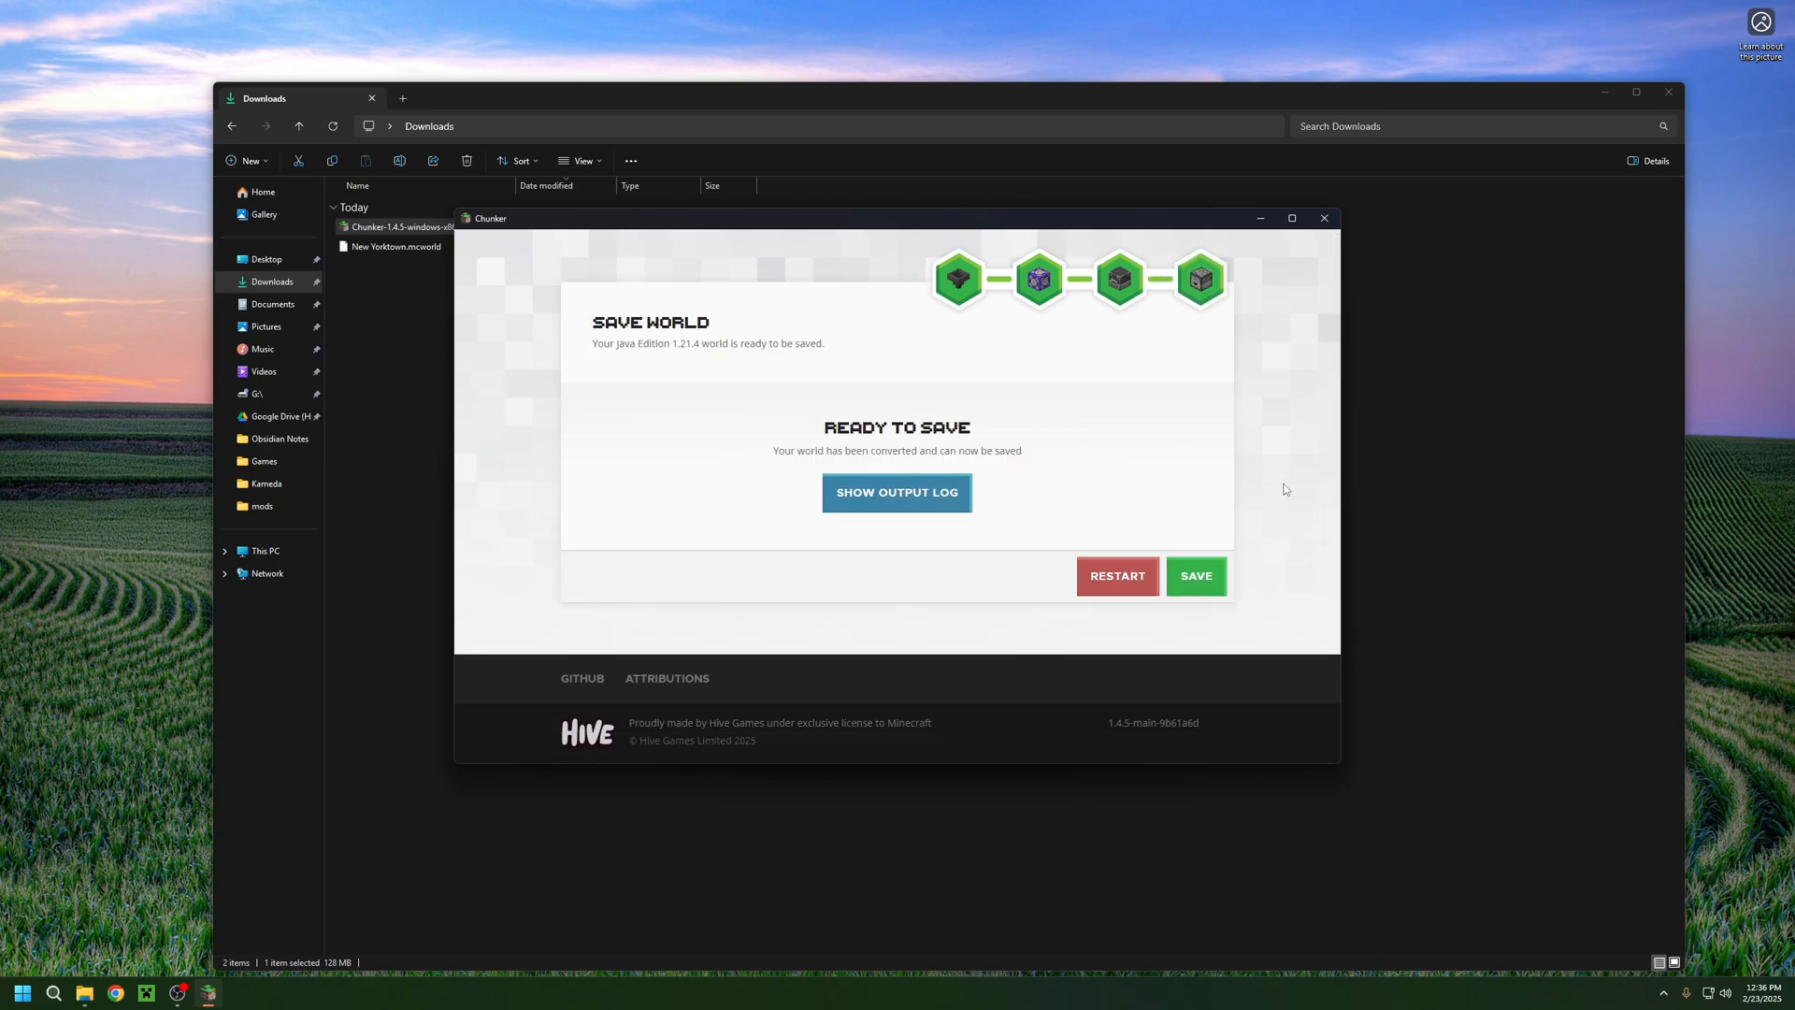
# - Save the converted world as a New_Yorktown zip in Downloads and close Chunker
pyautogui.click(1196, 576)
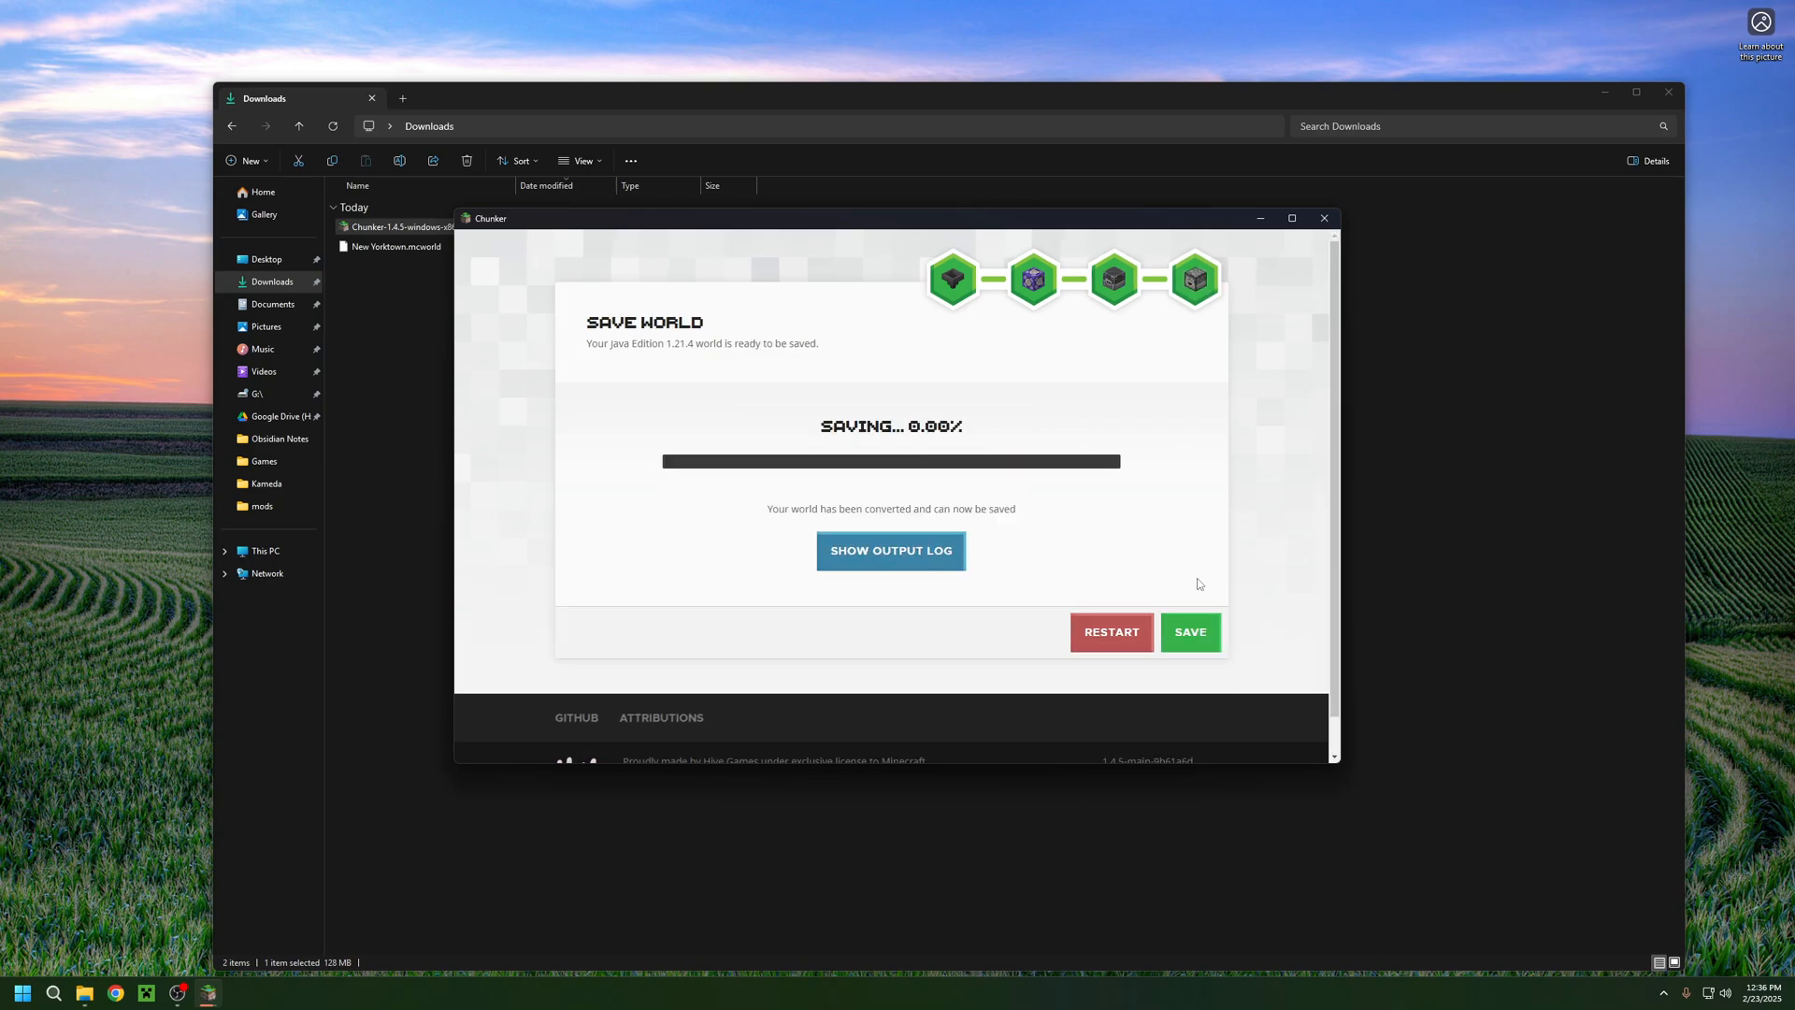
pyautogui.click(1190, 632)
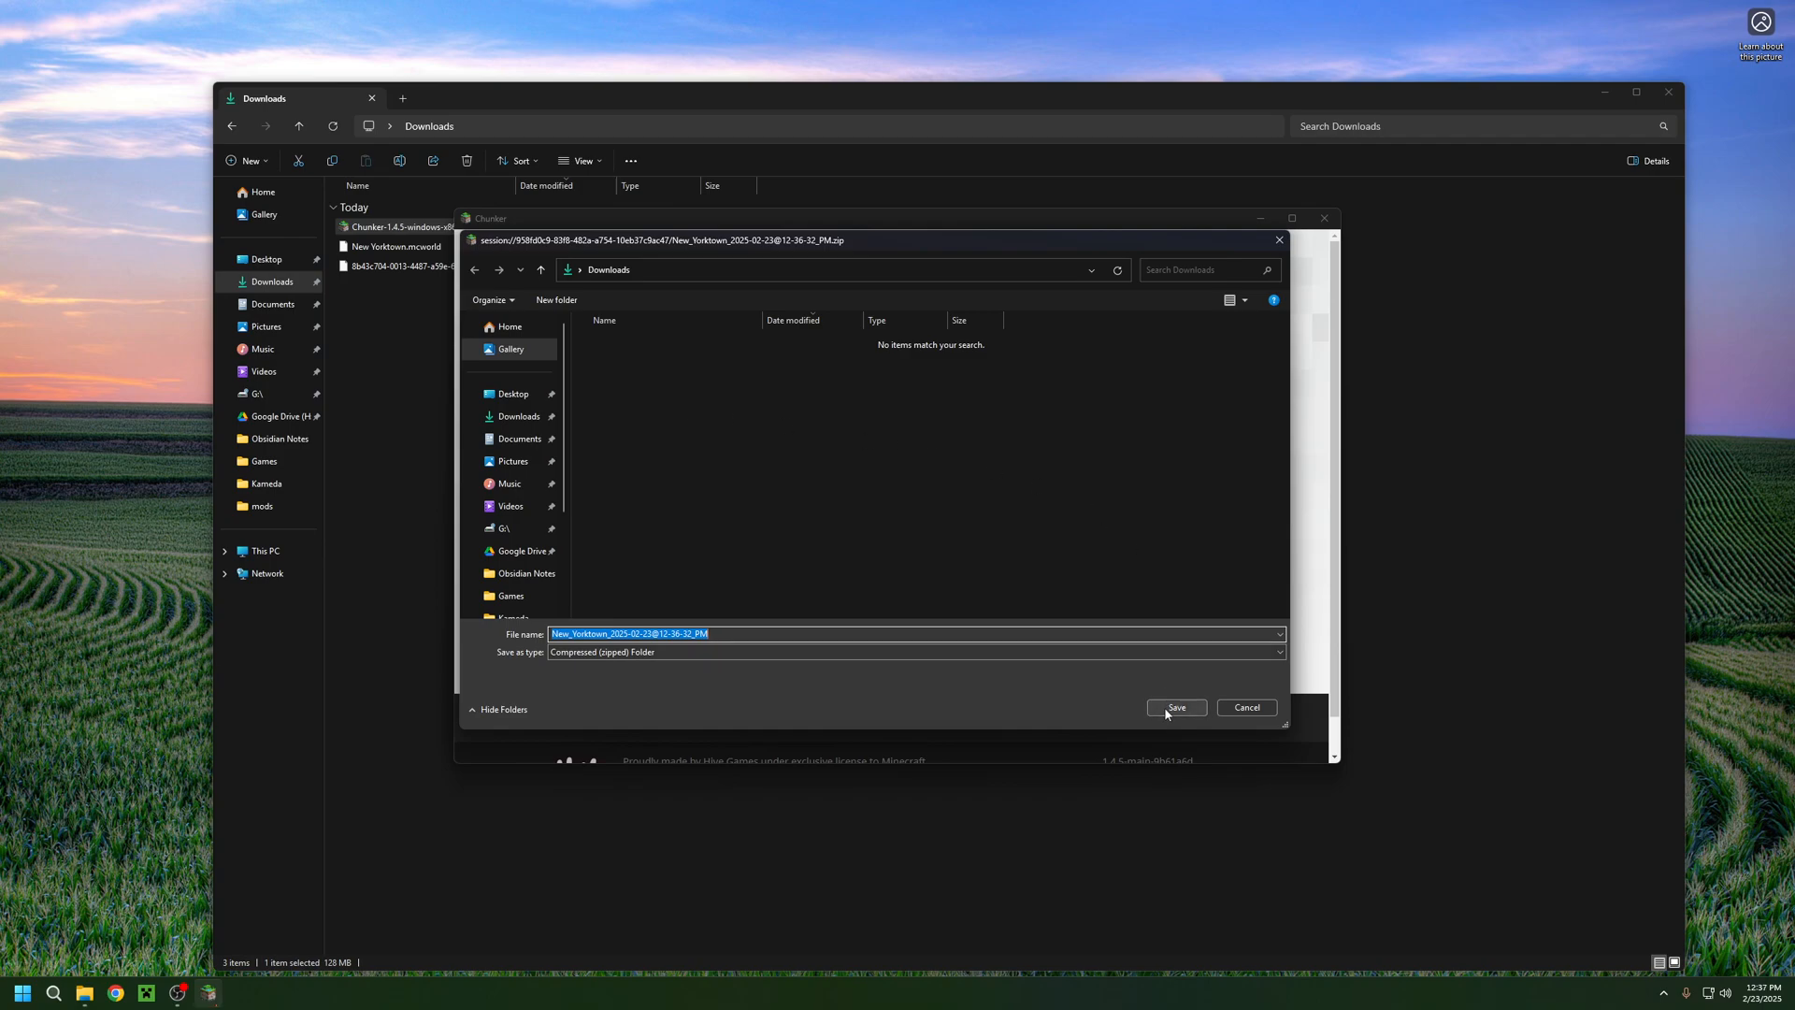
pyautogui.click(1176, 707)
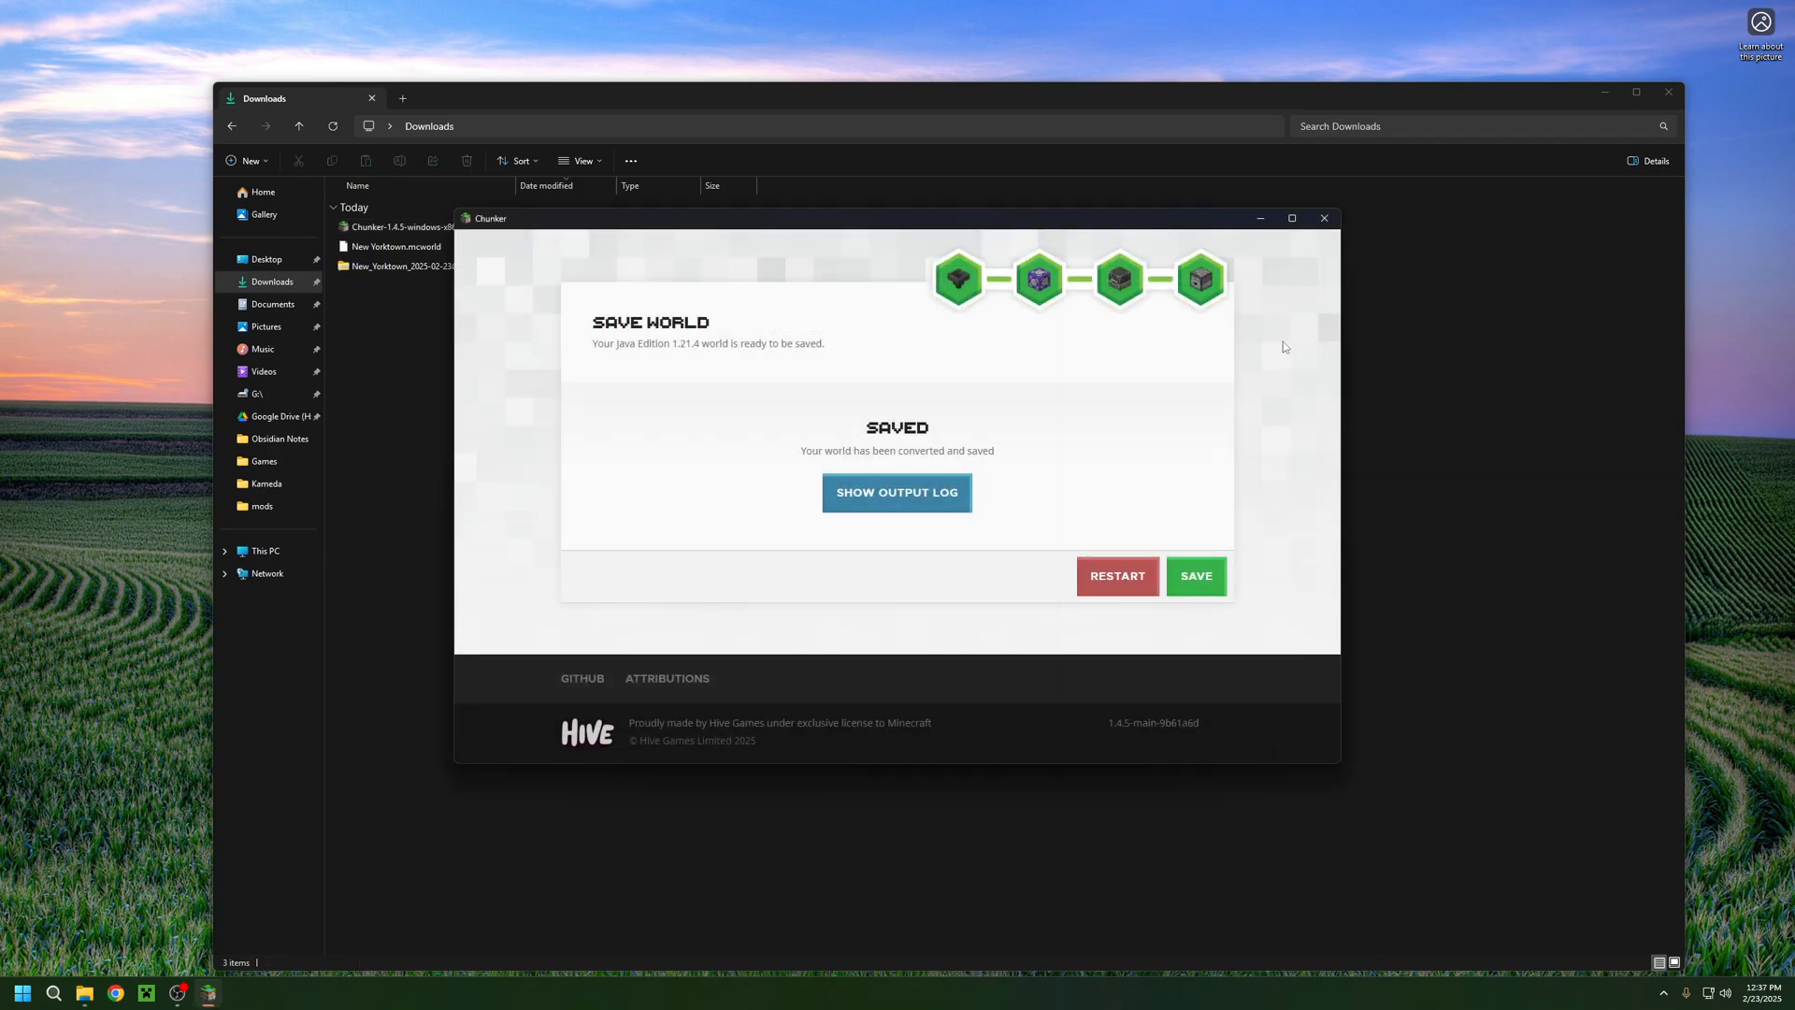
pyautogui.click(1324, 217)
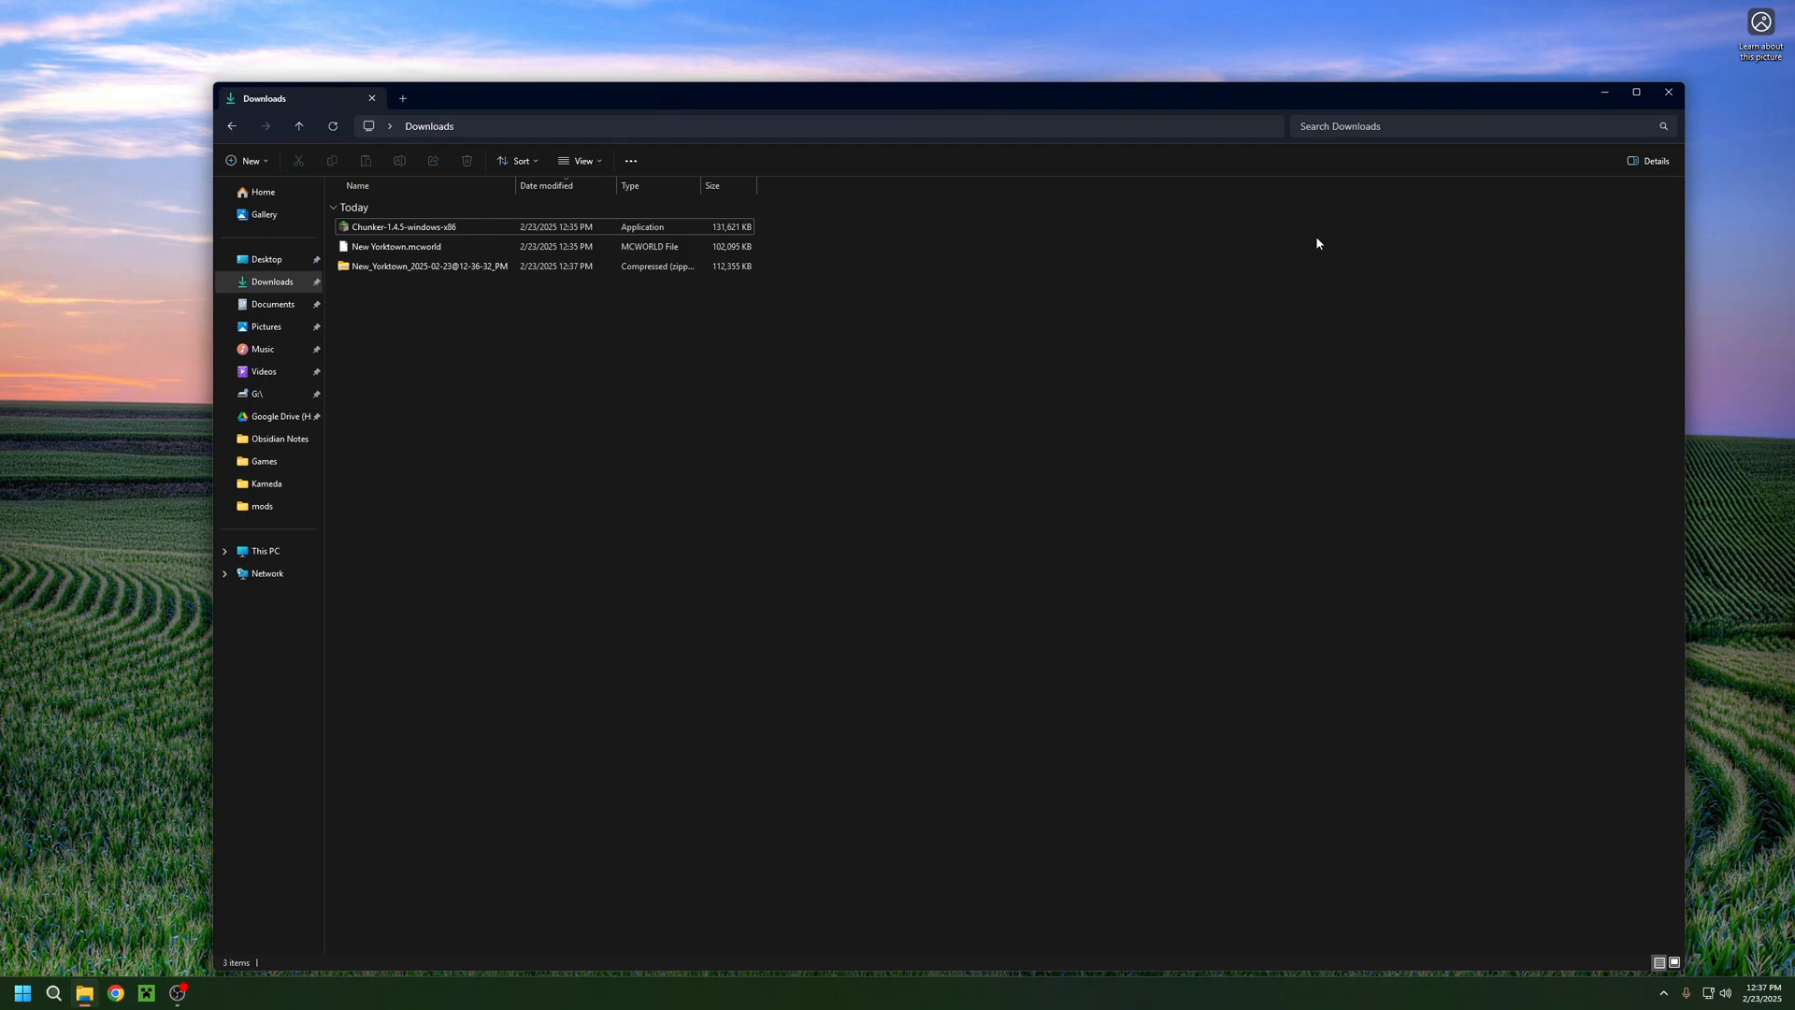
pyautogui.moveTo(822, 363)
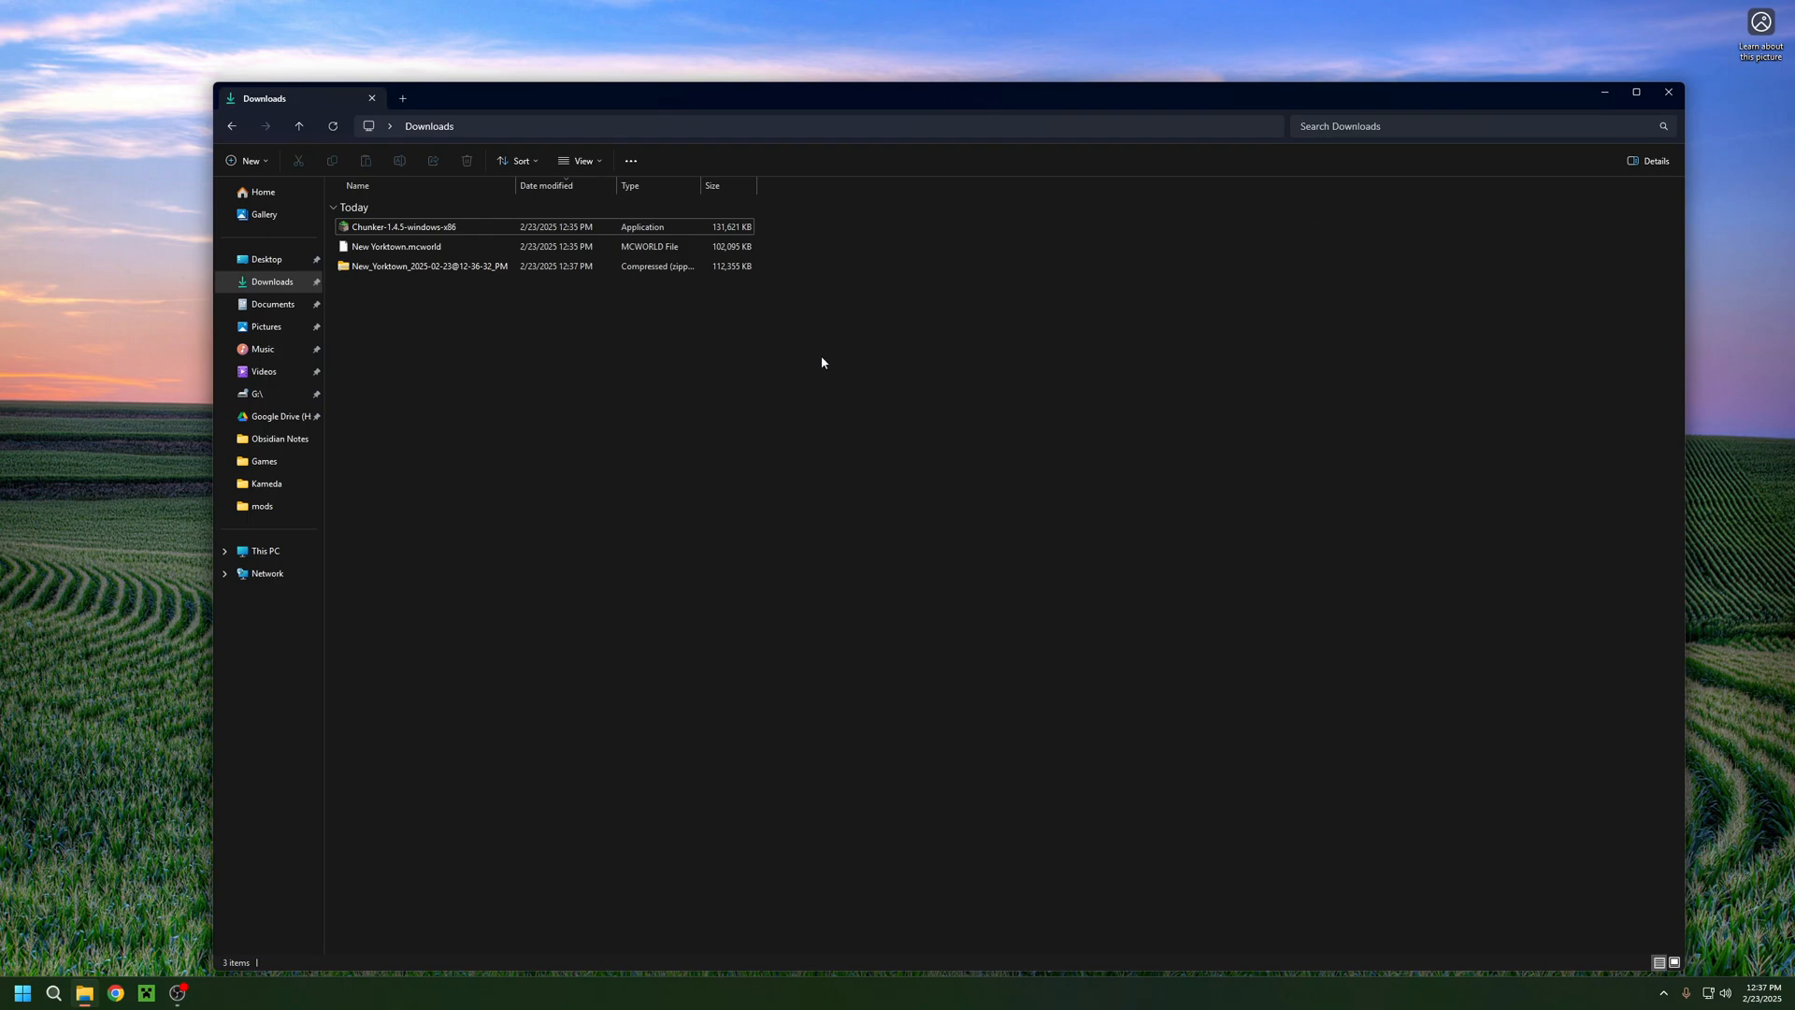
# - Expand This PC, open the Windows (C:) drive and go into the Users folder
pyautogui.click(580, 160)
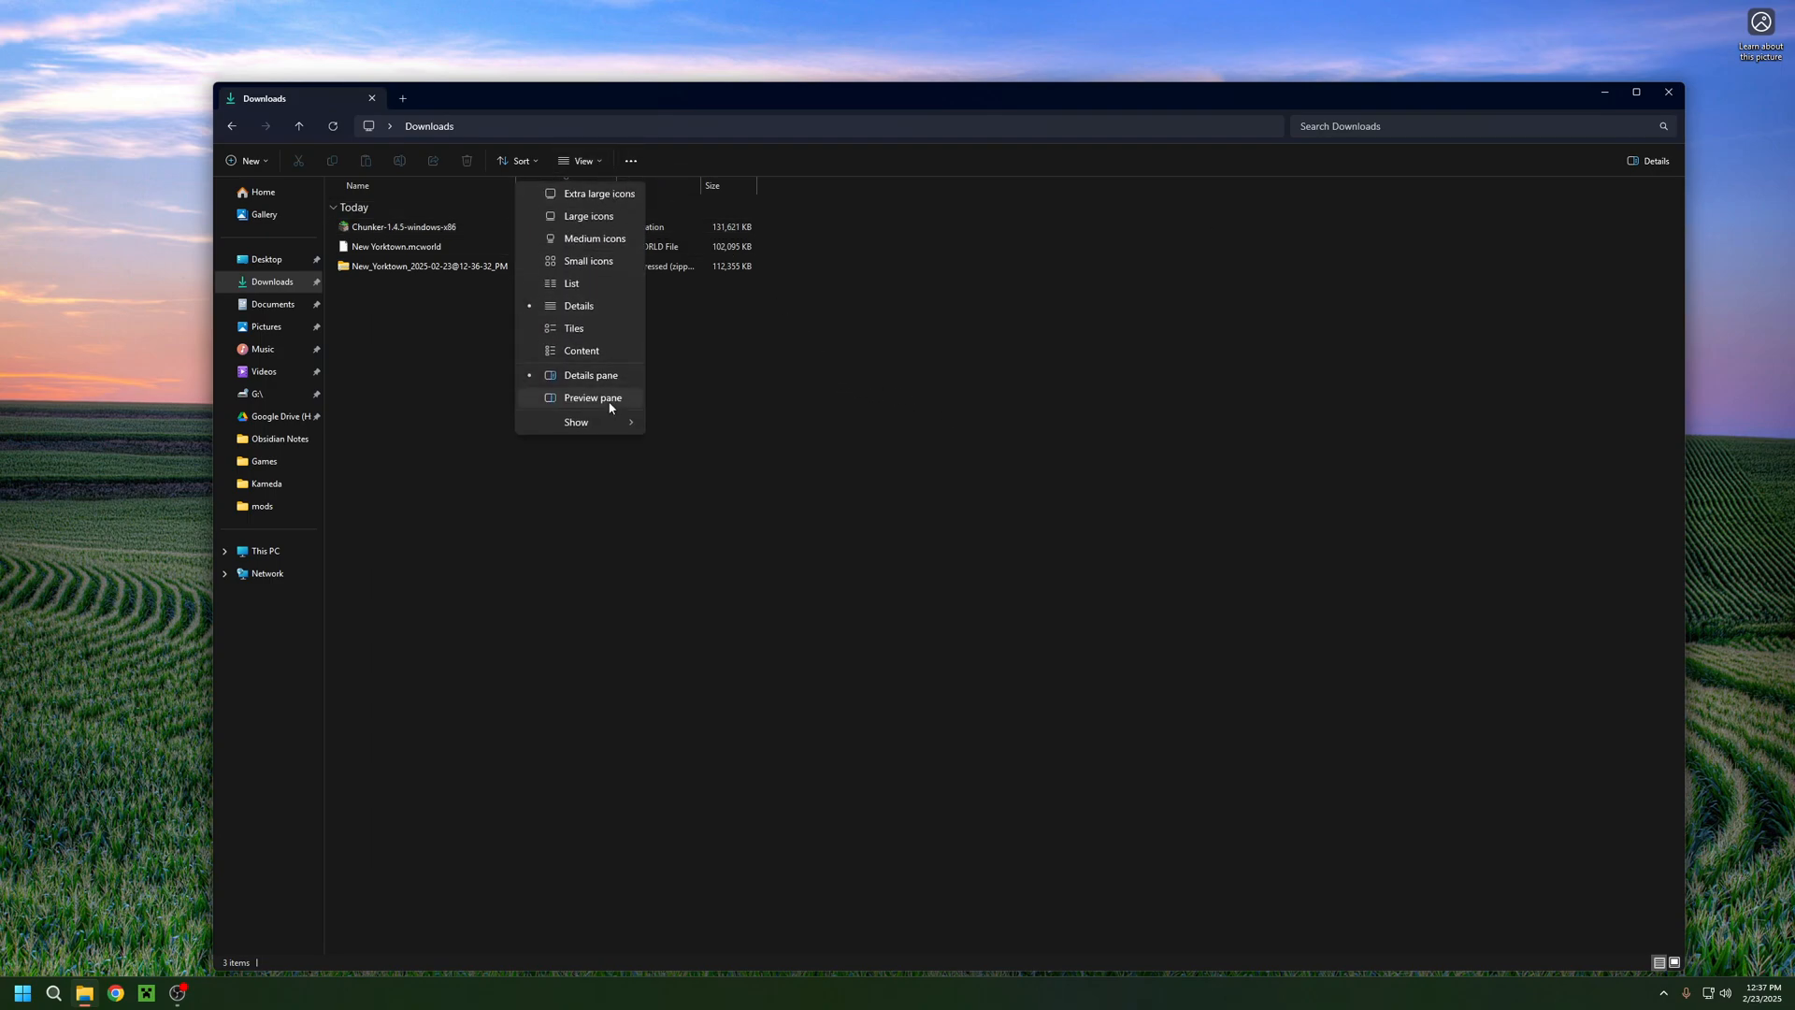
pyautogui.click(576, 423)
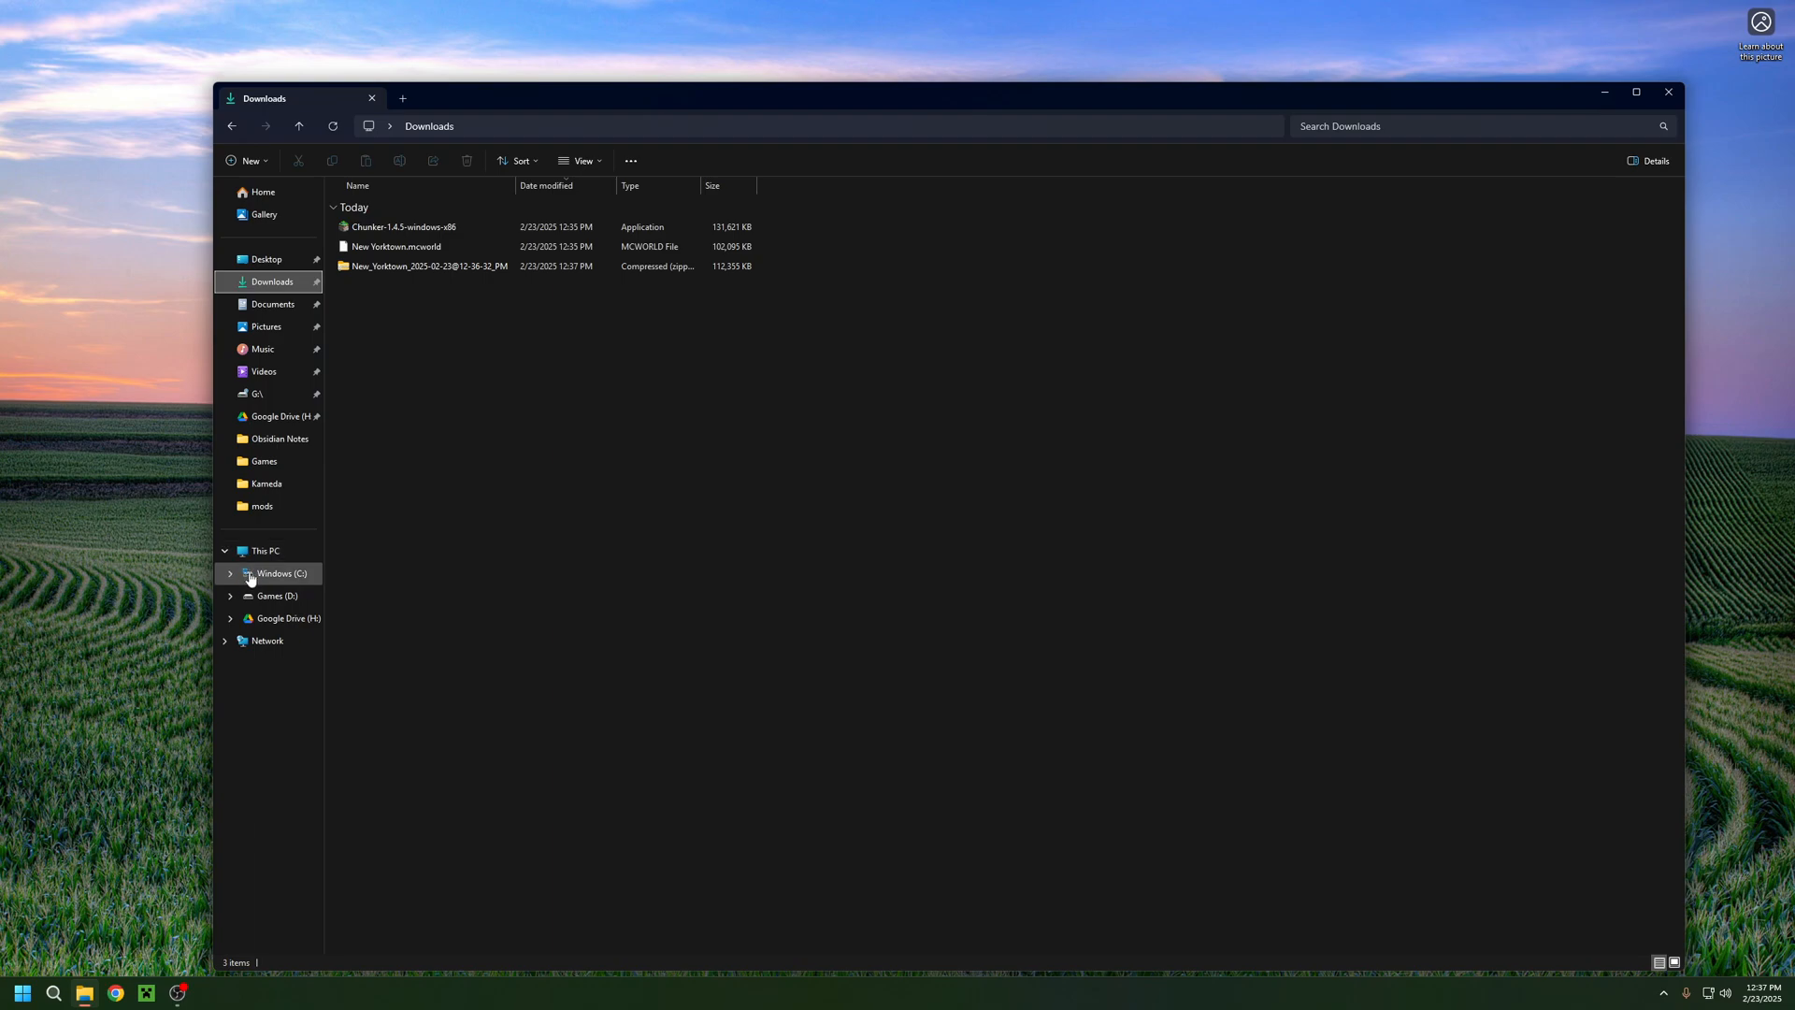
pyautogui.click(278, 574)
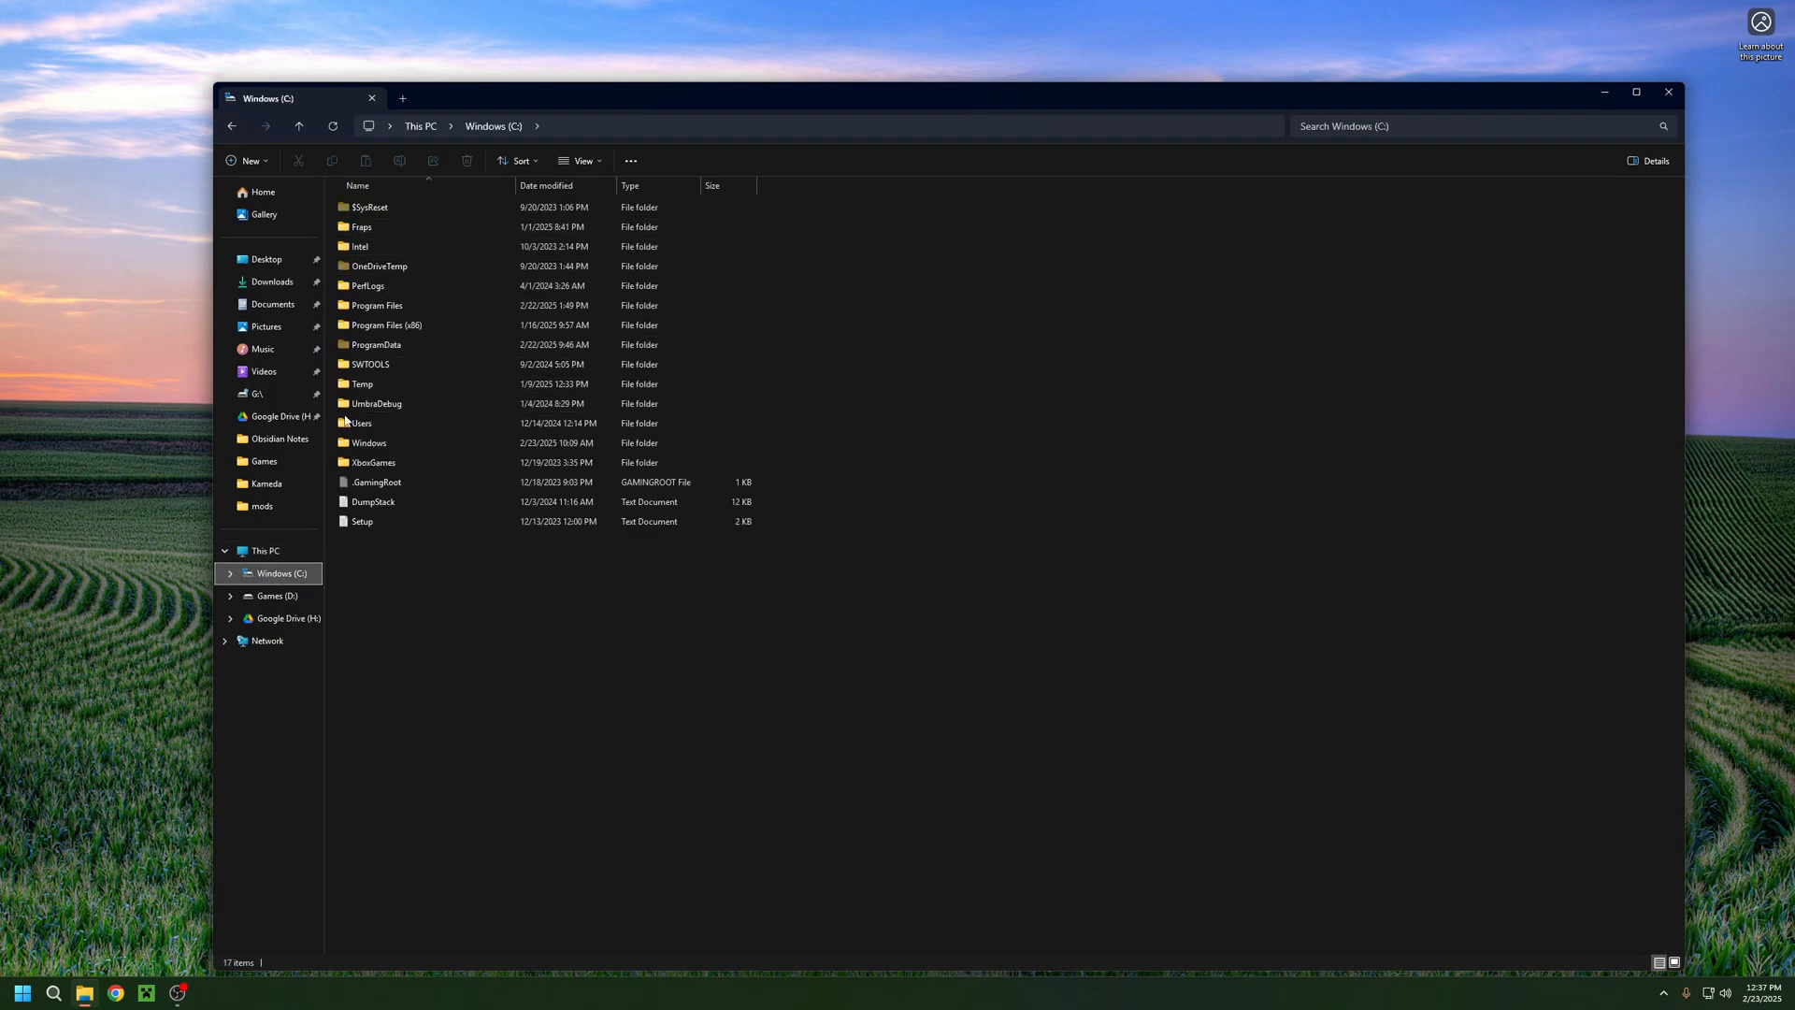
pyautogui.doubleClick(361, 422)
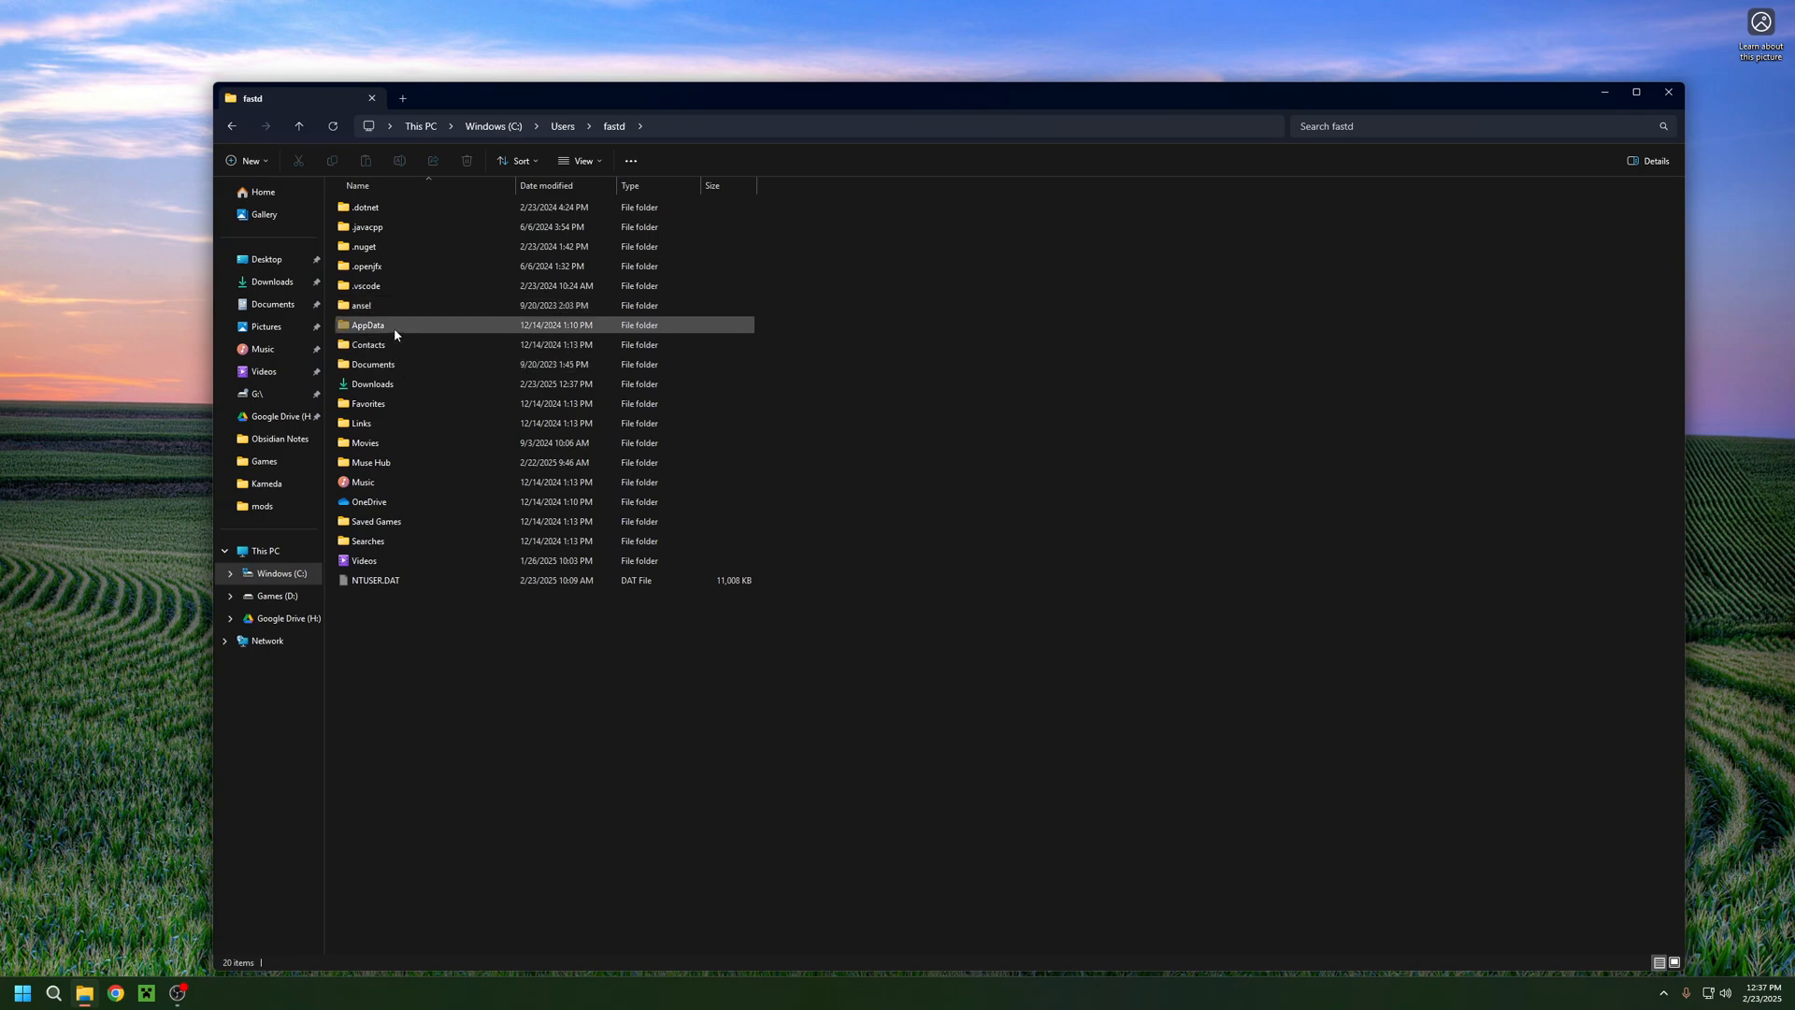
# - Navigate through AppData, Roaming and .minecraft into the empty saves folder
pyautogui.doubleClick(366, 326)
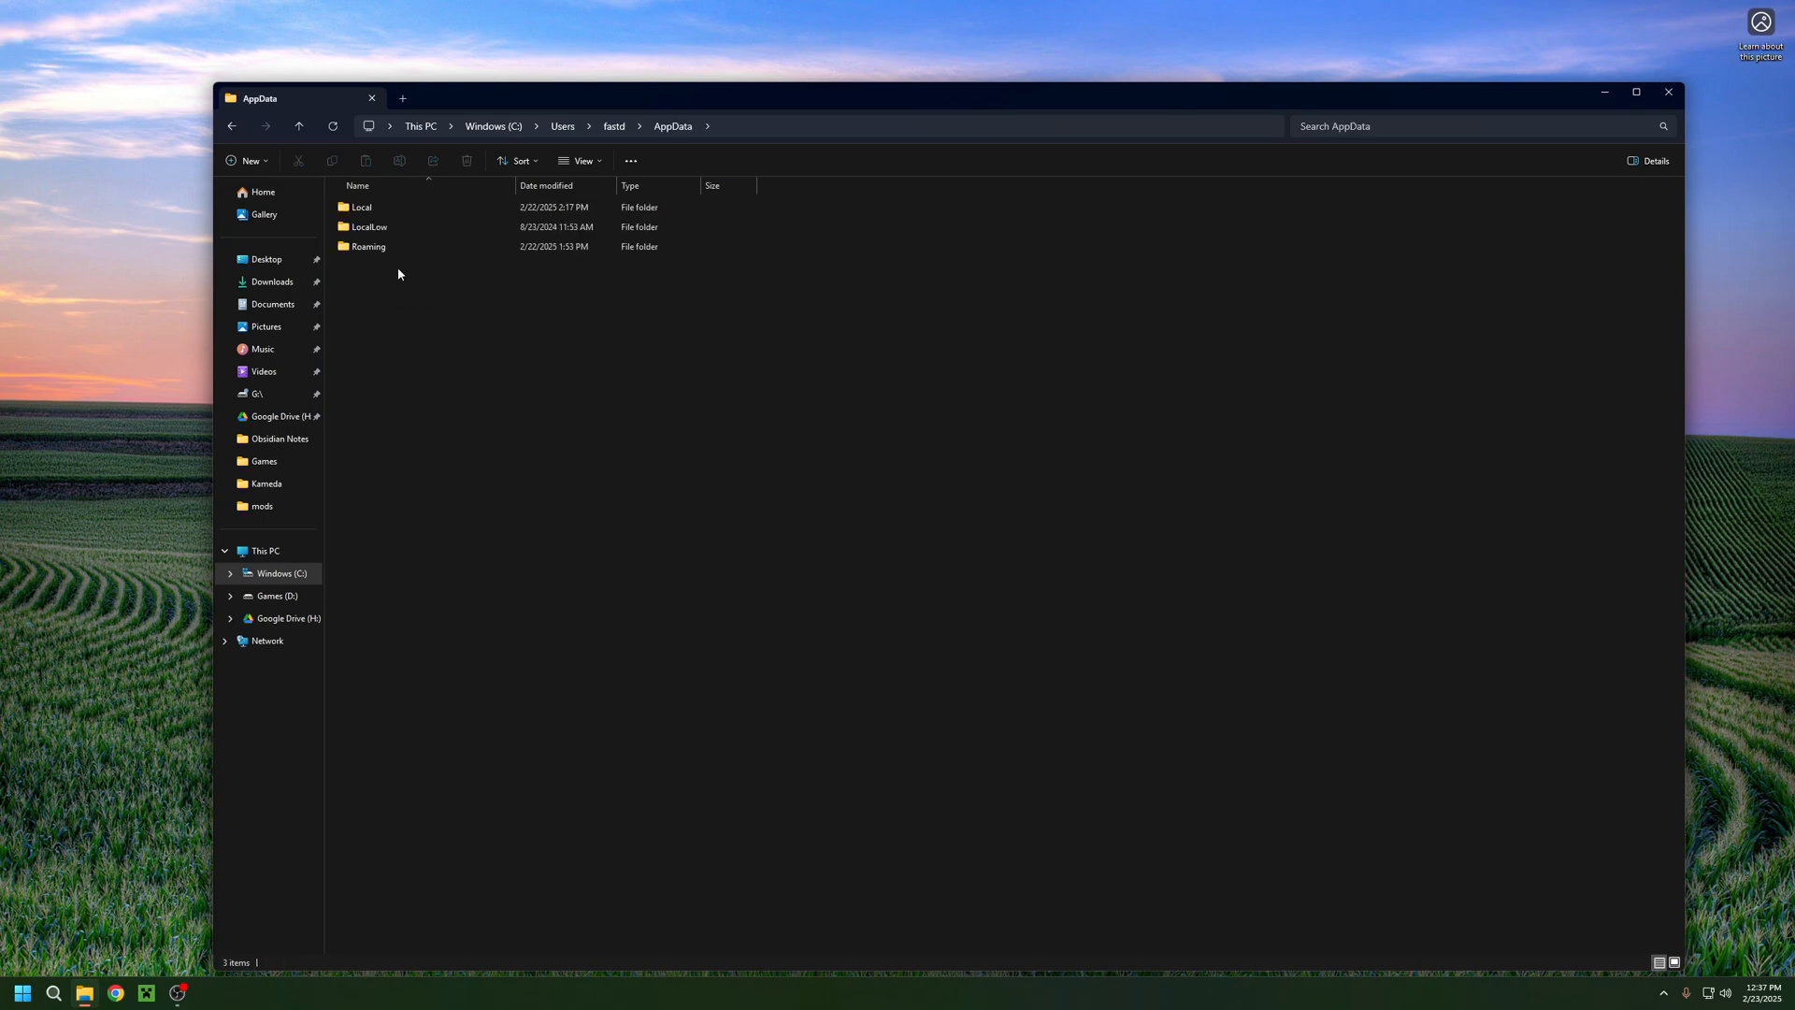
pyautogui.doubleClick(368, 247)
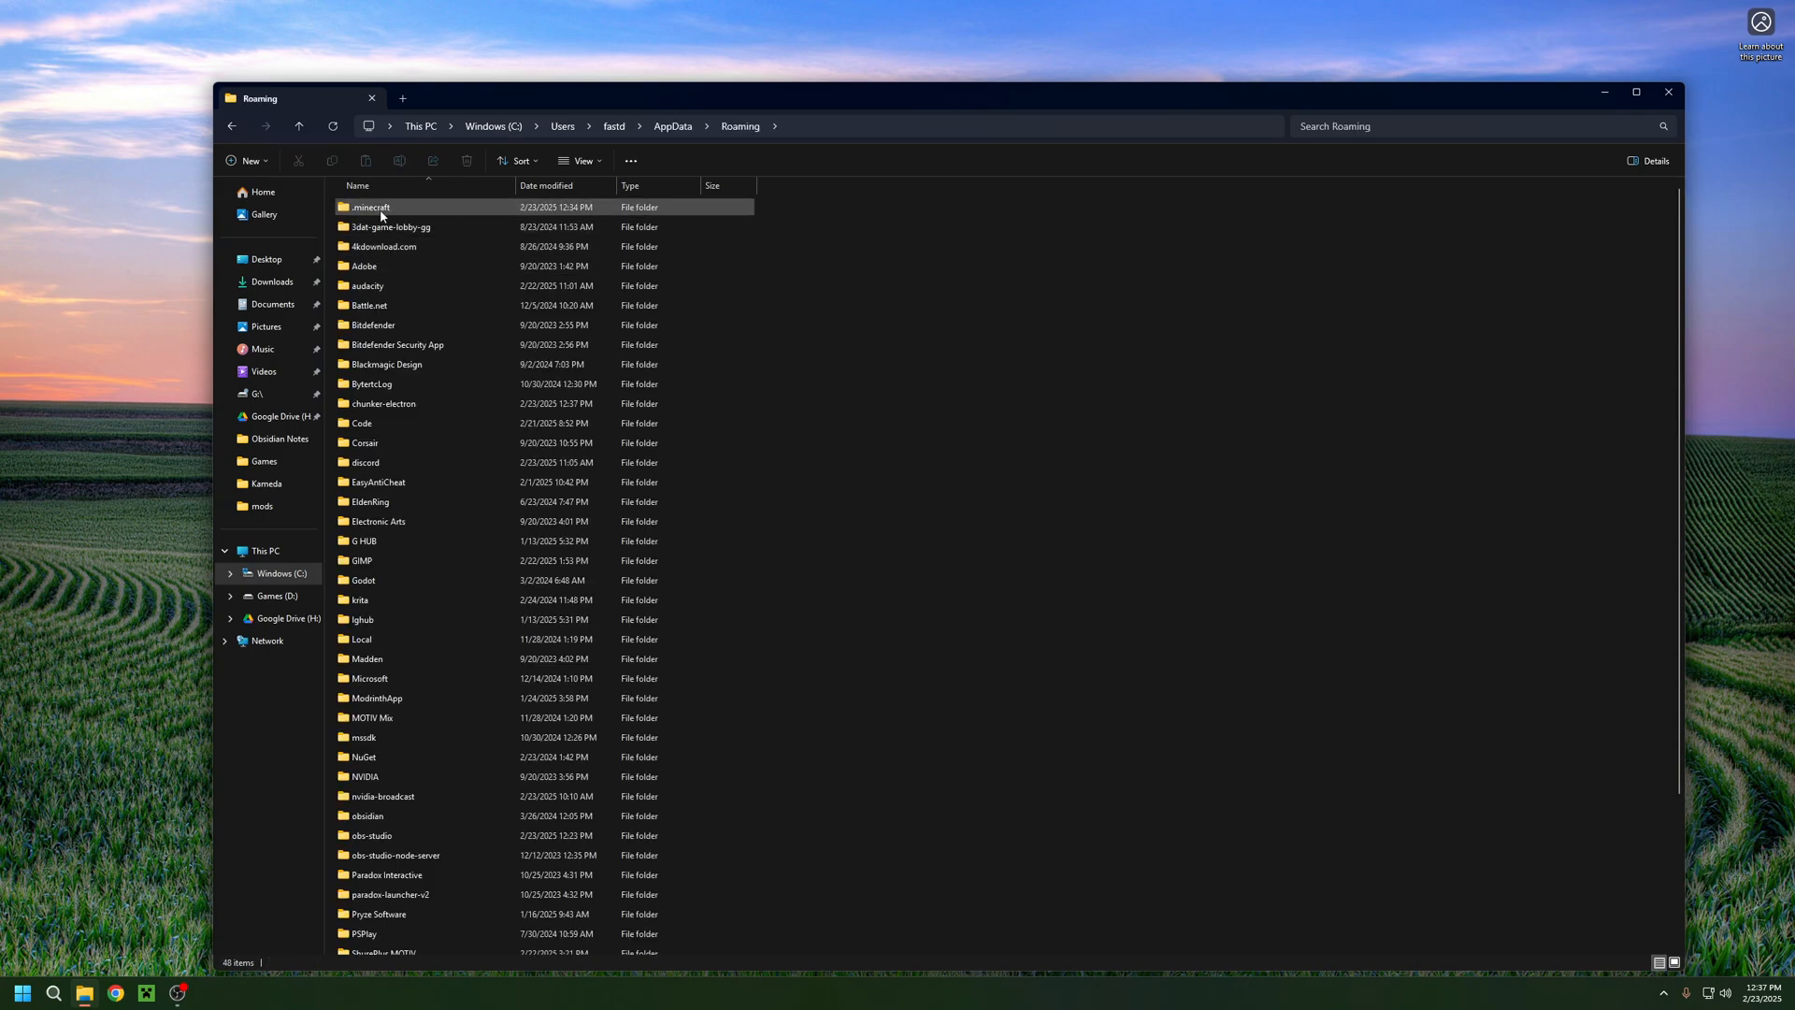
pyautogui.doubleClick(370, 206)
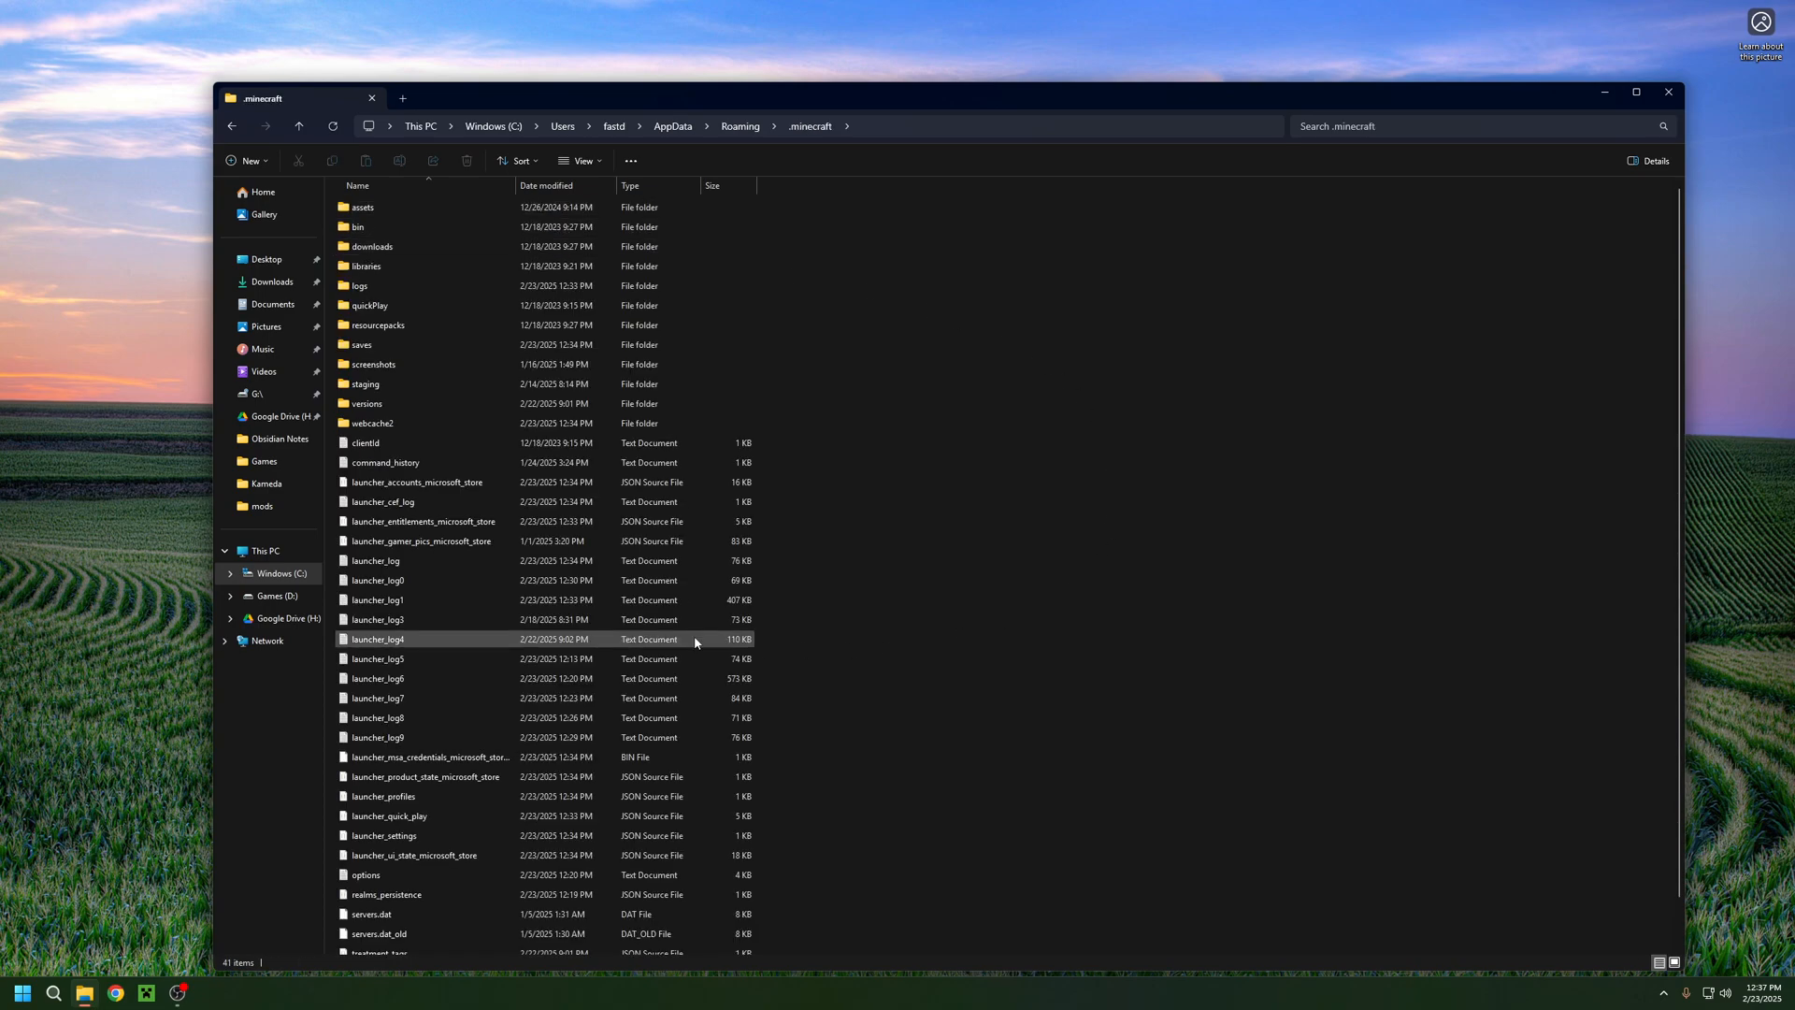
pyautogui.doubleClick(361, 345)
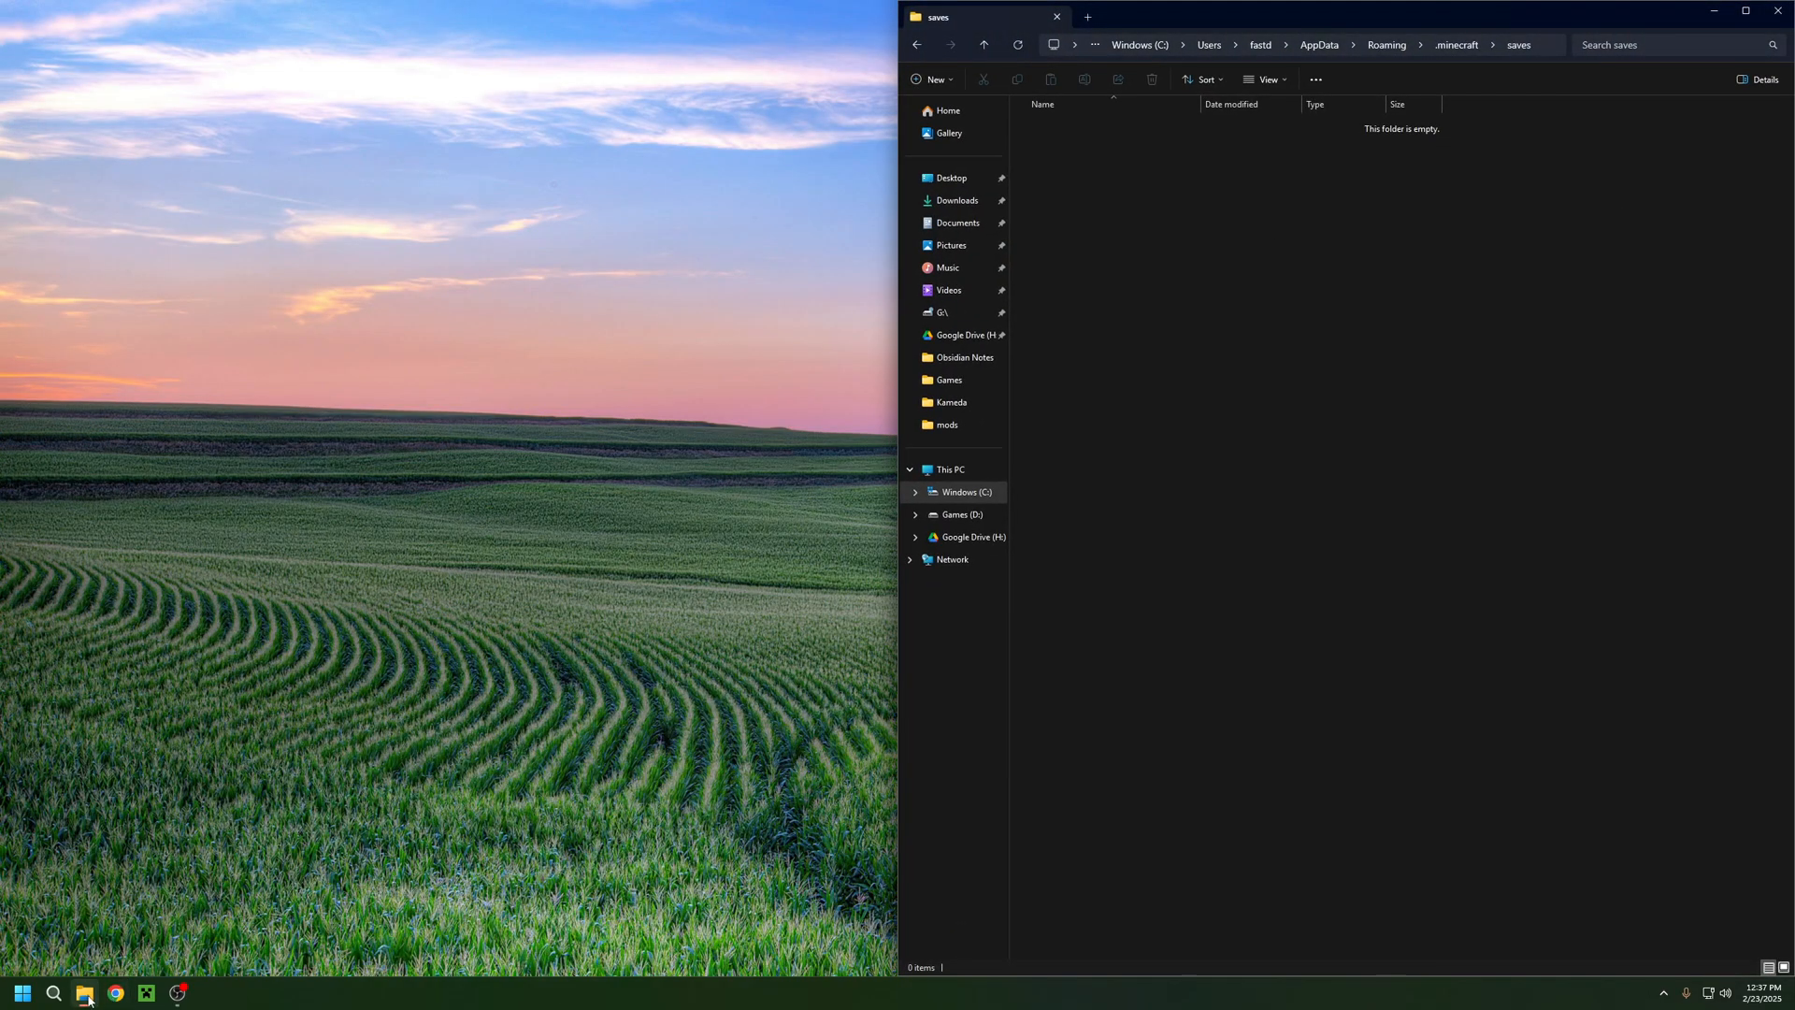
# - Open Downloads in a second window and extract the New_Yorktown world zip there
pyautogui.rightClick(86, 993)
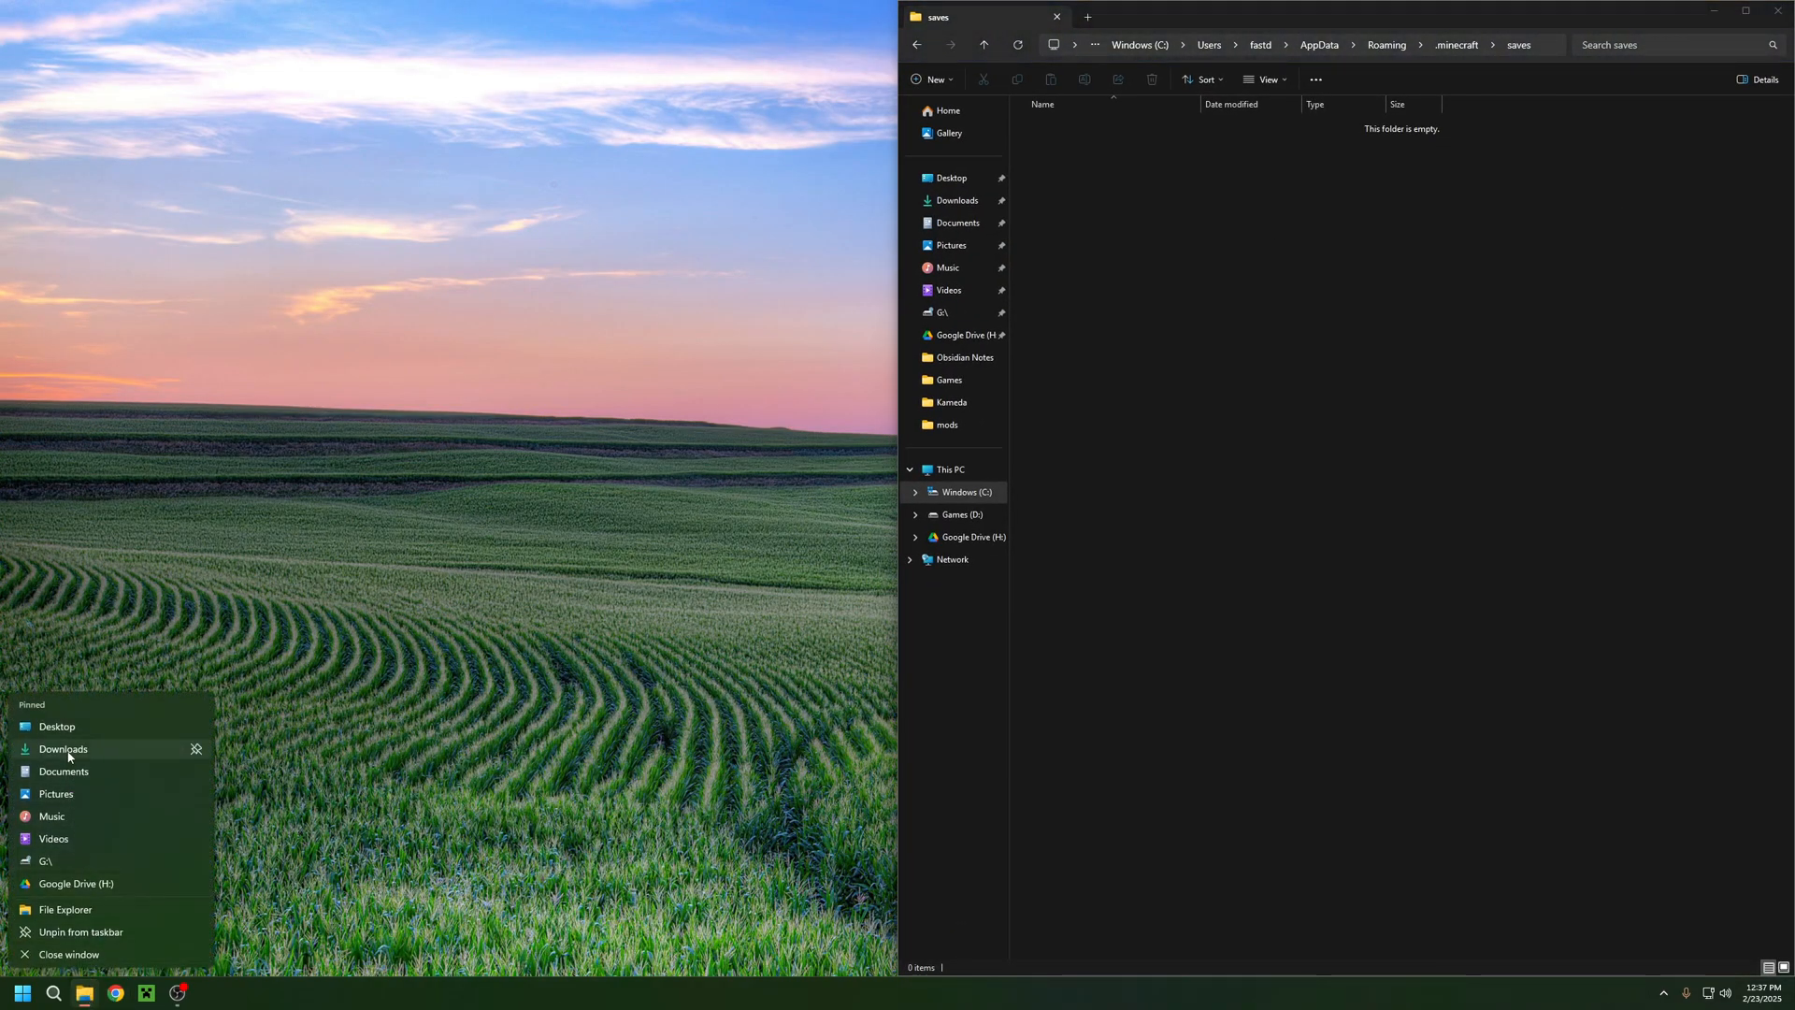
pyautogui.click(63, 748)
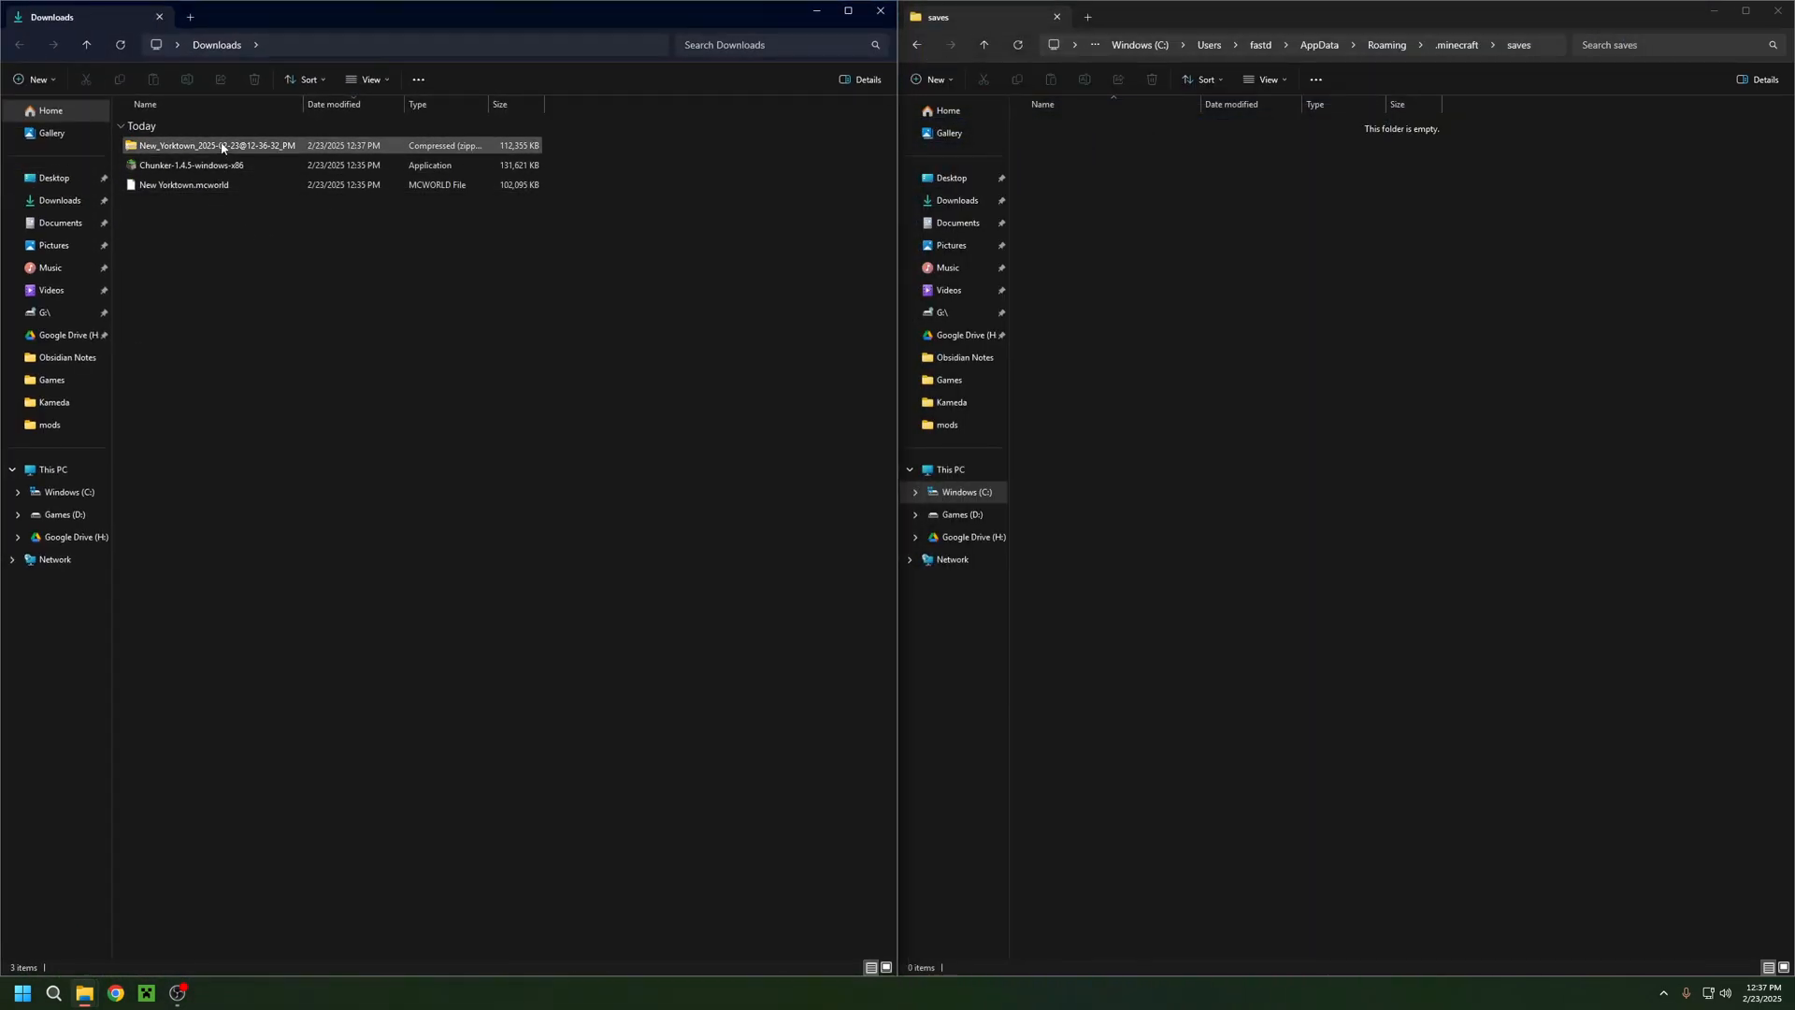
pyautogui.rightClick(223, 146)
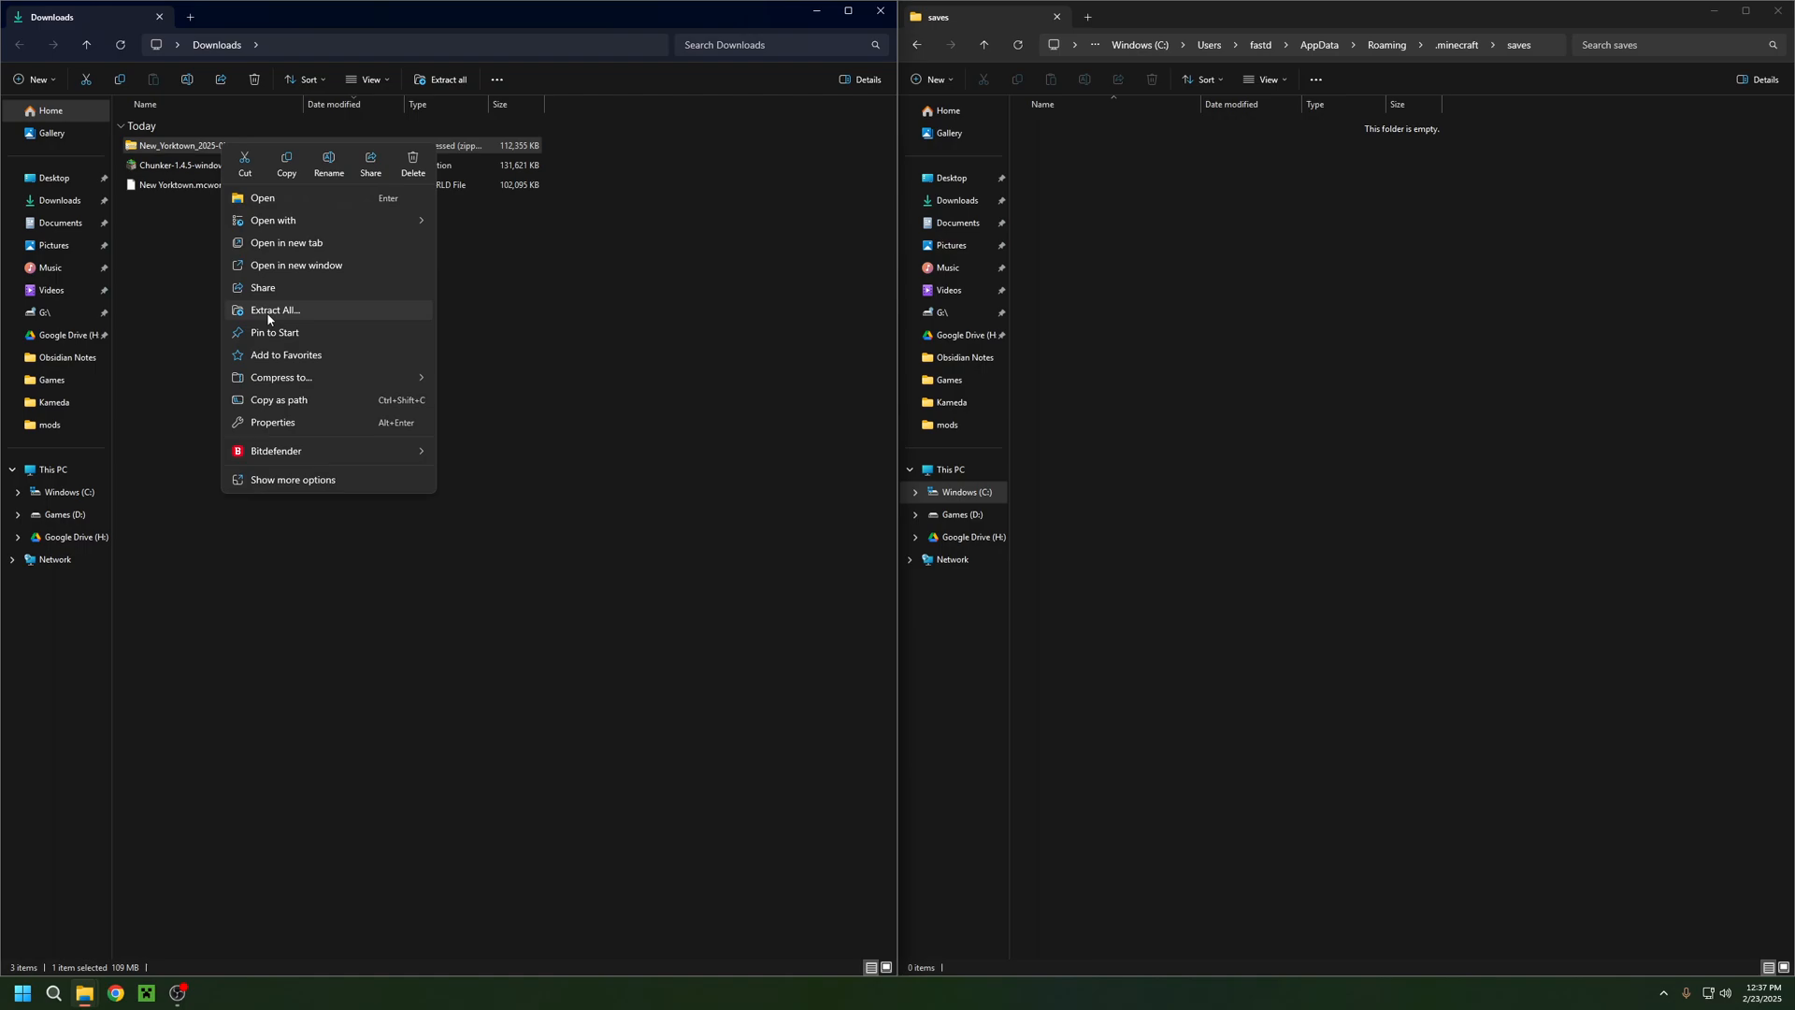
pyautogui.click(273, 311)
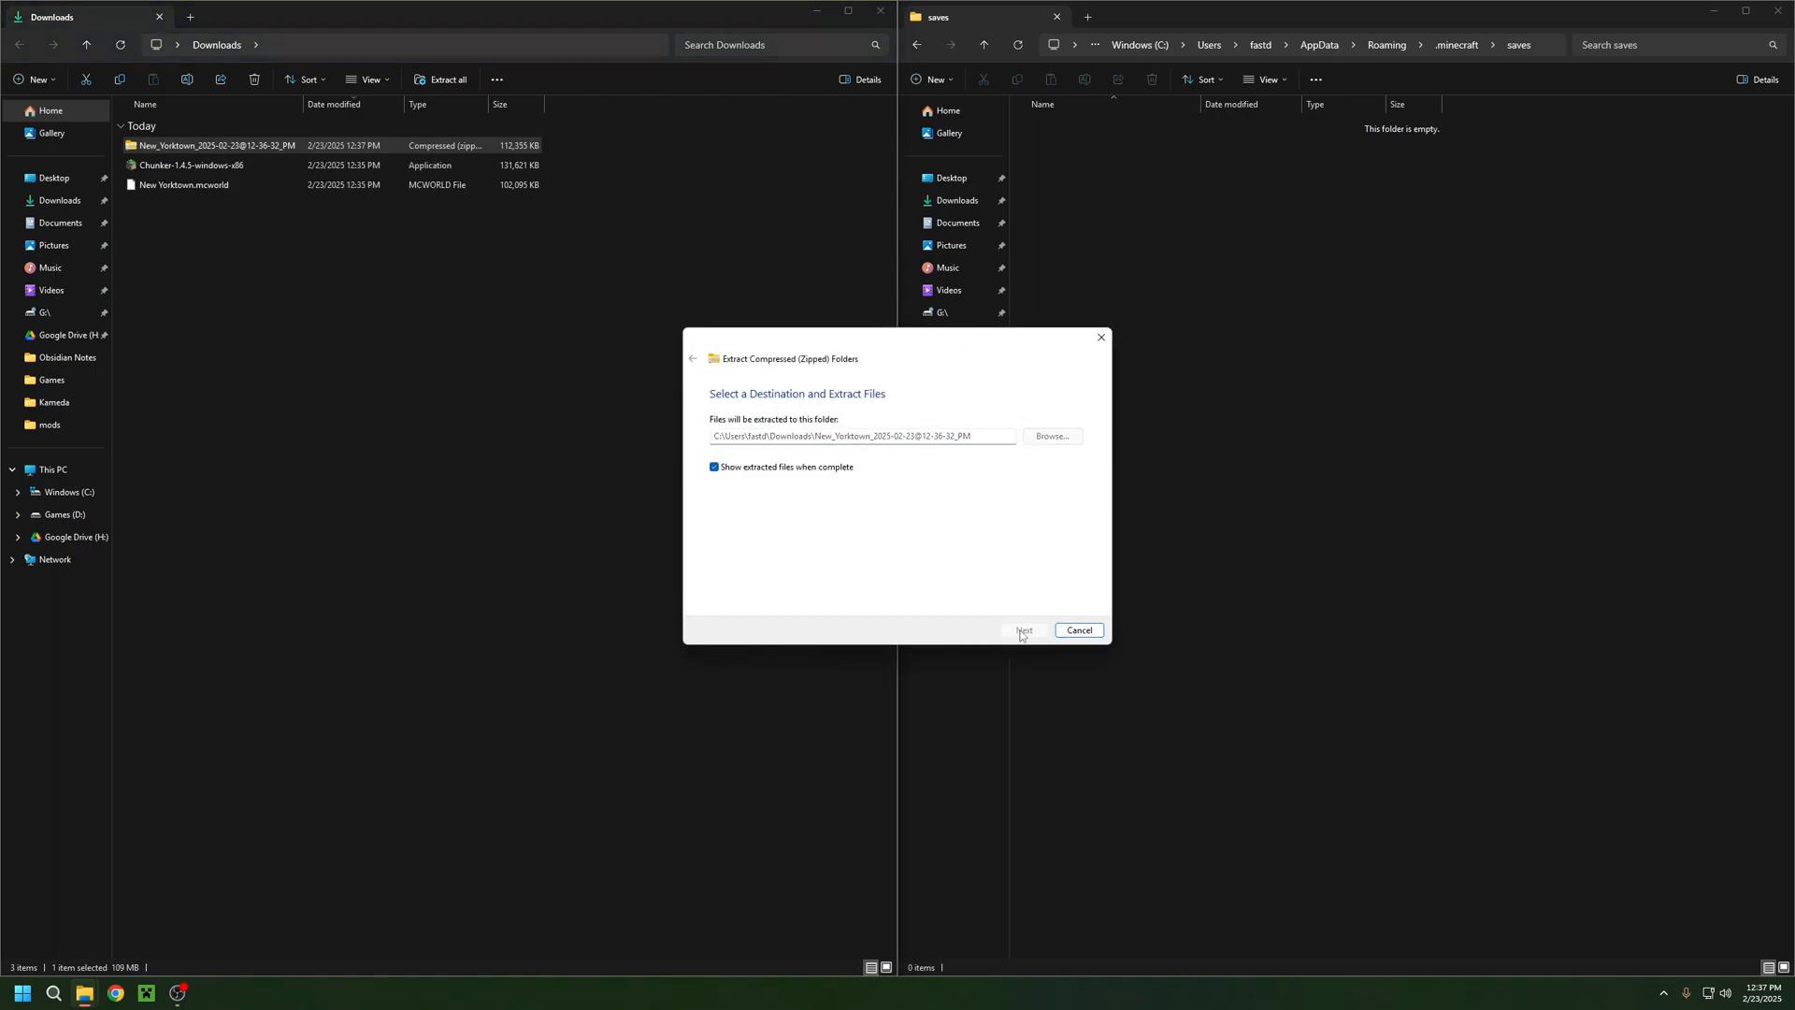
pyautogui.click(1025, 630)
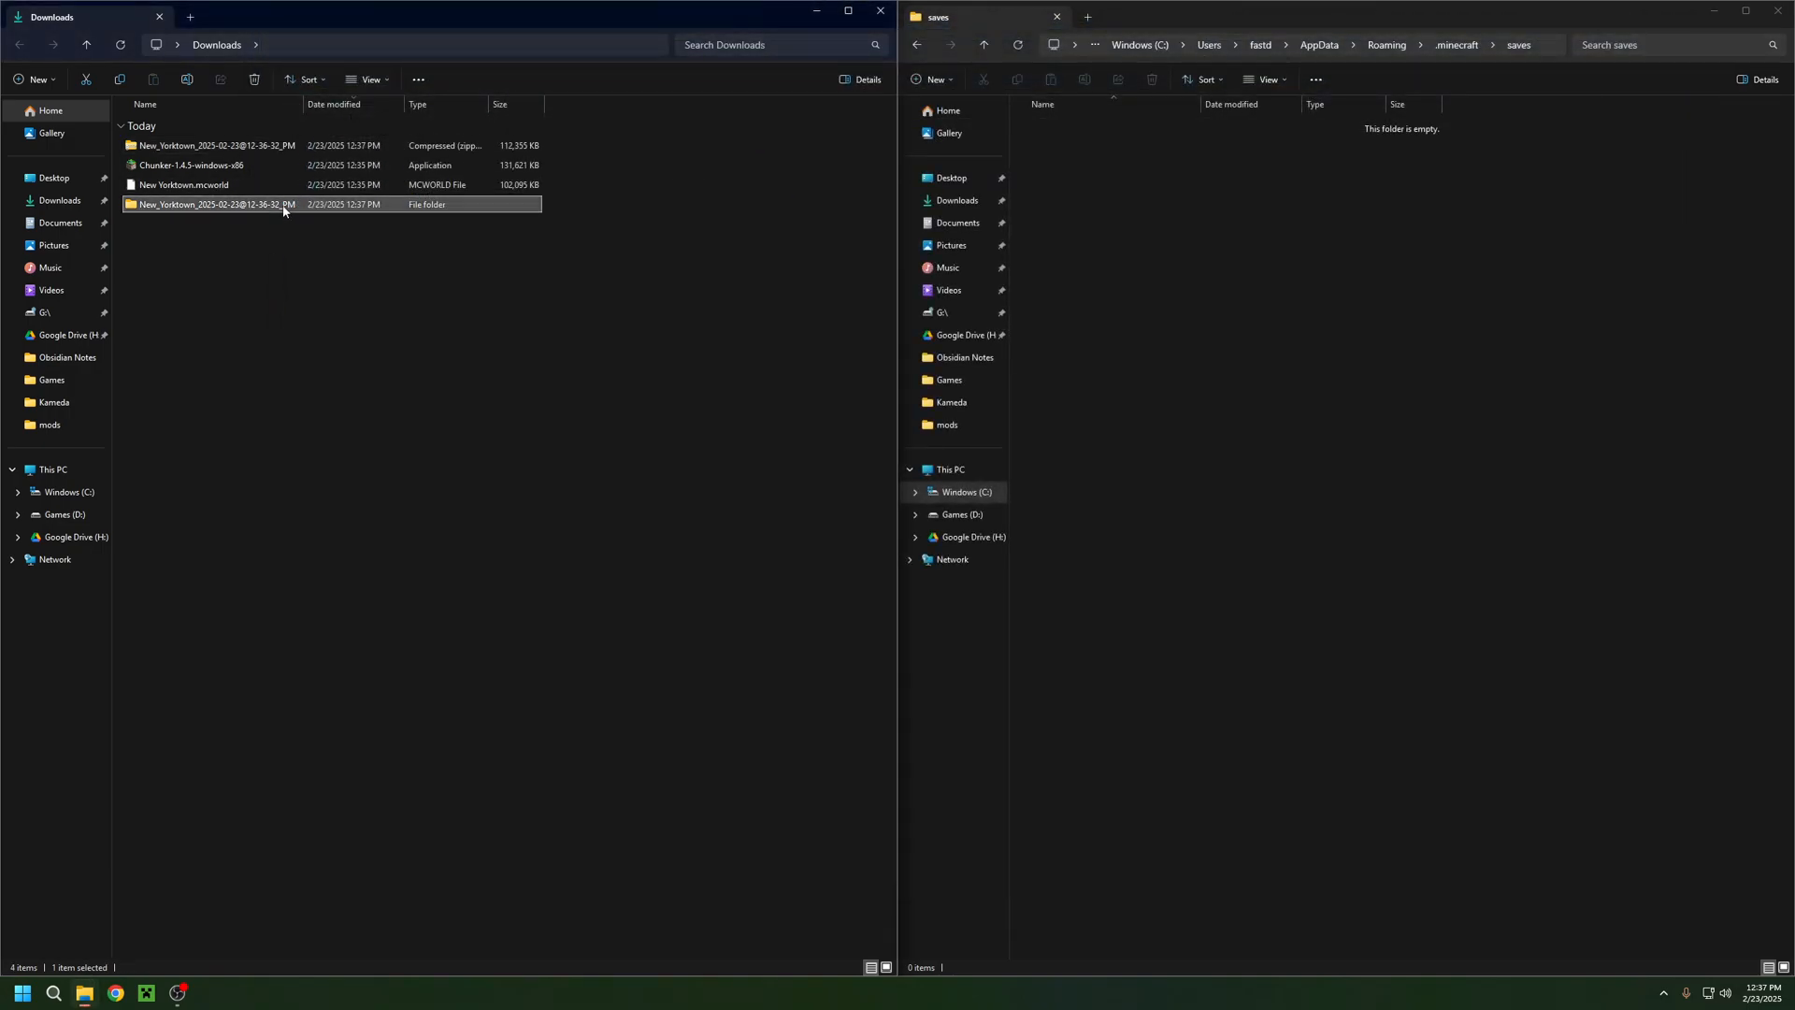
# - Drag the extracted New_Yorktown folder into the .minecraft saves folder
pyautogui.moveTo(215, 204); pyautogui.dragTo(1247, 275)
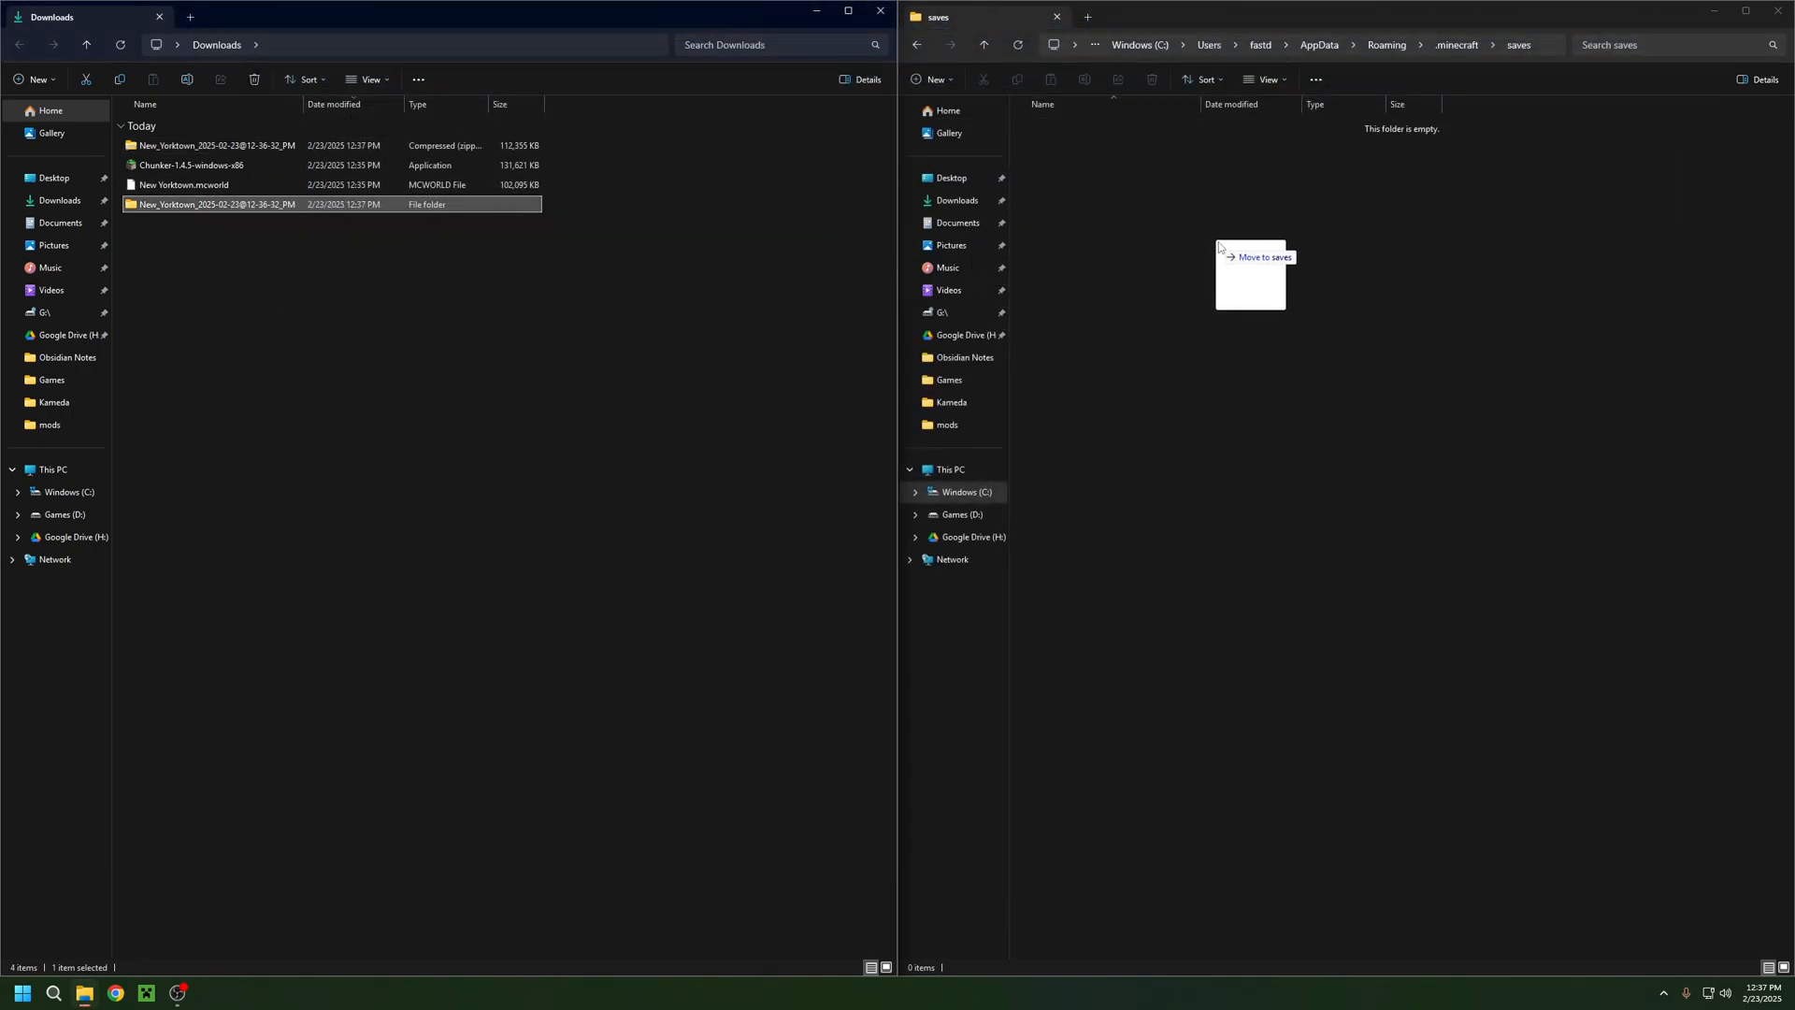
pyautogui.moveTo(213, 204); pyautogui.dragTo(1247, 274)
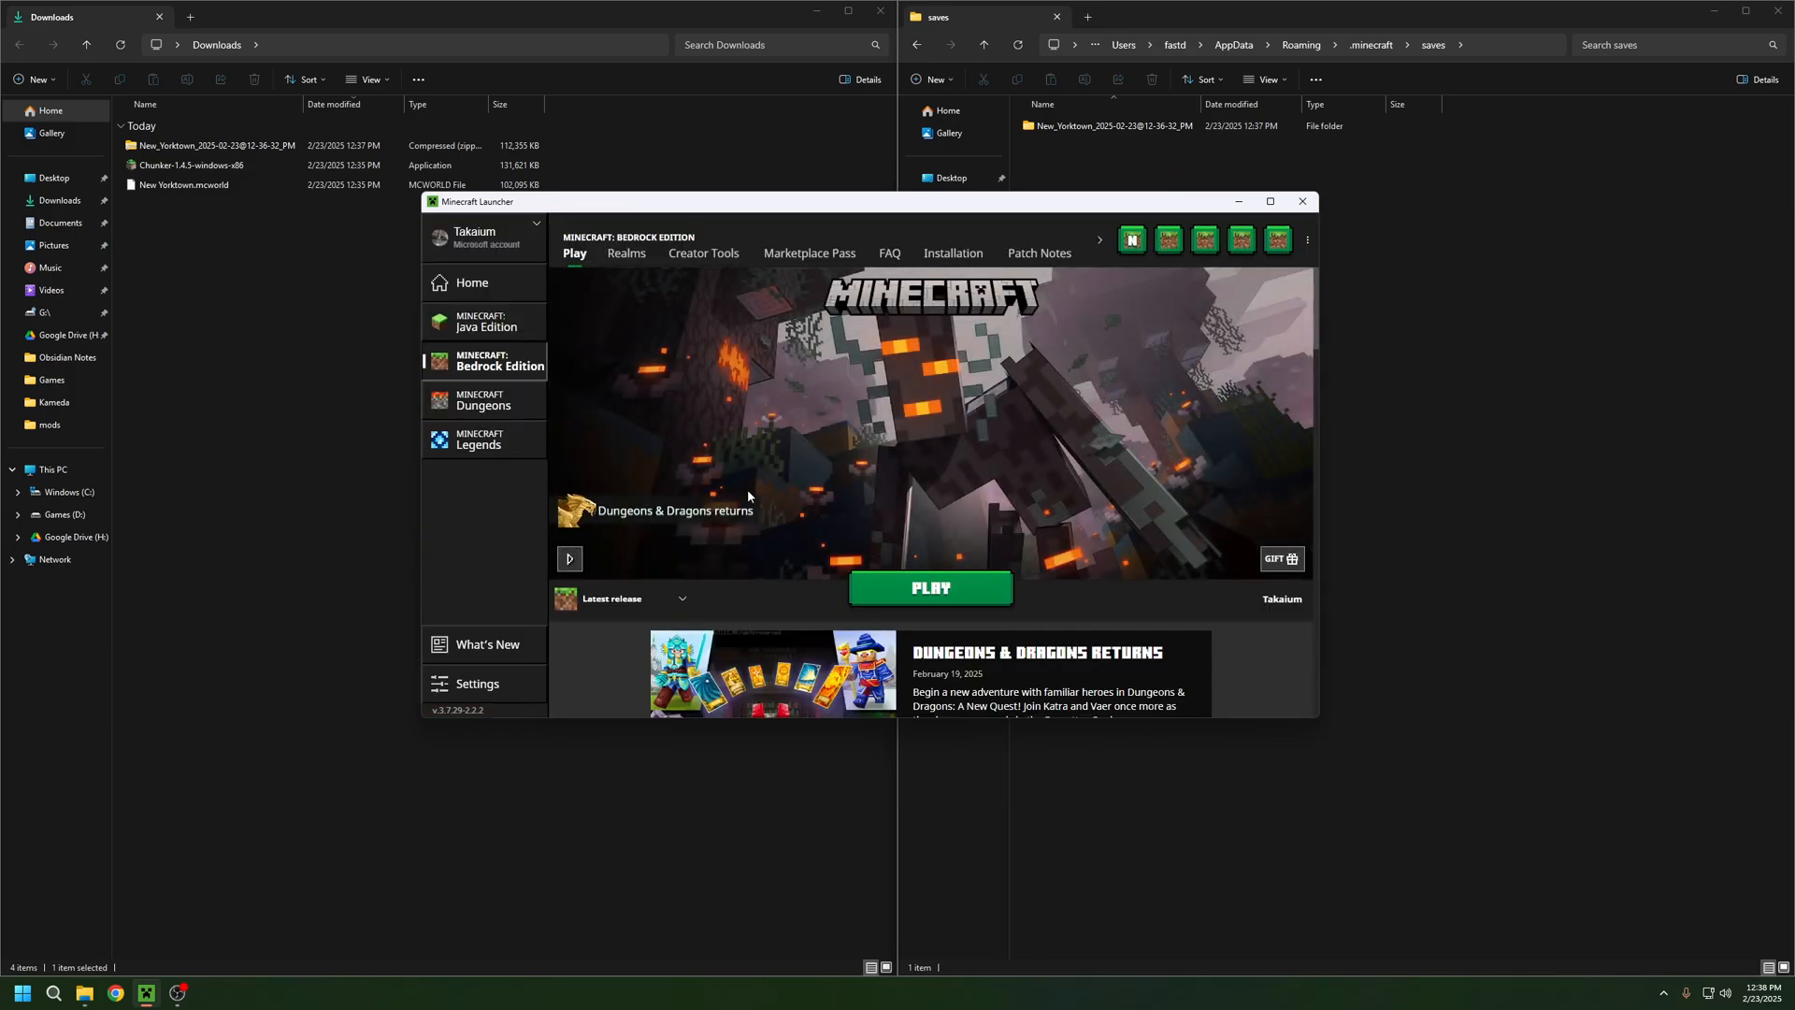
# - Launch Java Edition 1.21.4 from the launcher and go to Singleplayer
pyautogui.click(497, 322)
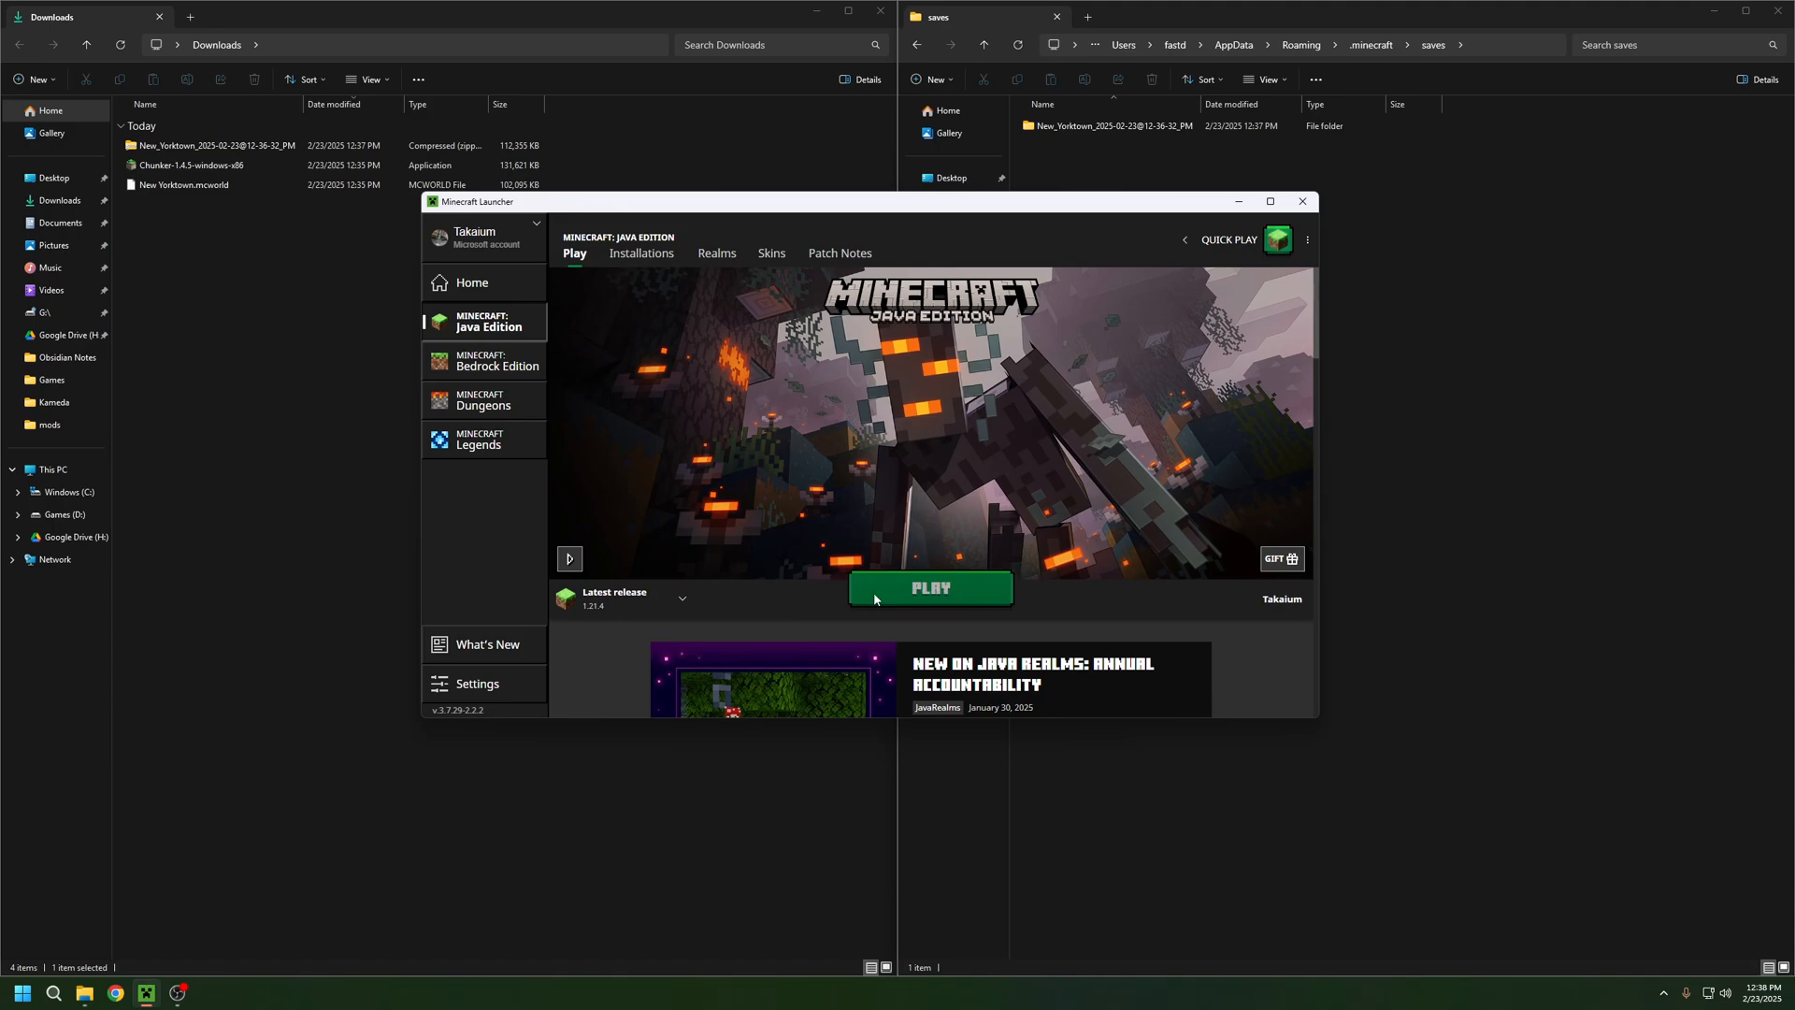
pyautogui.click(1301, 200)
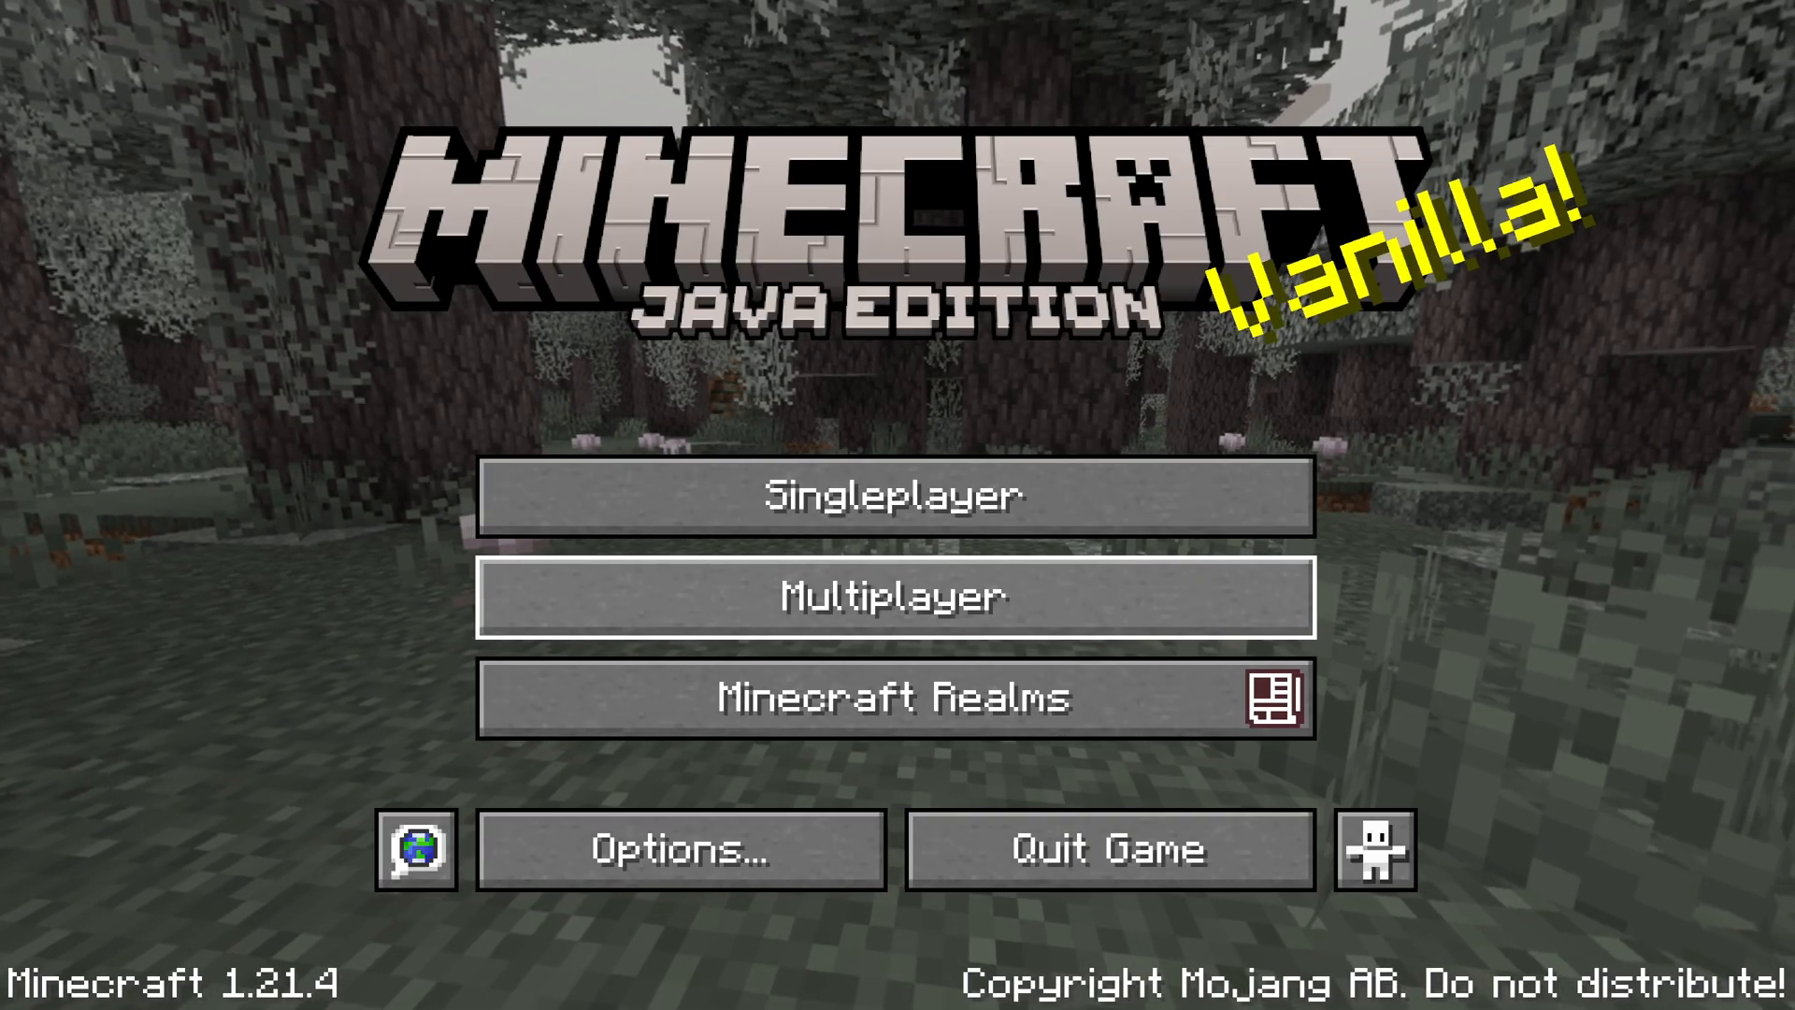
pyautogui.click(894, 520)
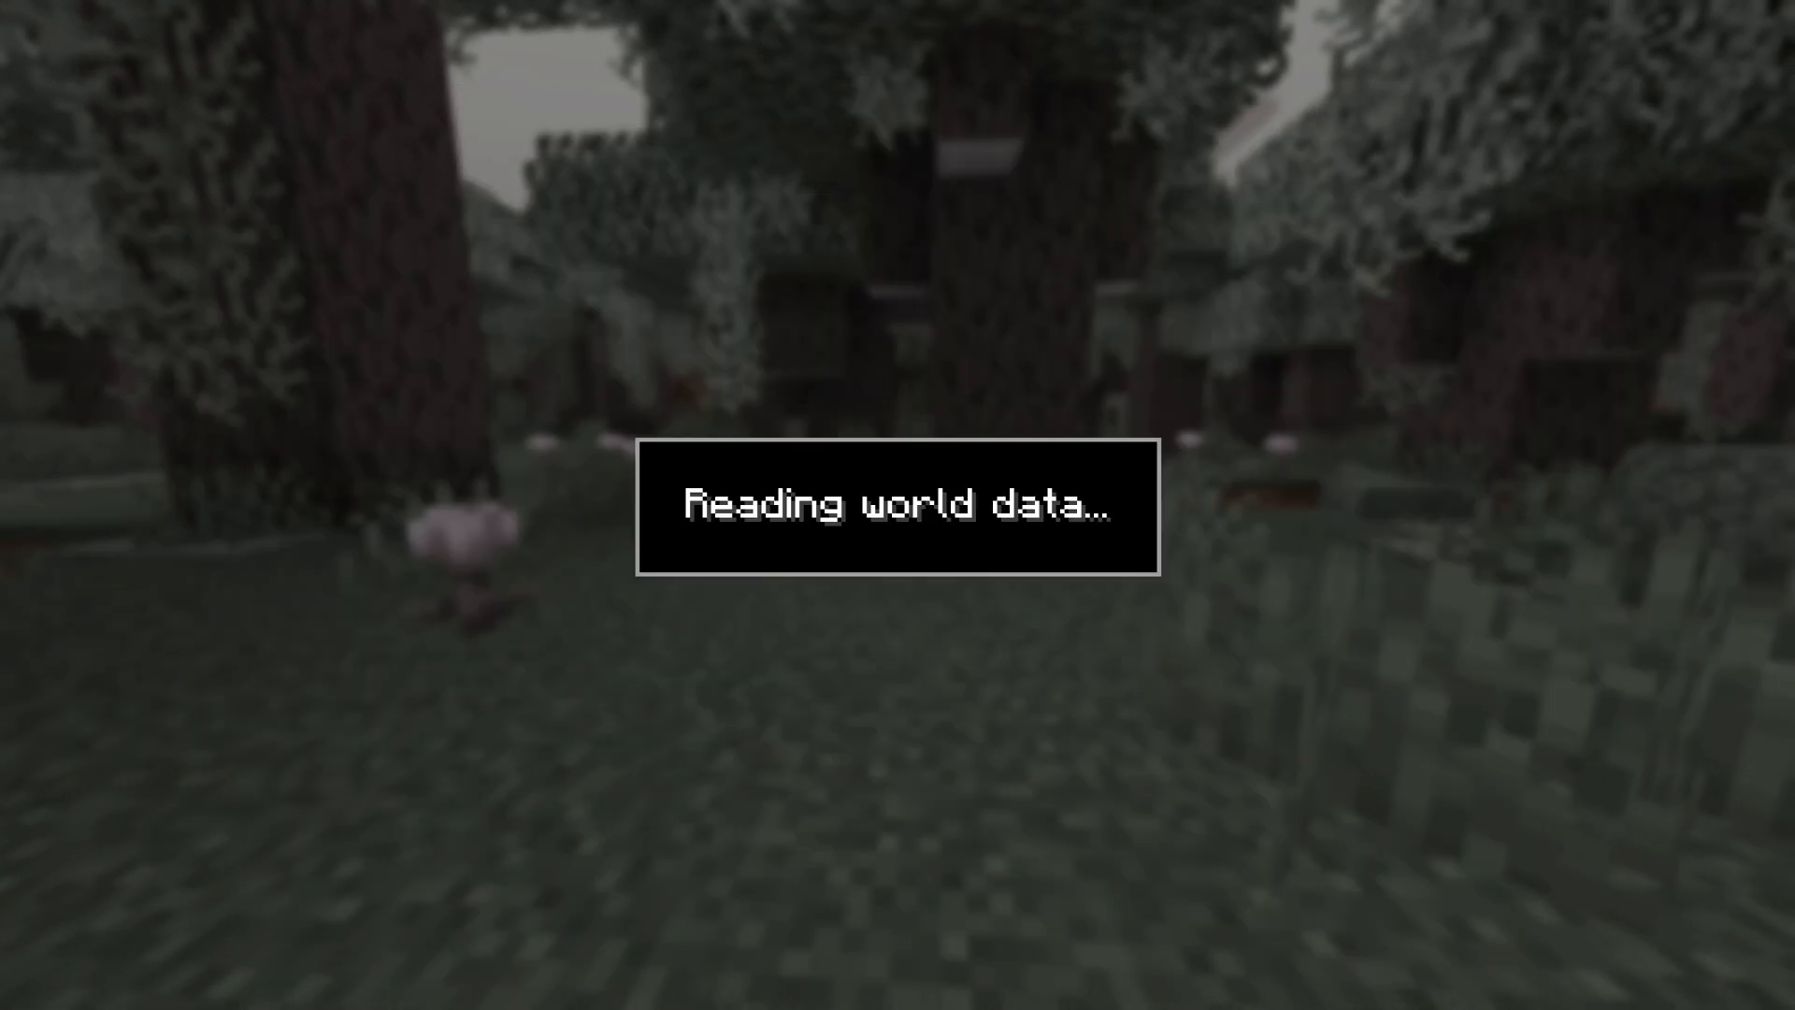